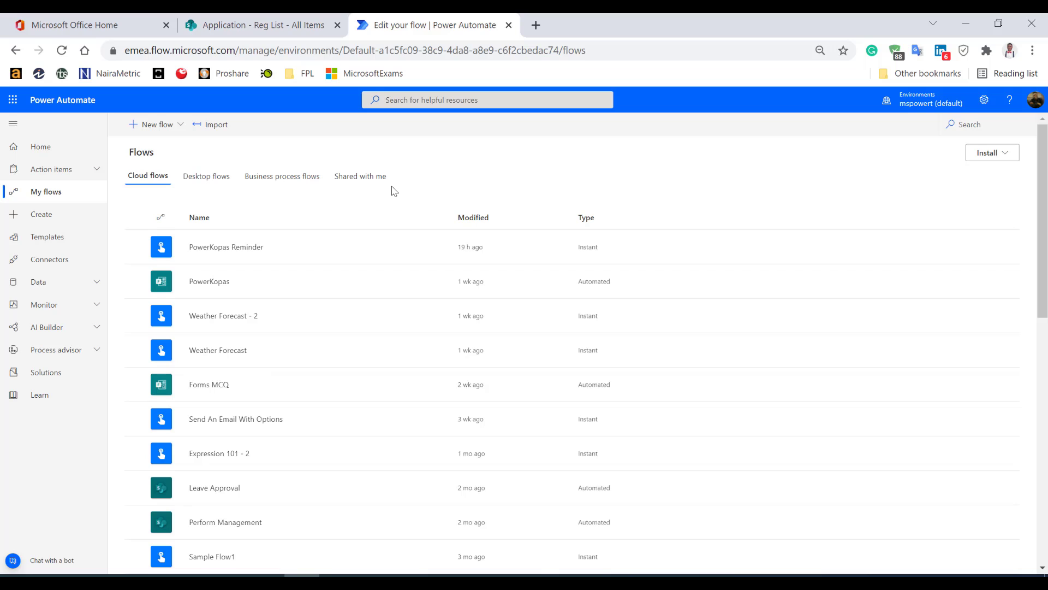
pyautogui.moveTo(392, 194)
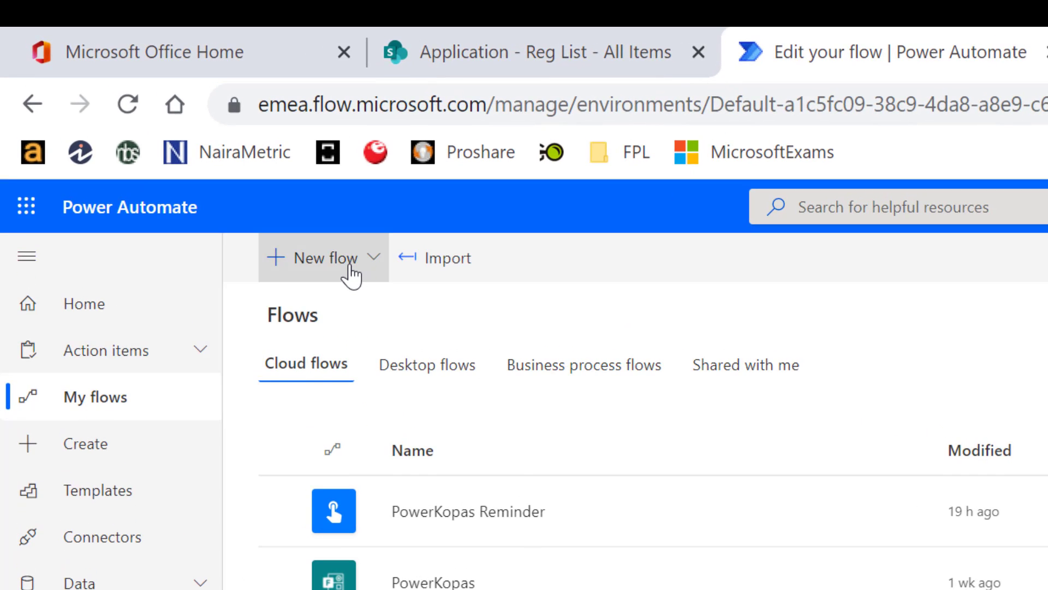
# - Choose Automated cloud flow from New flow on My flows
pyautogui.click(323, 259)
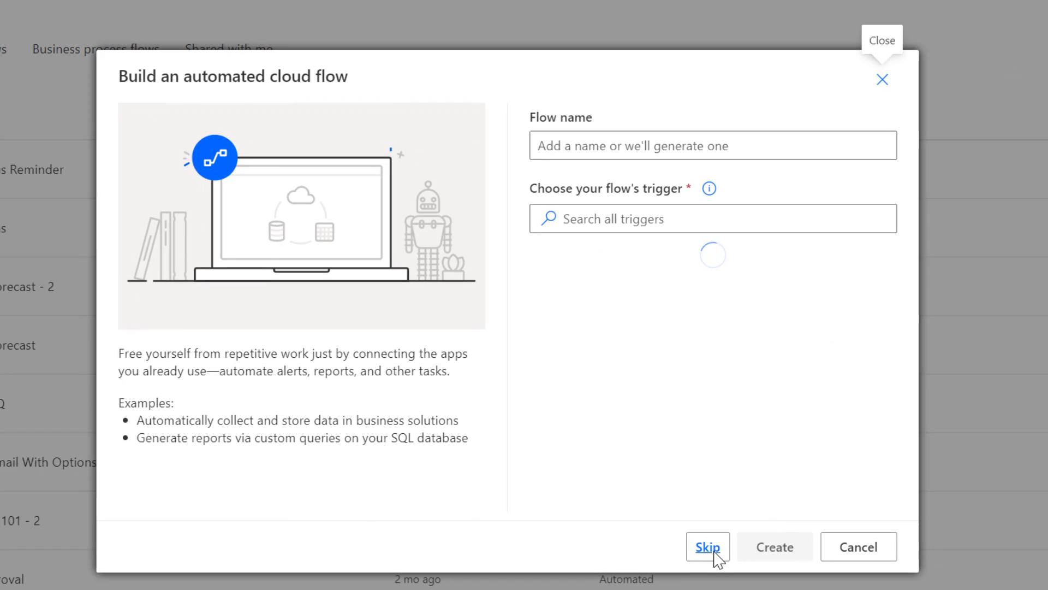
# - Skip naming the flow and search triggers for 'http'
pyautogui.click(706, 547)
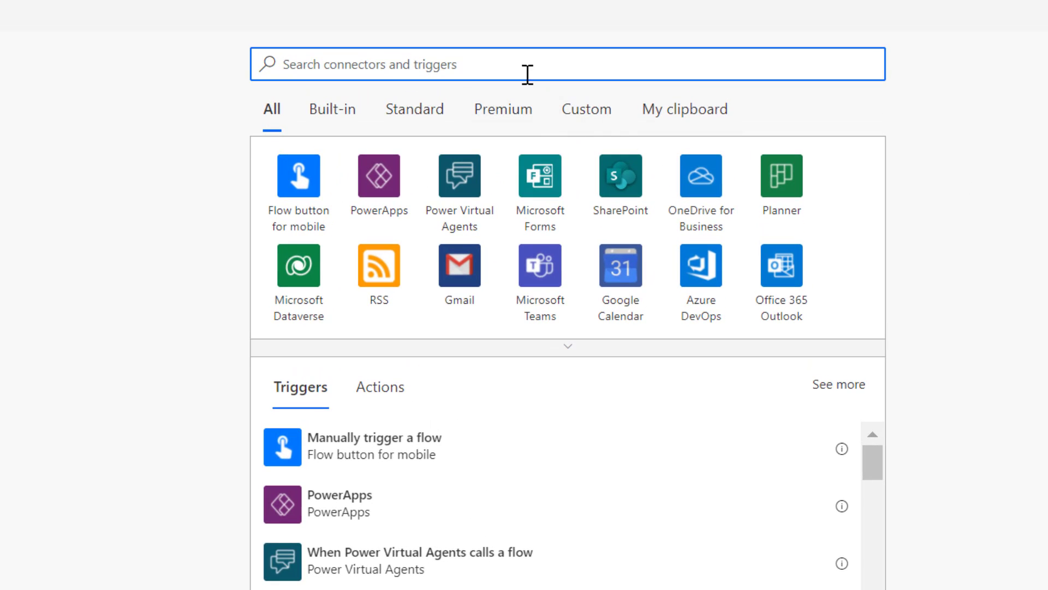
pyautogui.write('htt')
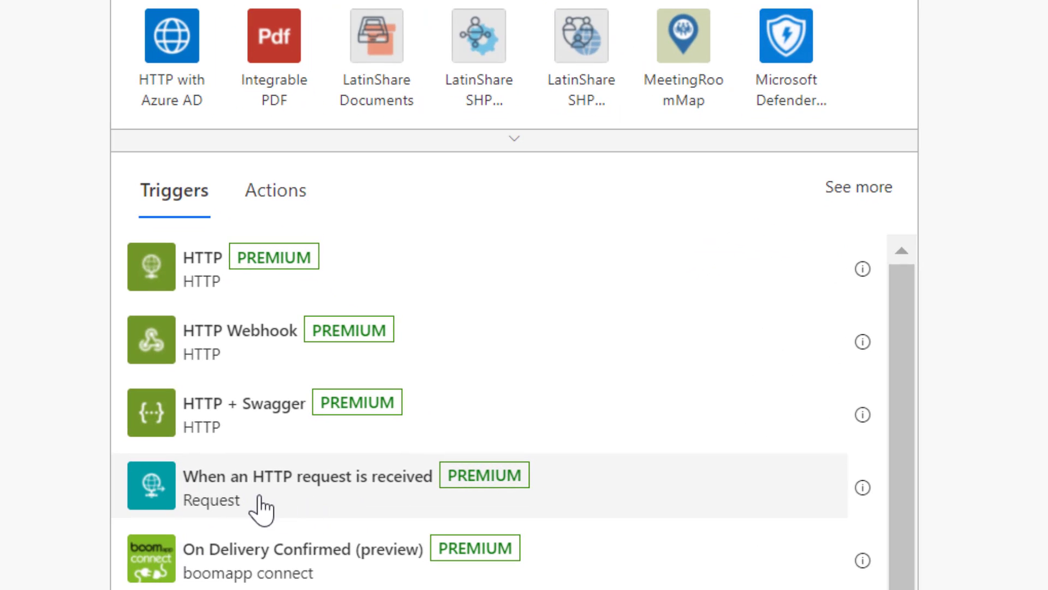
pyautogui.moveTo(310, 499)
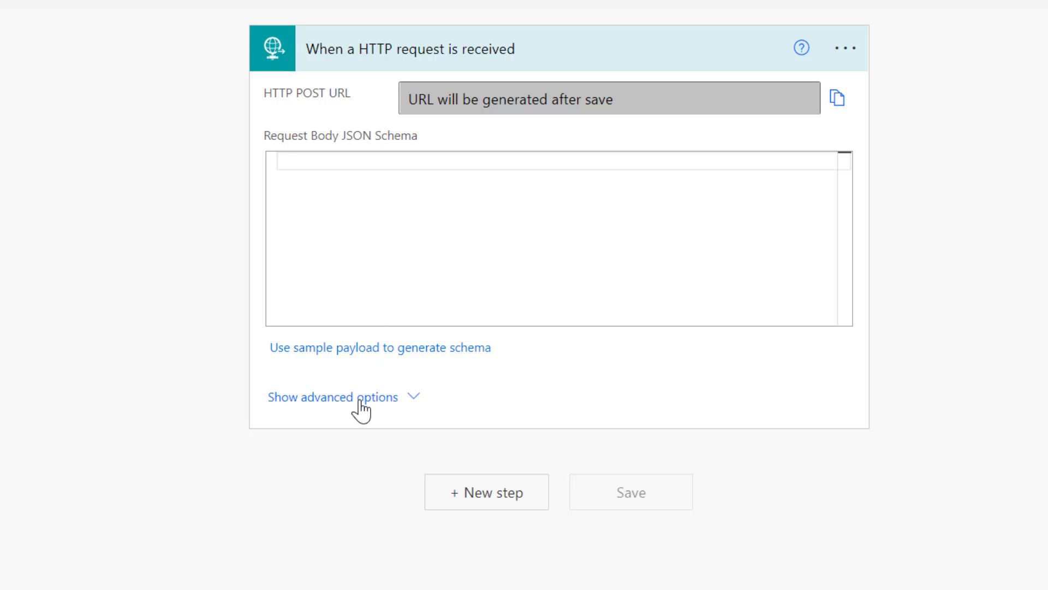
pyautogui.moveTo(324, 404)
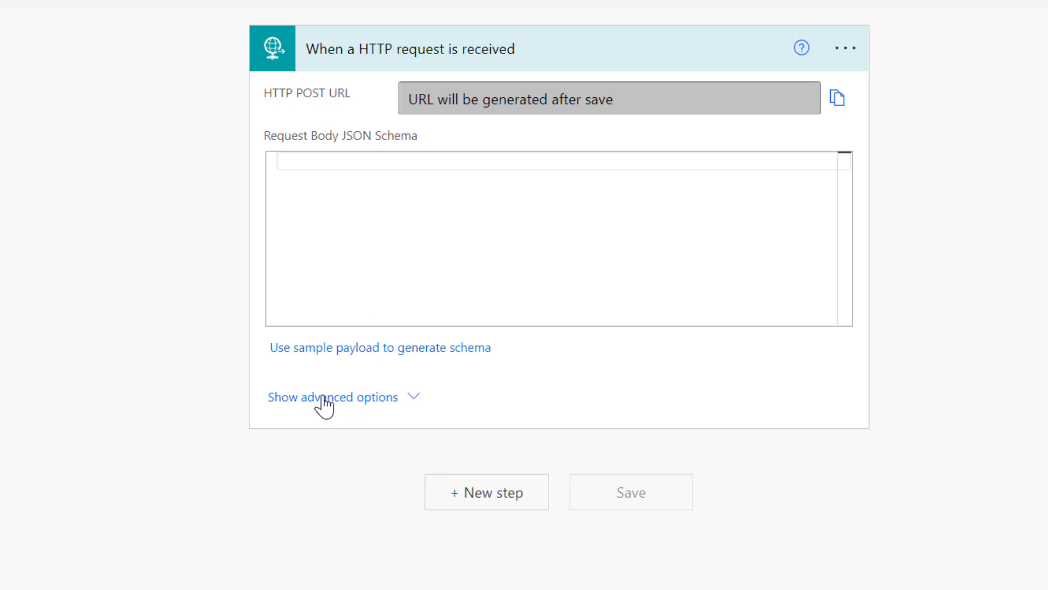
# - Switch the HTTP trigger's method to POST in advanced options and add a new step
pyautogui.click(331, 396)
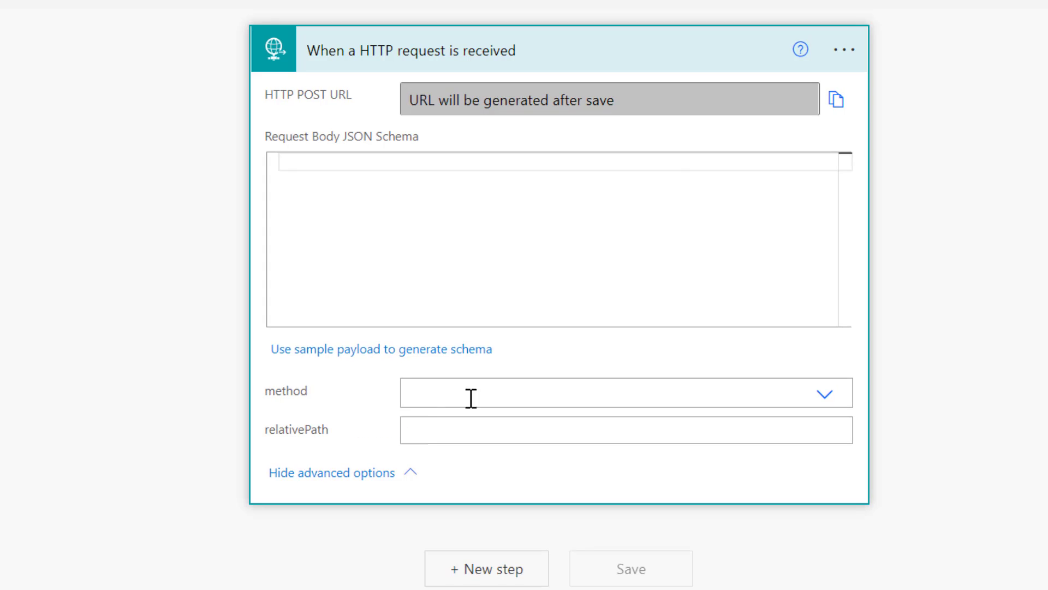
pyautogui.click(825, 393)
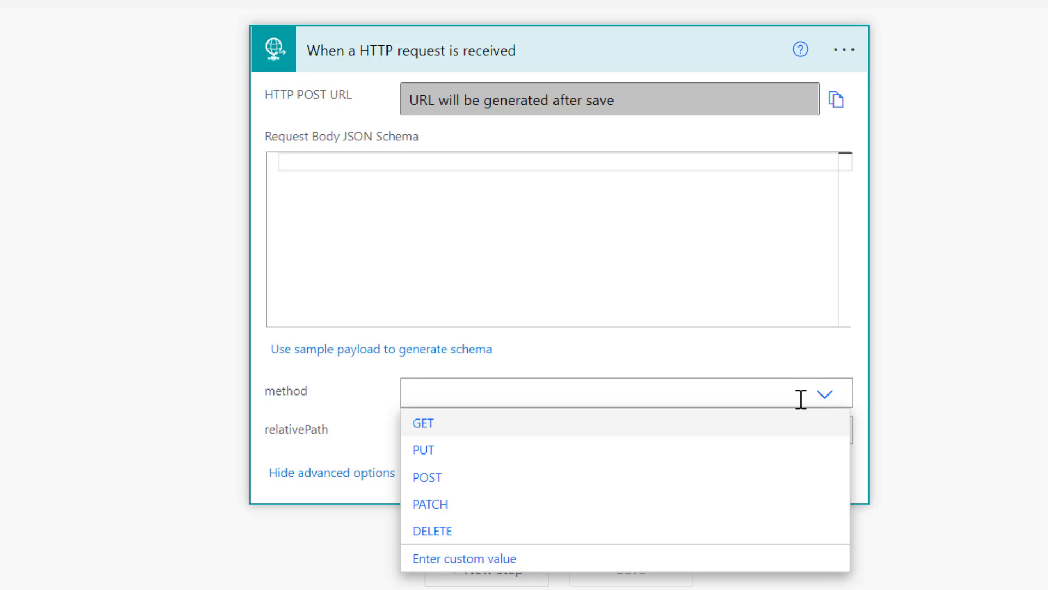
pyautogui.moveTo(798, 401)
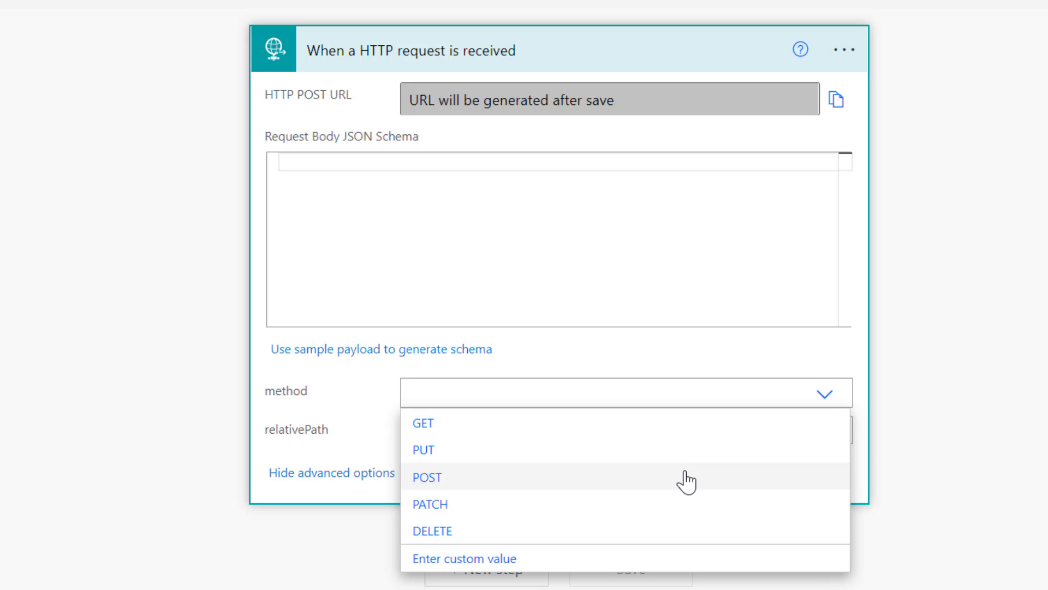
pyautogui.moveTo(684, 479)
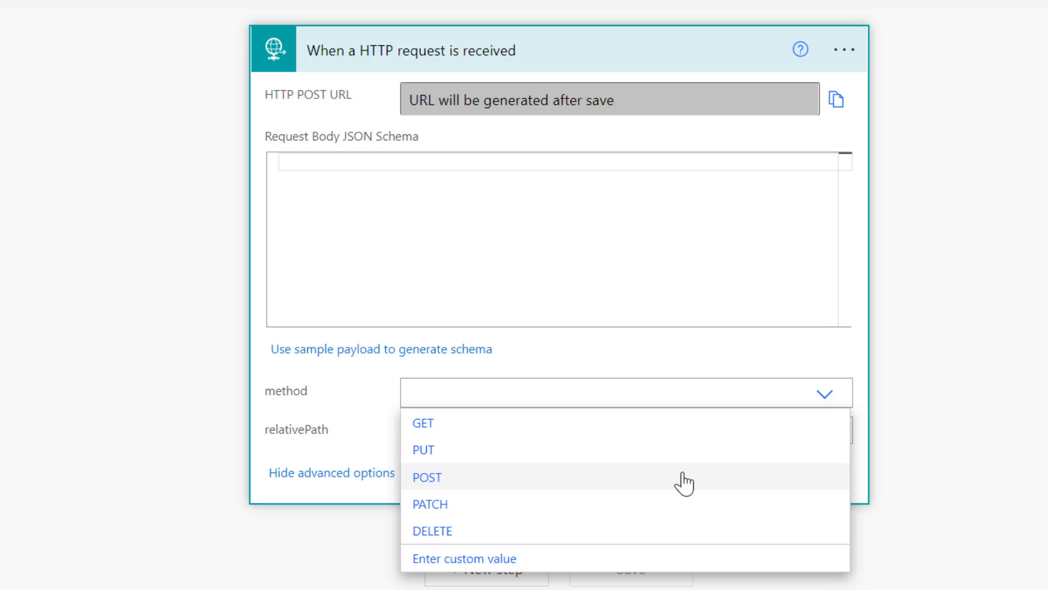
pyautogui.moveTo(682, 484)
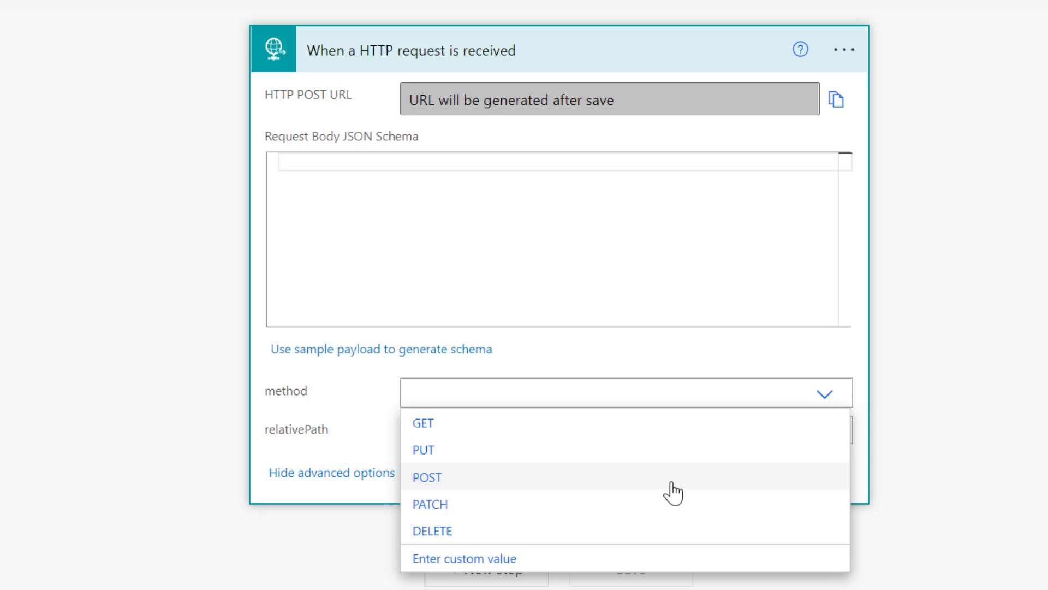
pyautogui.moveTo(670, 493)
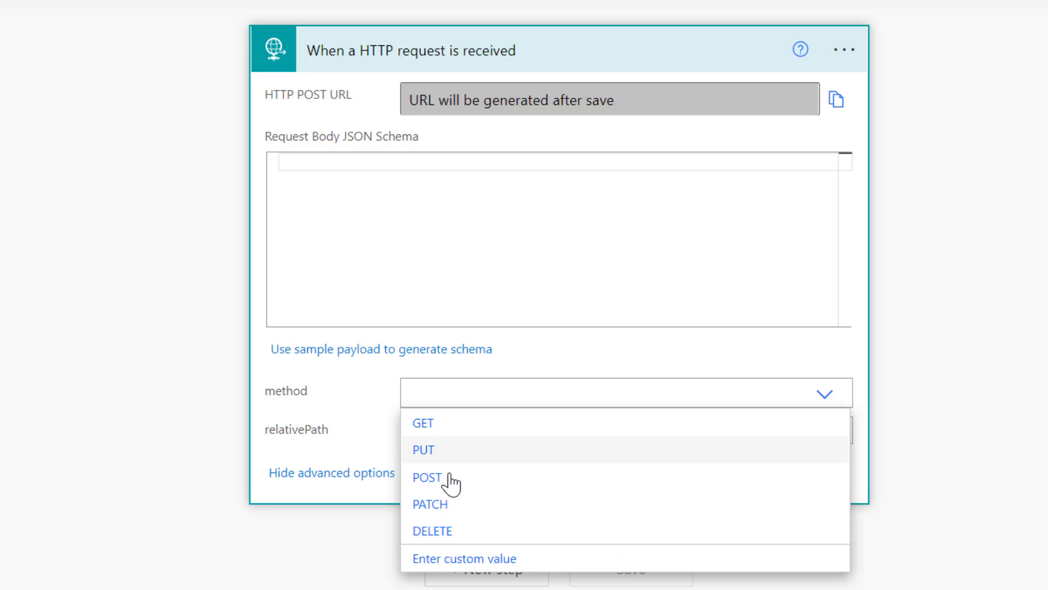
pyautogui.click(426, 477)
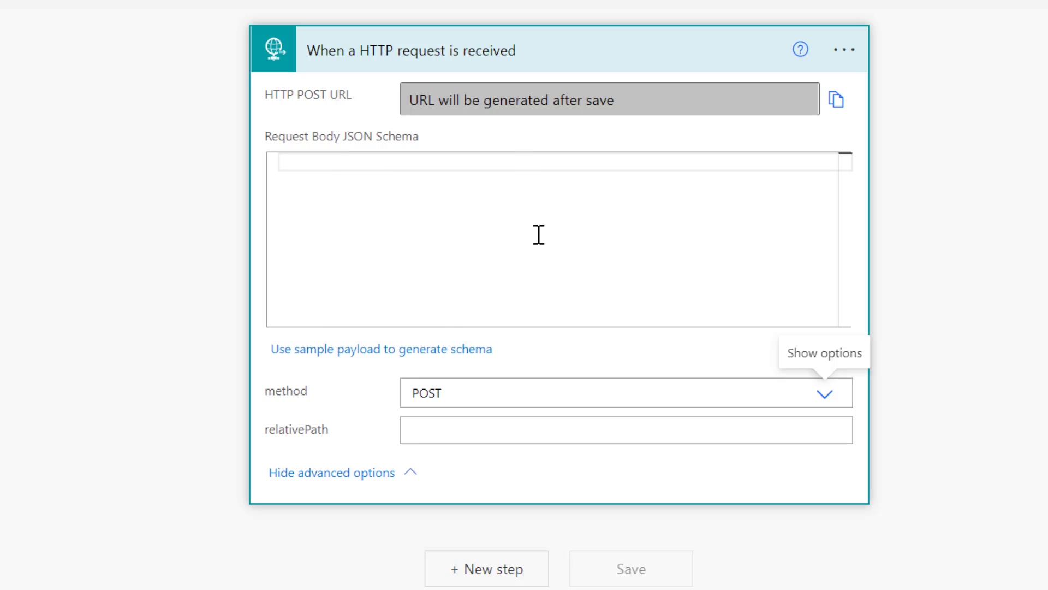
pyautogui.moveTo(548, 146)
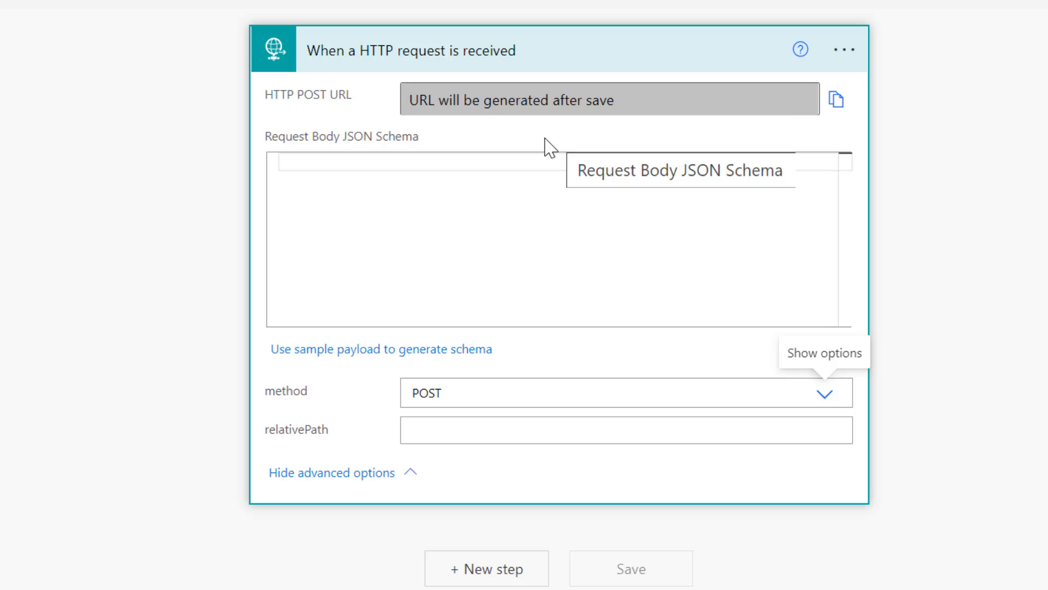
pyautogui.moveTo(631, 547)
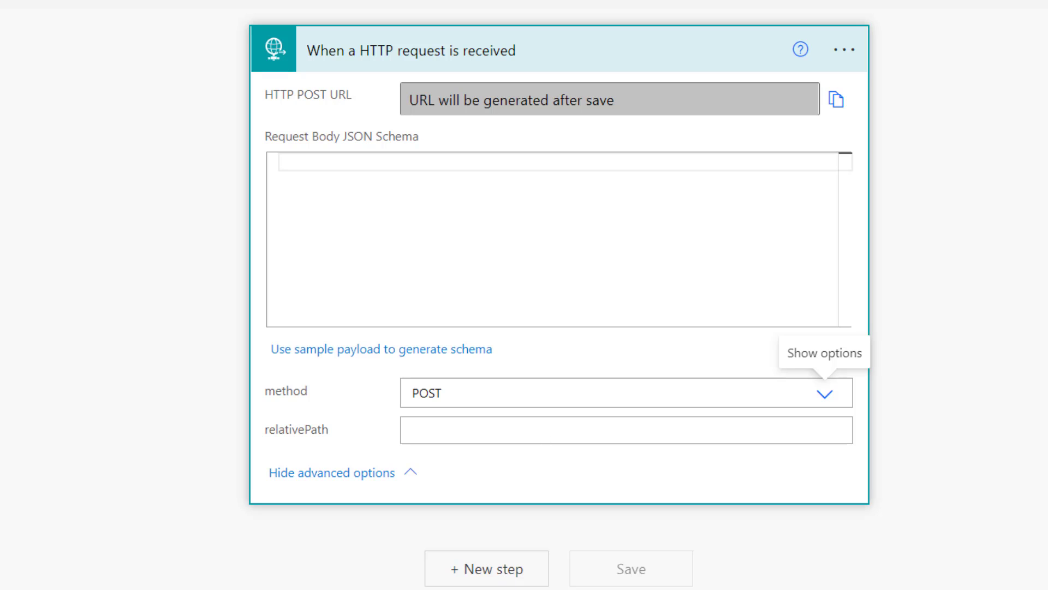
pyautogui.click(486, 568)
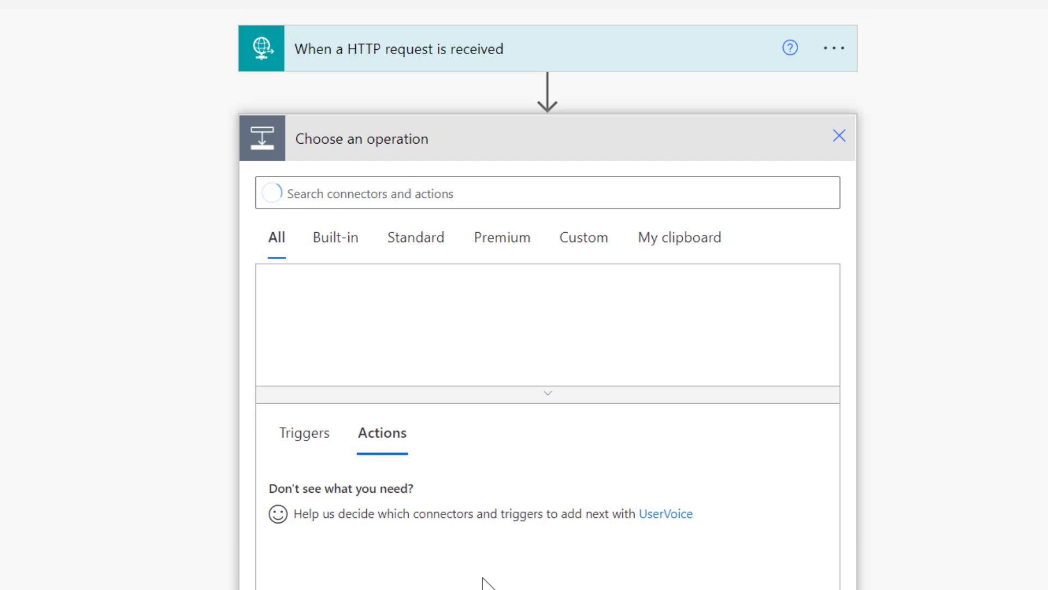
# - Add a Compose action whose input is the utcNow() expression
pyautogui.click(548, 194)
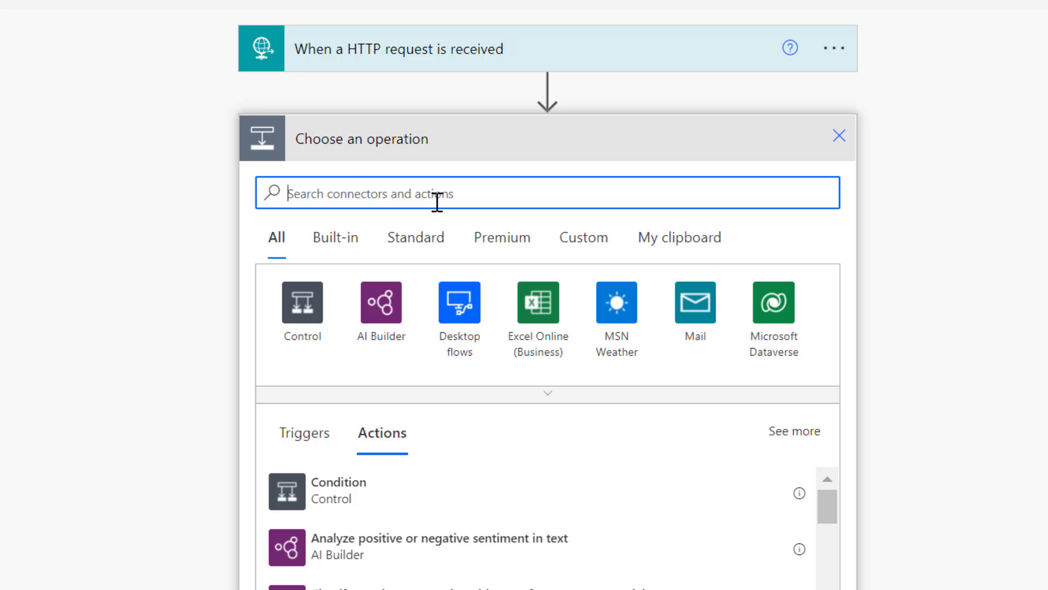
pyautogui.write('compose')
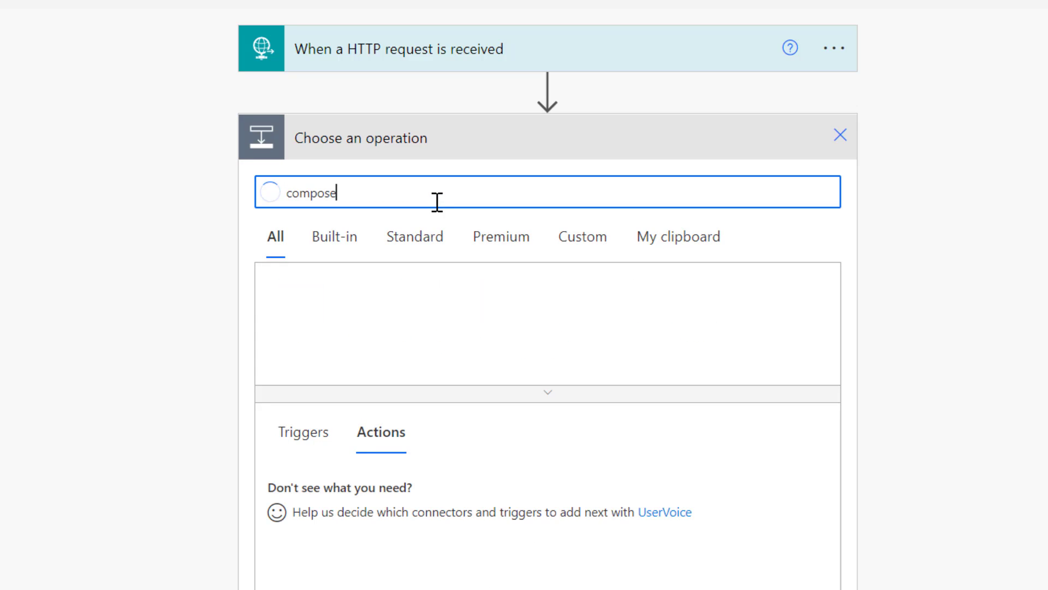
pyautogui.write('compose')
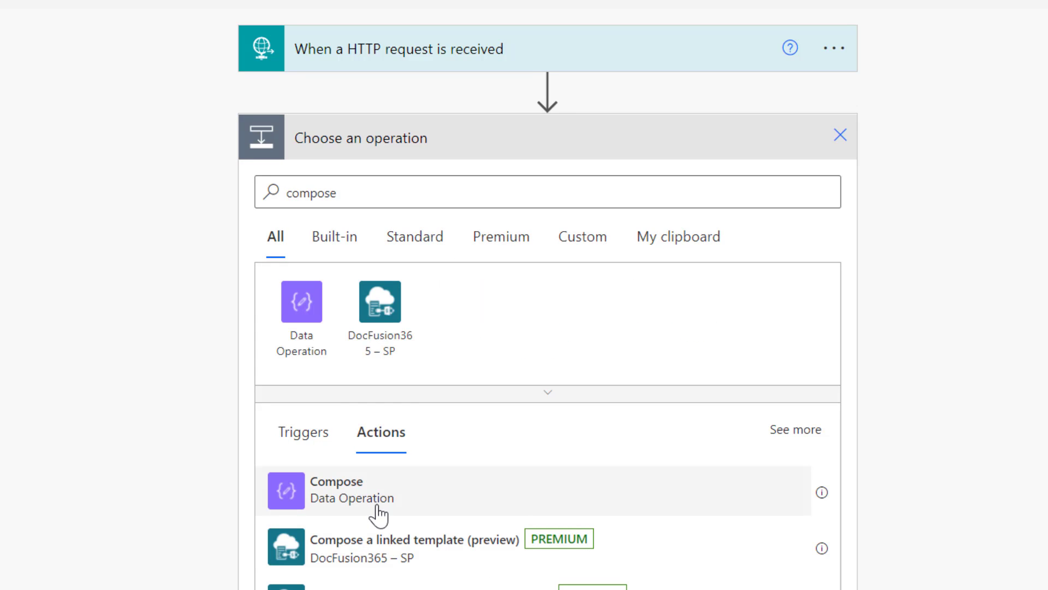
pyautogui.click(336, 489)
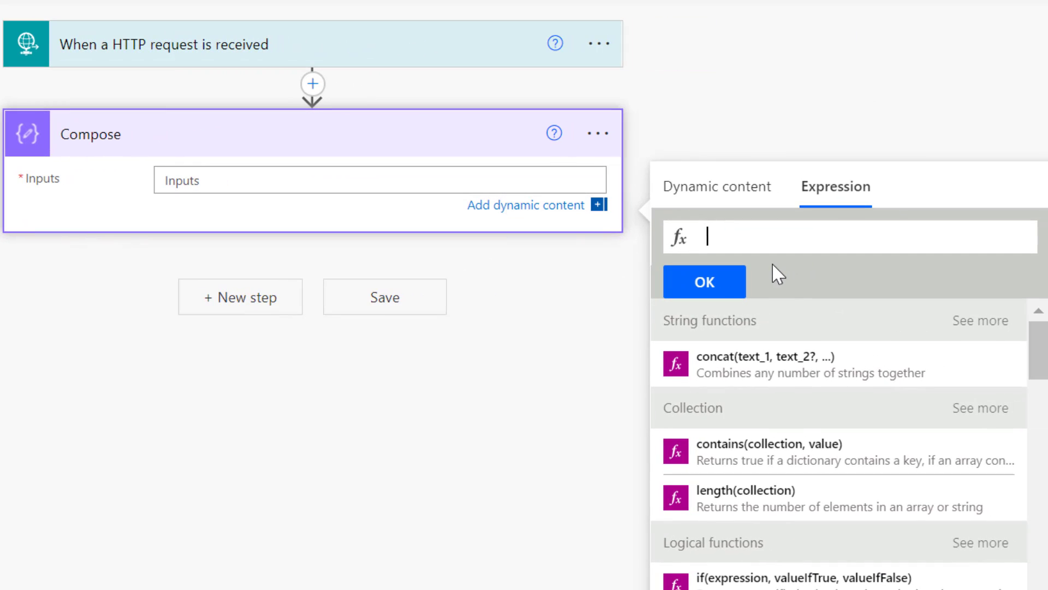
pyautogui.write('utcNow()')
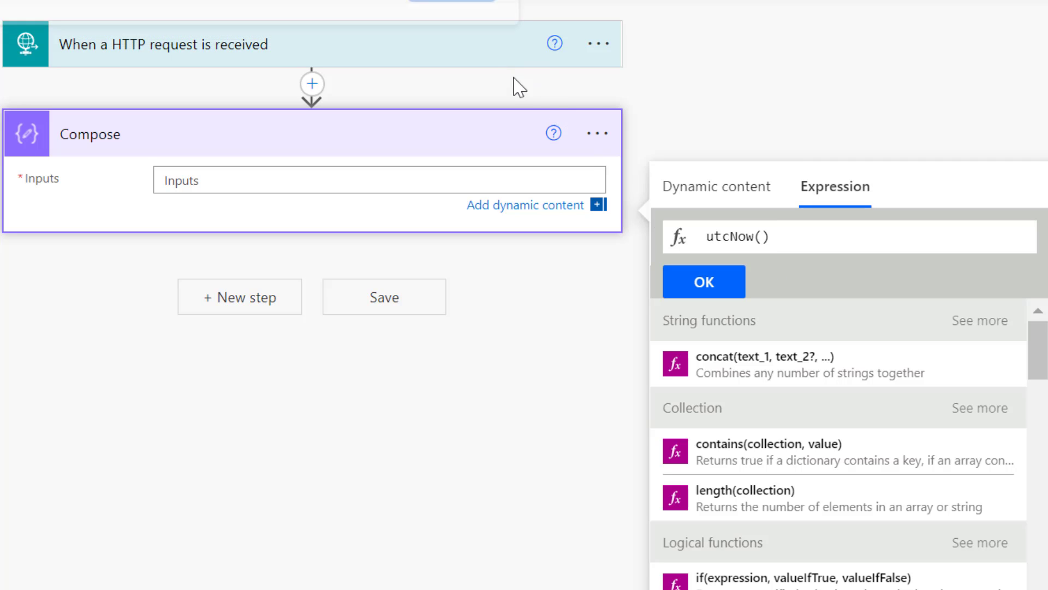
pyautogui.click(703, 281)
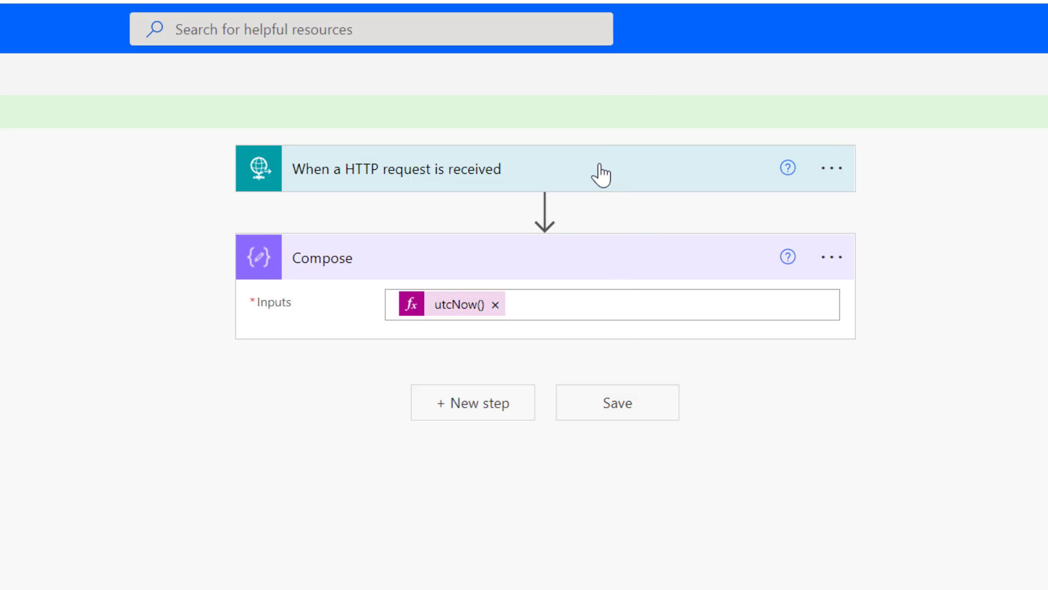
# - Copy the HTTP trigger's generated POST URL
pyautogui.click(401, 169)
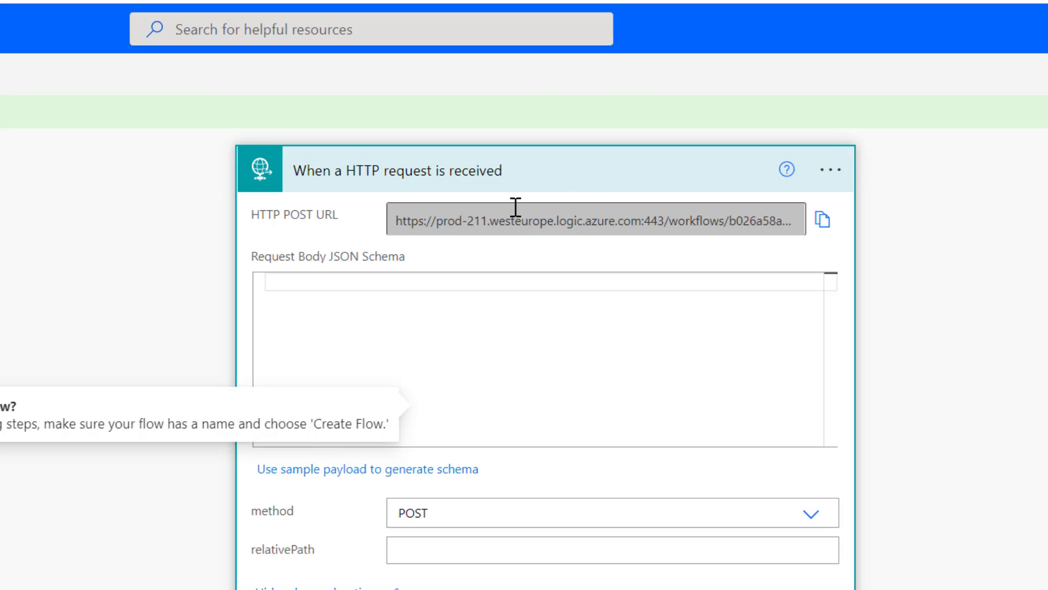
pyautogui.moveTo(314, 198)
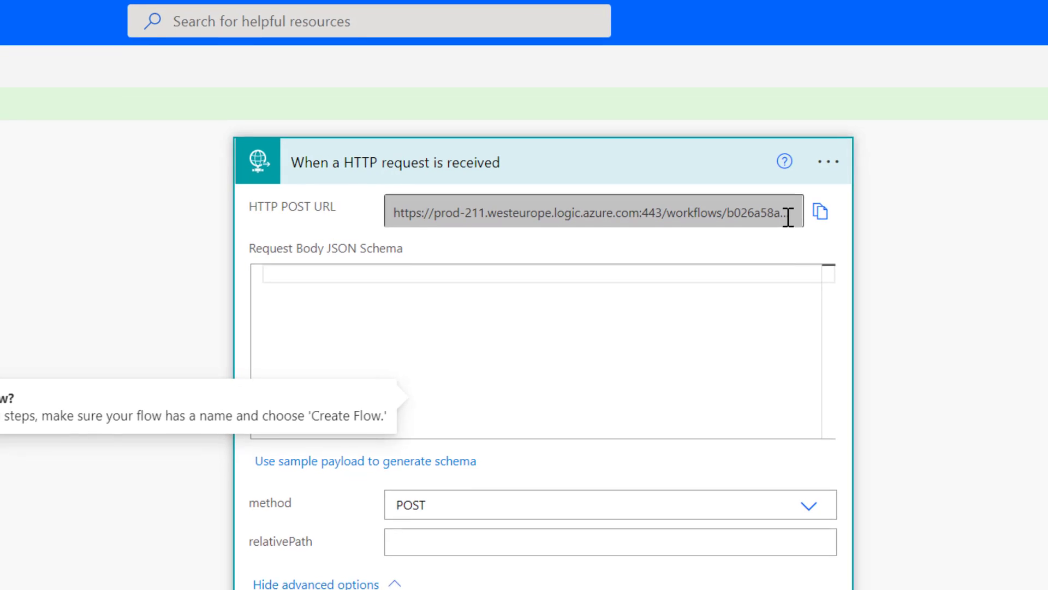
pyautogui.scroll(-3)
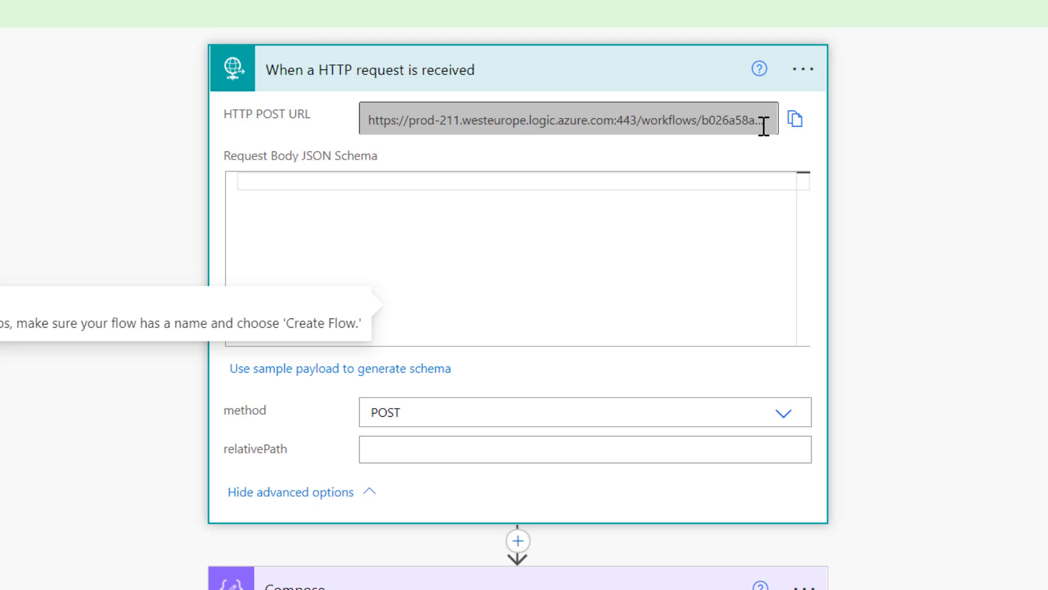
pyautogui.moveTo(793, 120)
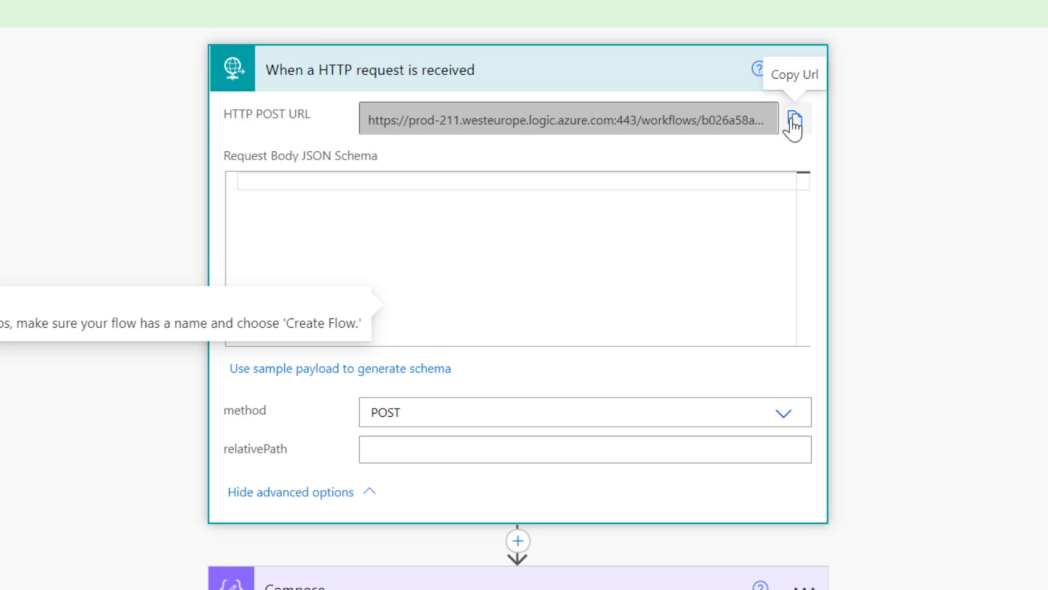
pyautogui.click(796, 119)
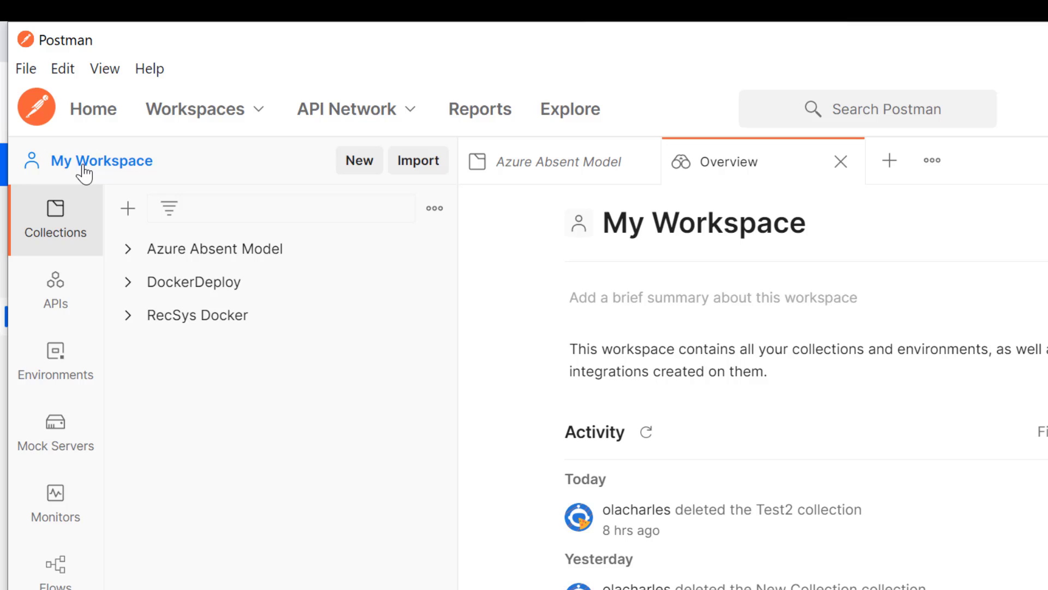
pyautogui.moveTo(98, 160)
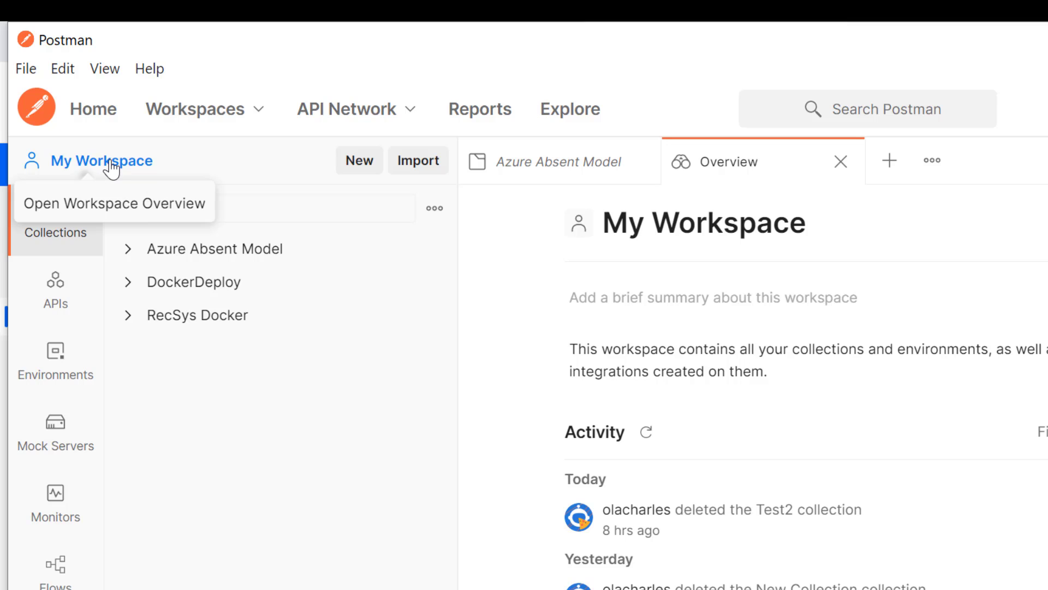
# - Stay in My Workspace and open a new request tab
pyautogui.click(194, 108)
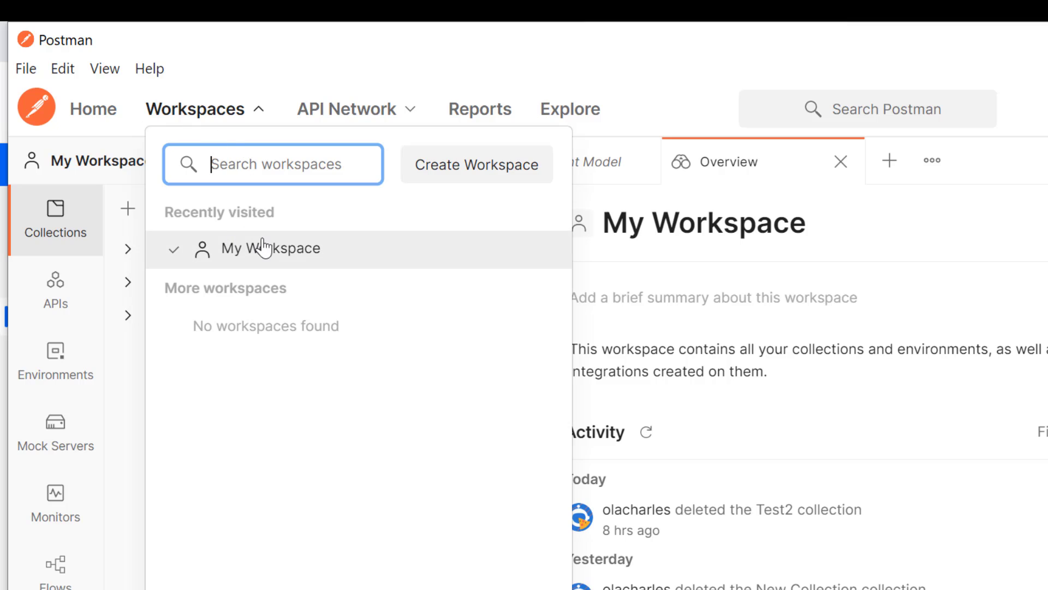
pyautogui.moveTo(260, 261)
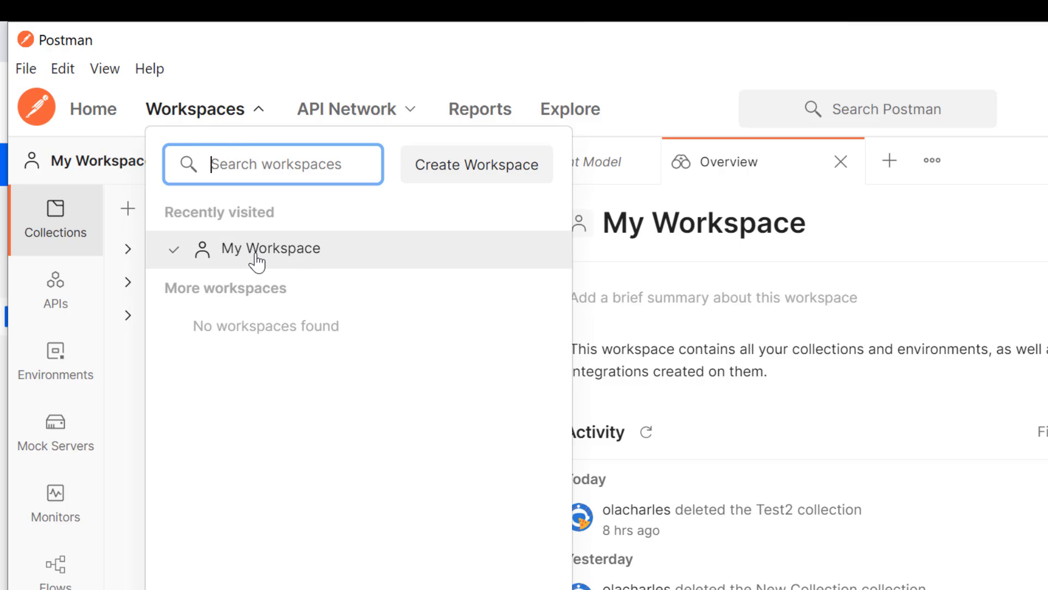
pyautogui.click(271, 248)
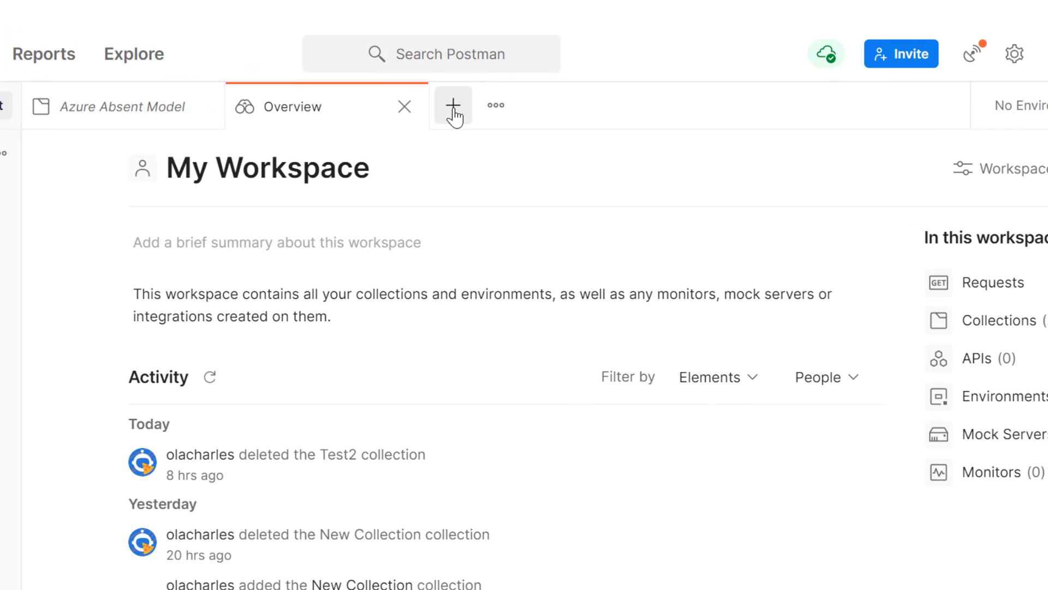
pyautogui.click(454, 106)
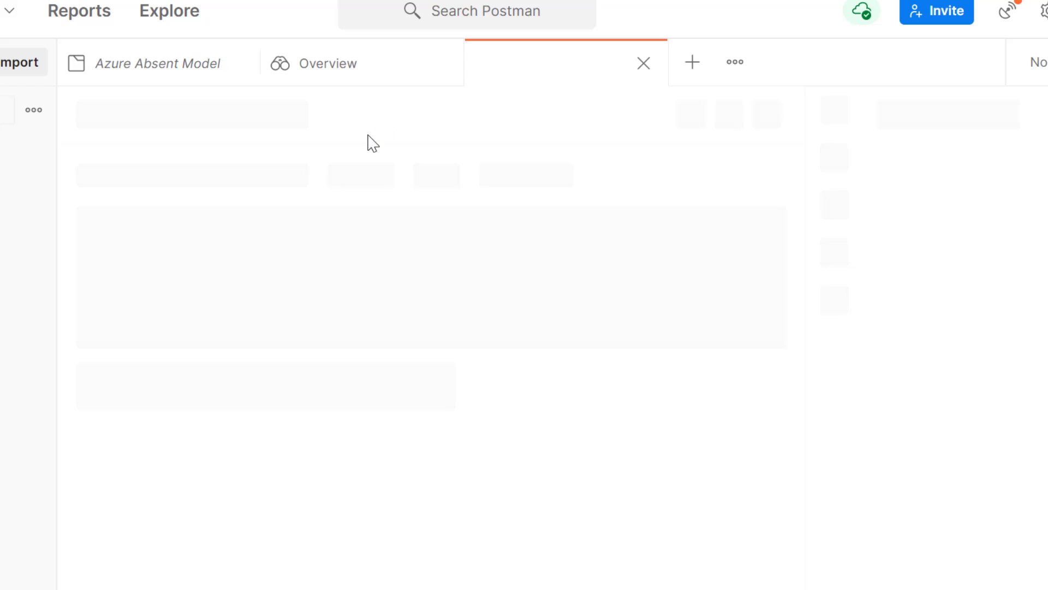
# - Set the request method to POST with a raw JSON body
pyautogui.click(692, 62)
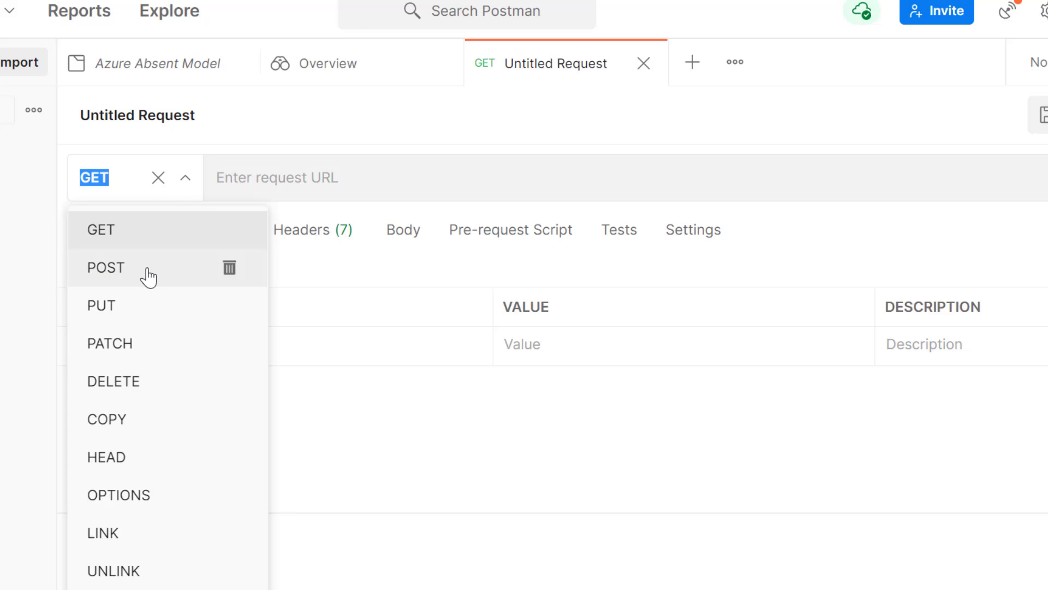
pyautogui.moveTo(139, 283)
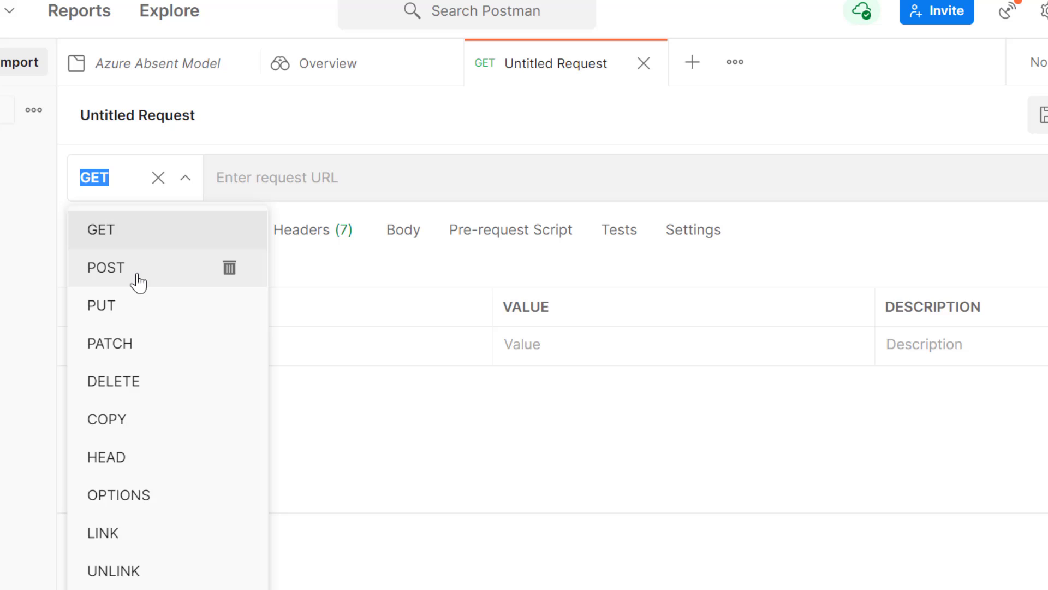
pyautogui.click(104, 267)
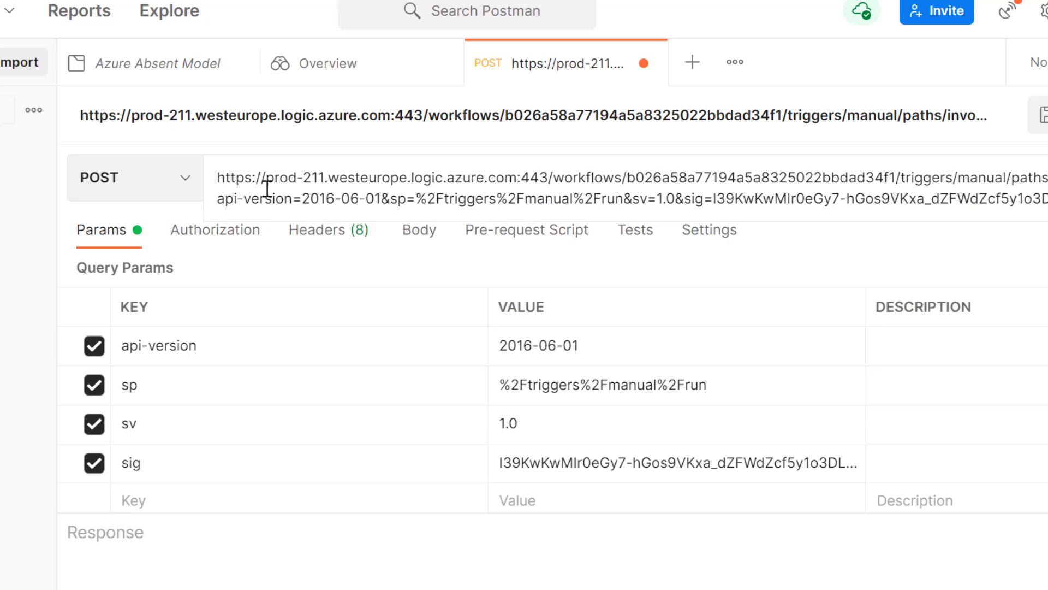
pyautogui.moveTo(372, 223)
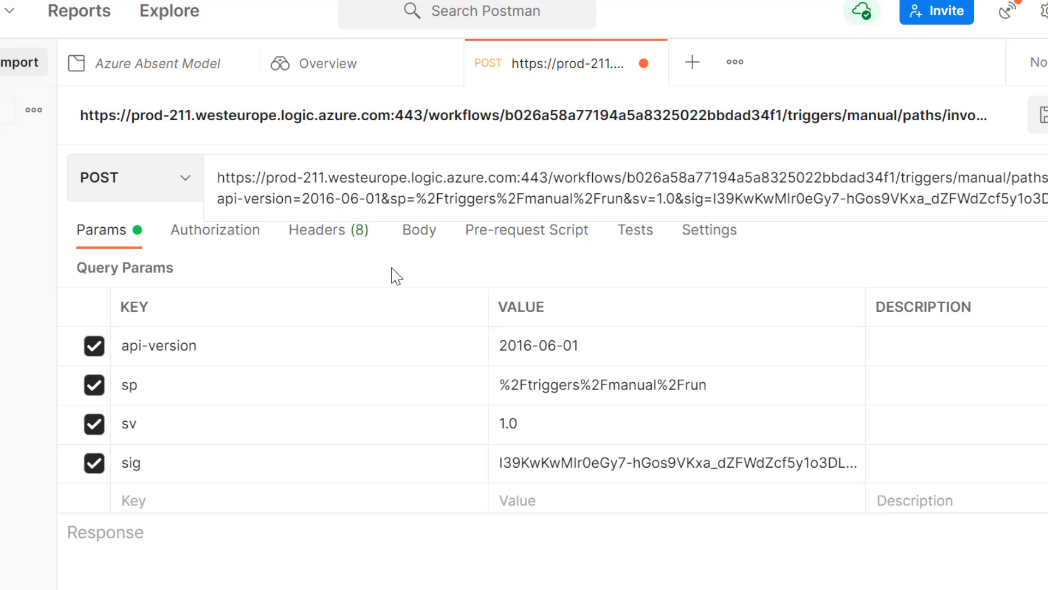
pyautogui.click(419, 229)
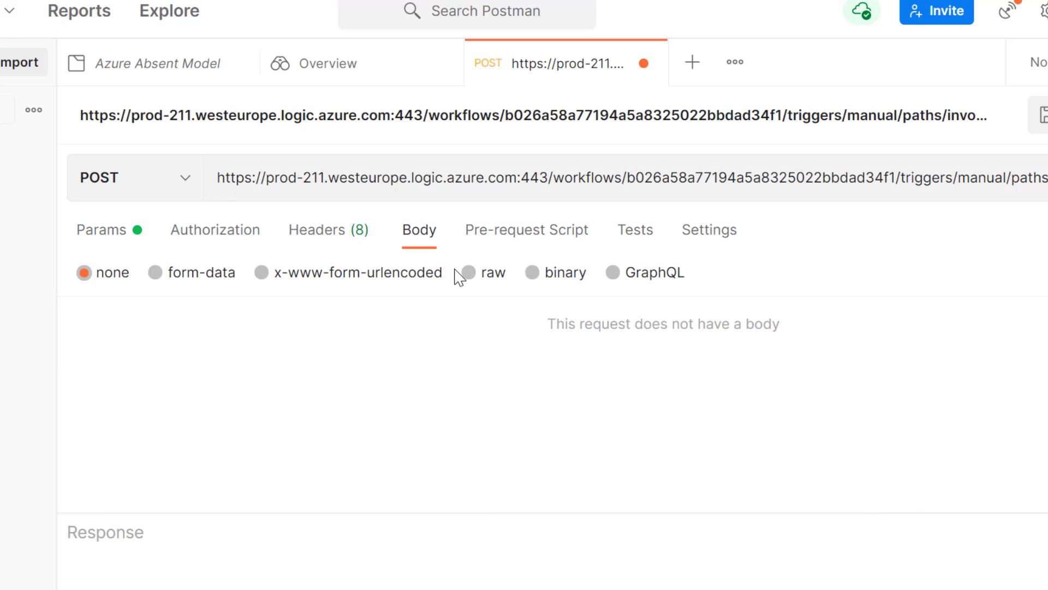
pyautogui.click(467, 272)
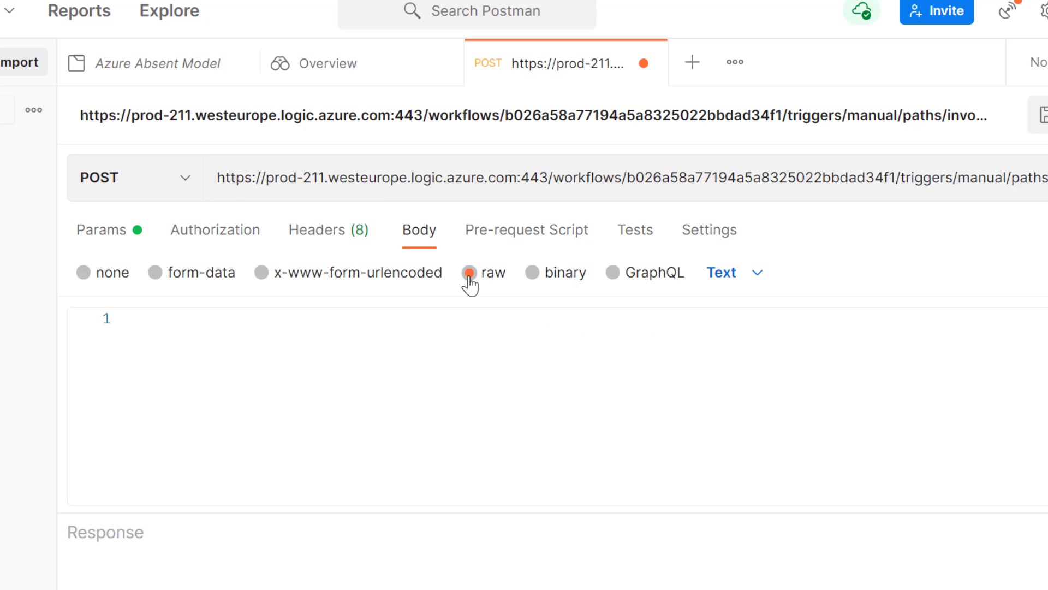
pyautogui.click(728, 272)
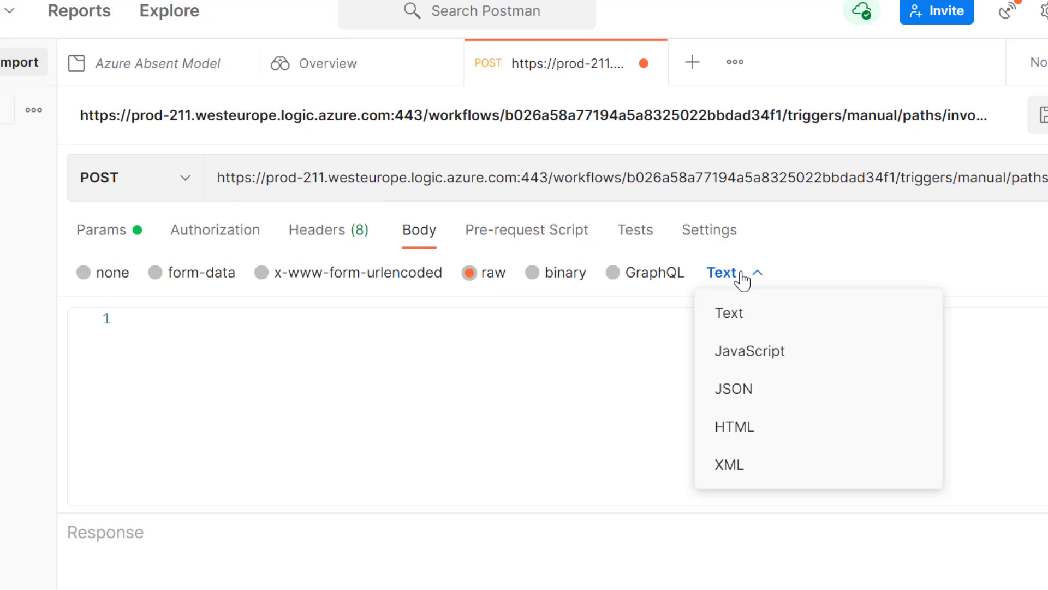
pyautogui.click(734, 389)
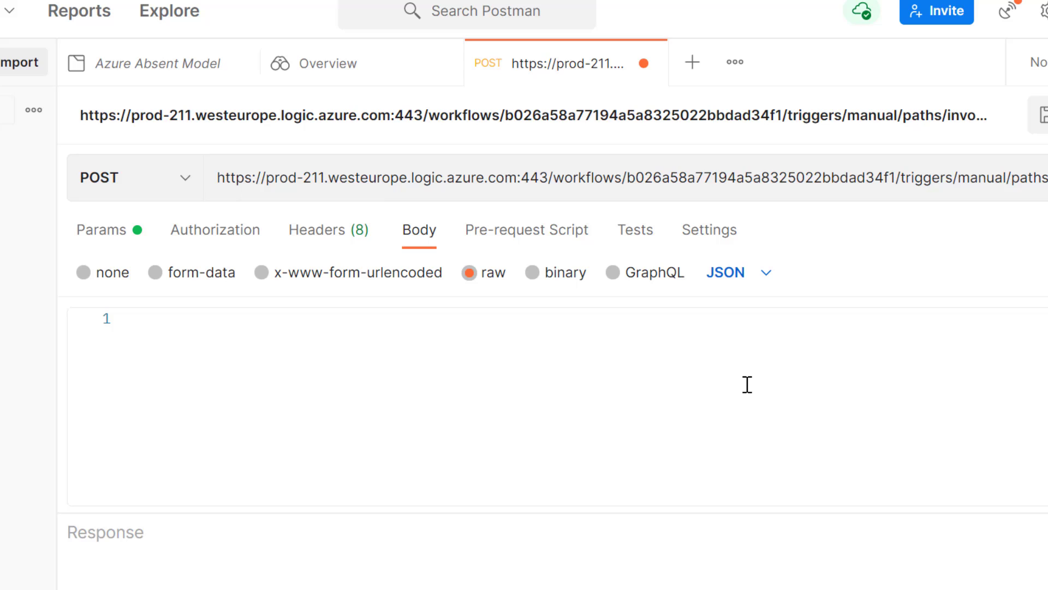
pyautogui.scroll(-3)
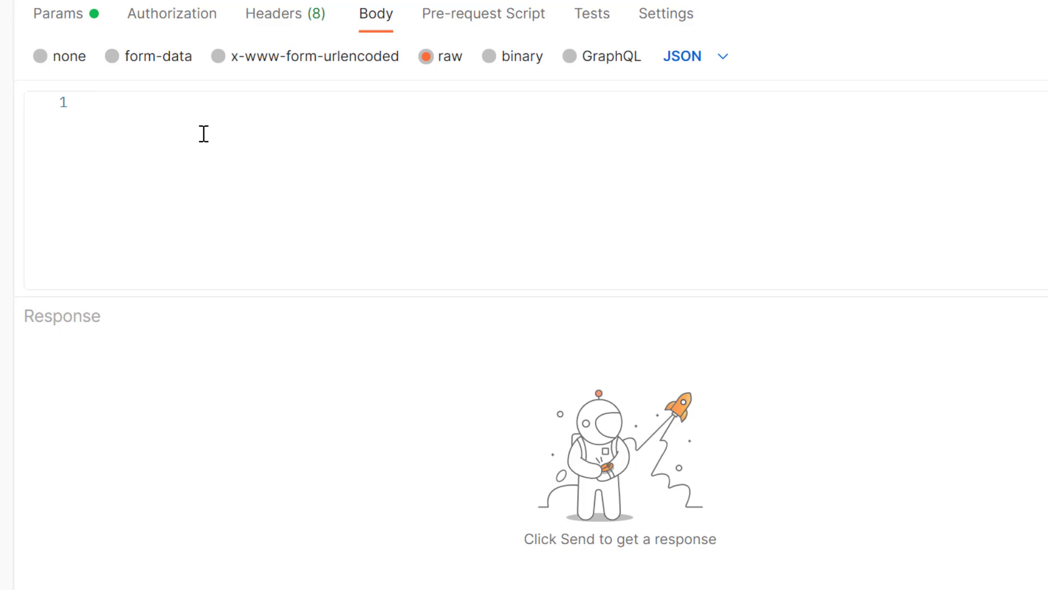
pyautogui.moveTo(202, 137)
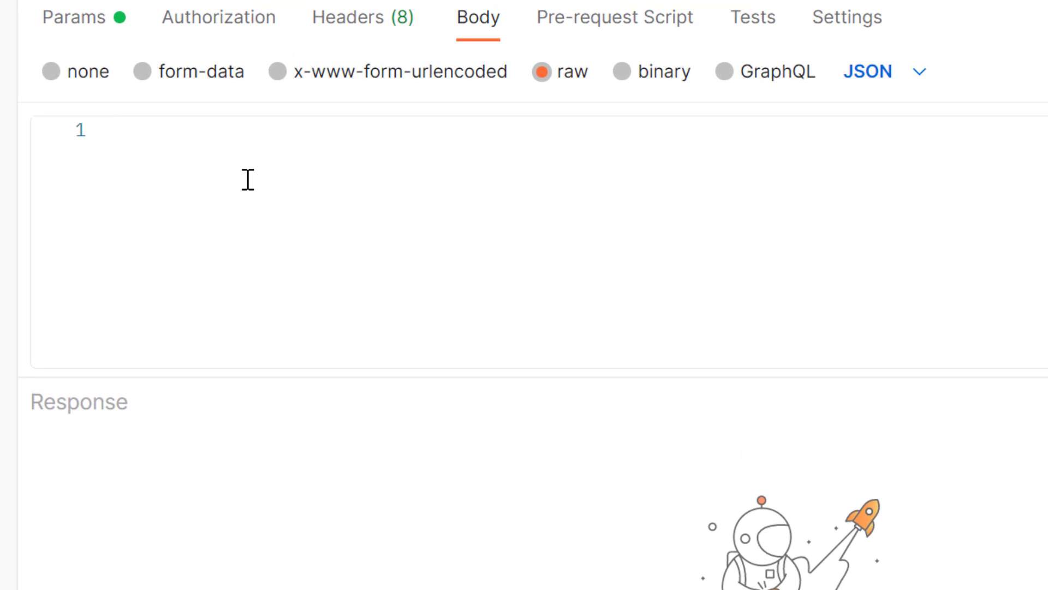
pyautogui.write('{}')
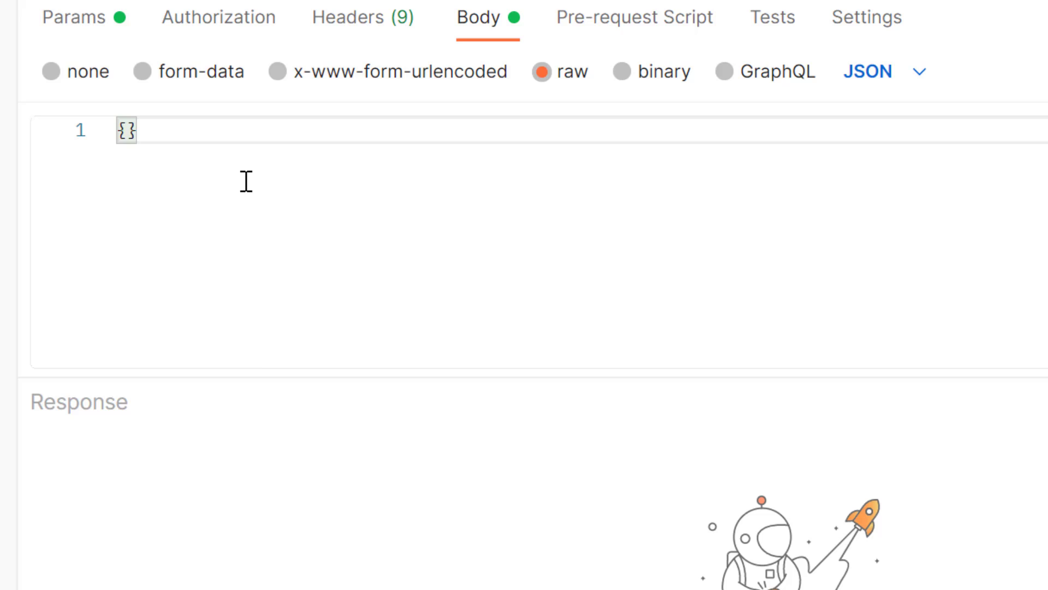
pyautogui.press('Enter')
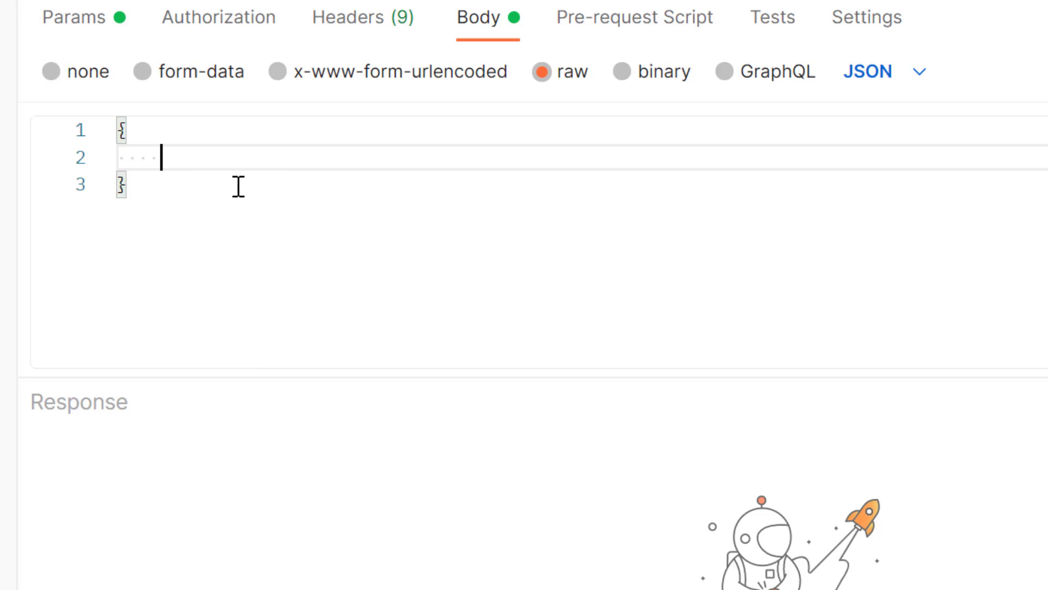
pyautogui.write('""')
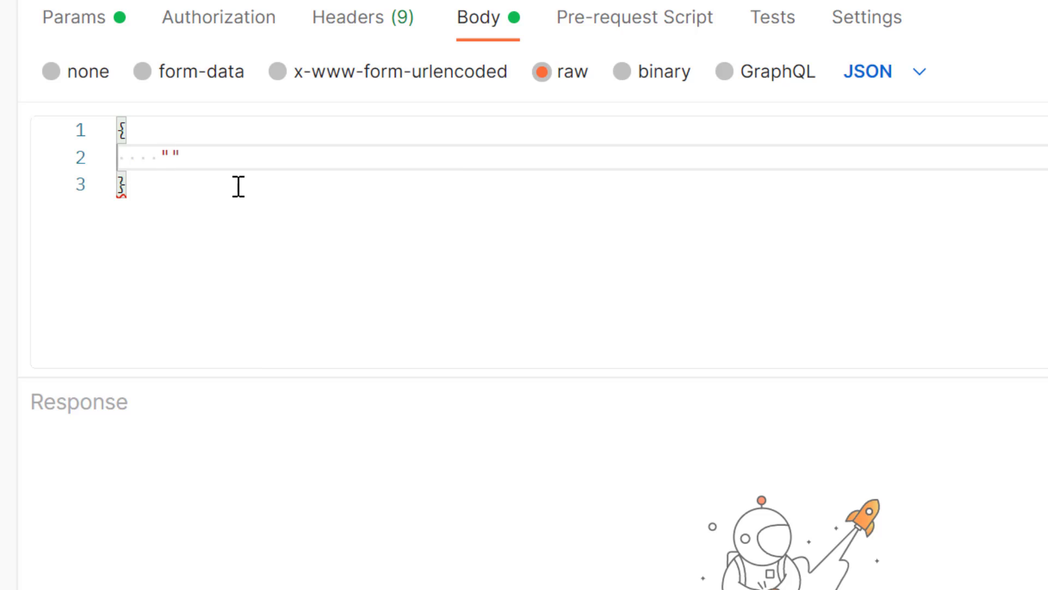
pyautogui.write('Full')
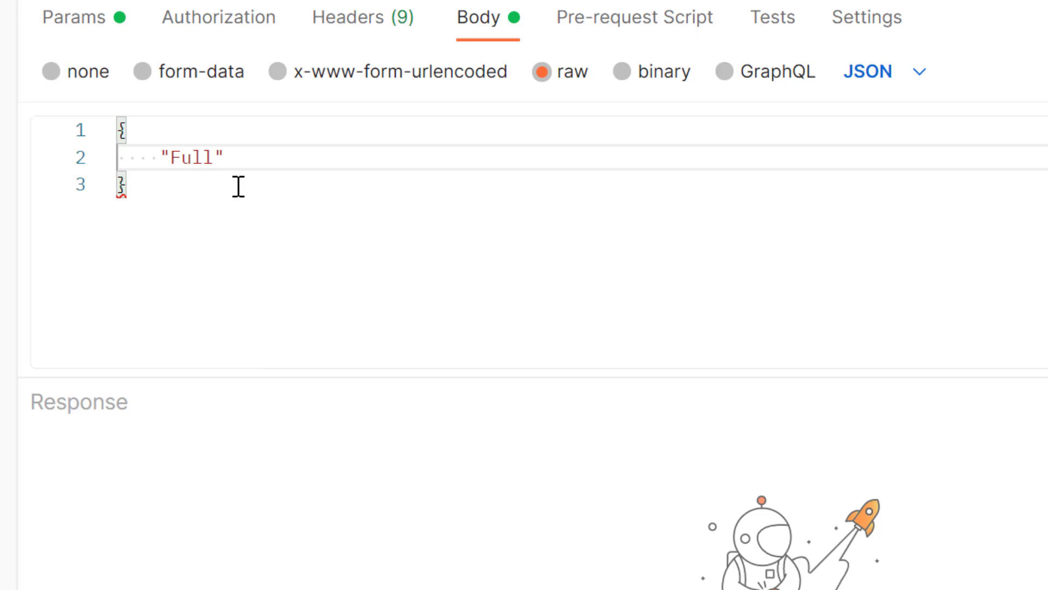
pyautogui.write('nm')
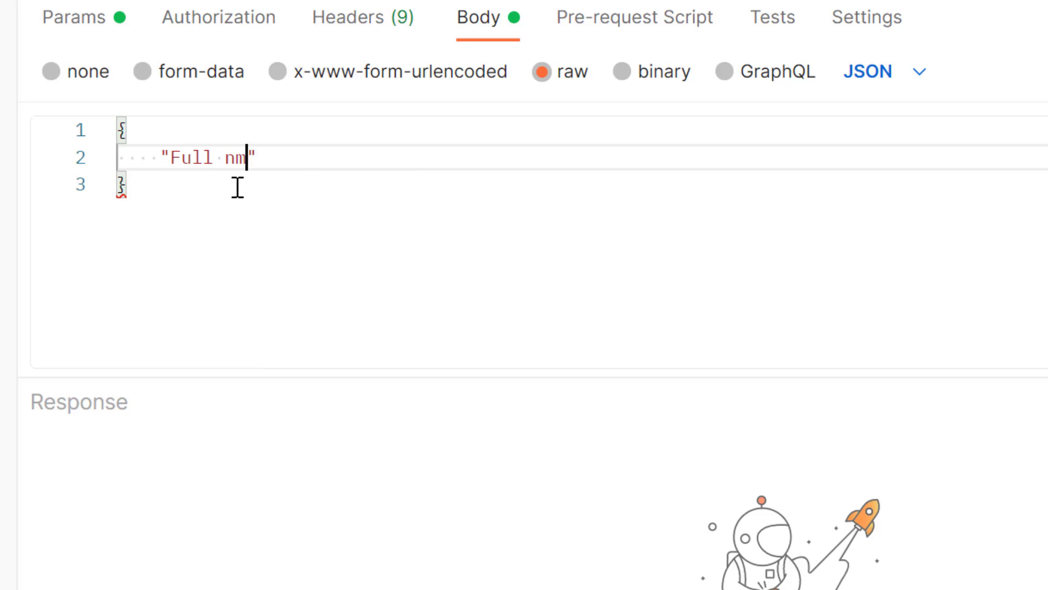
pyautogui.press('Backspace')
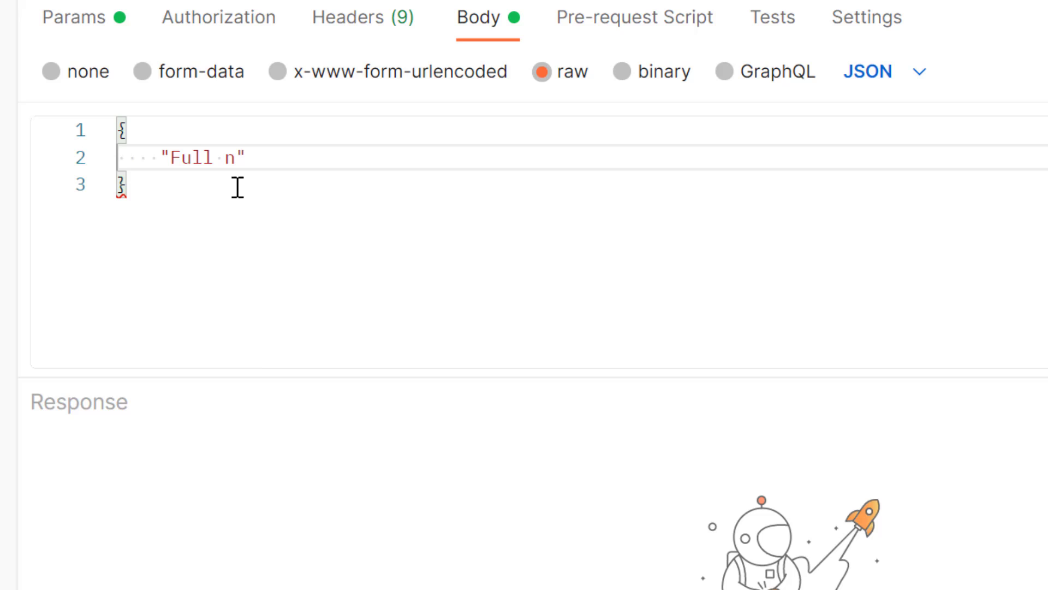
pyautogui.write('ame": "O"')
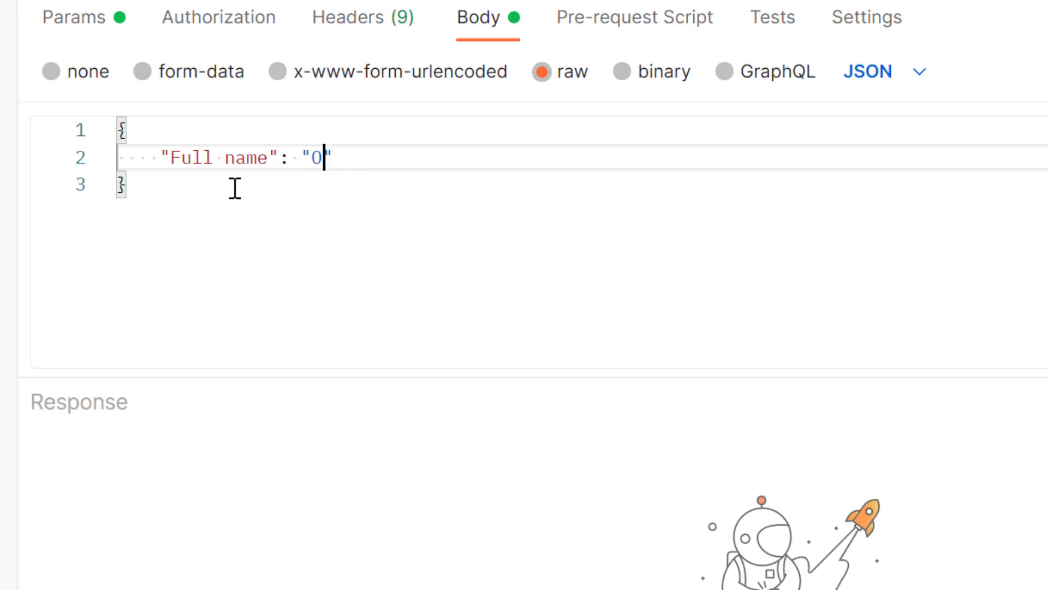
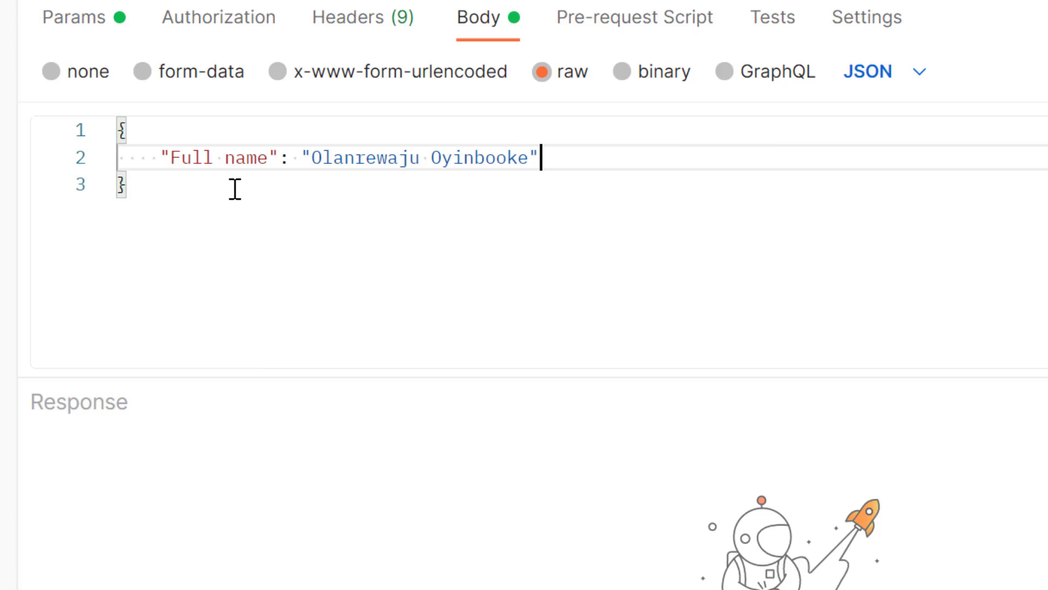
pyautogui.press('Enter')
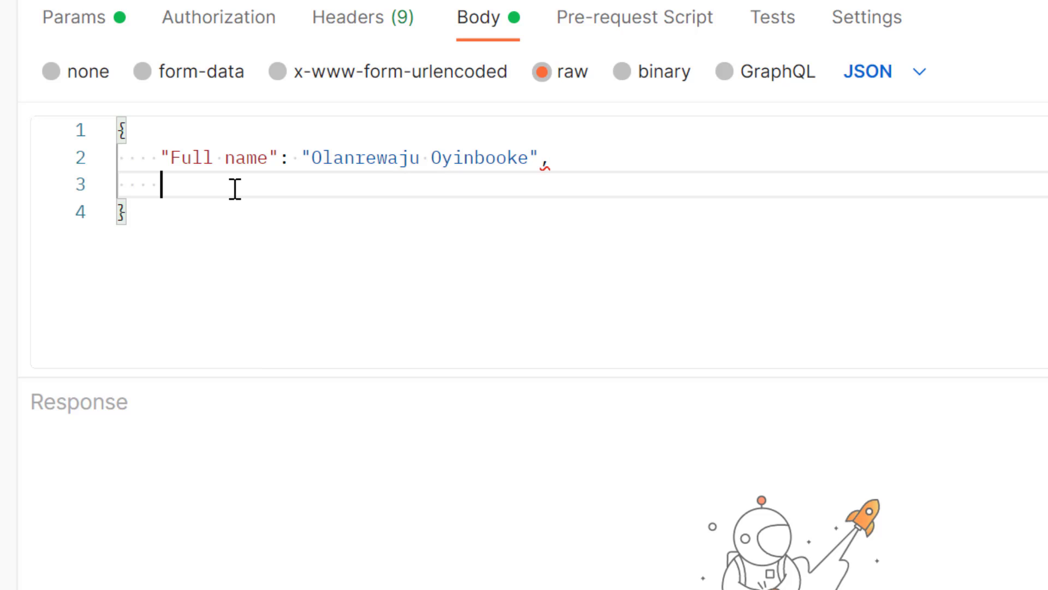
pyautogui.write('"')
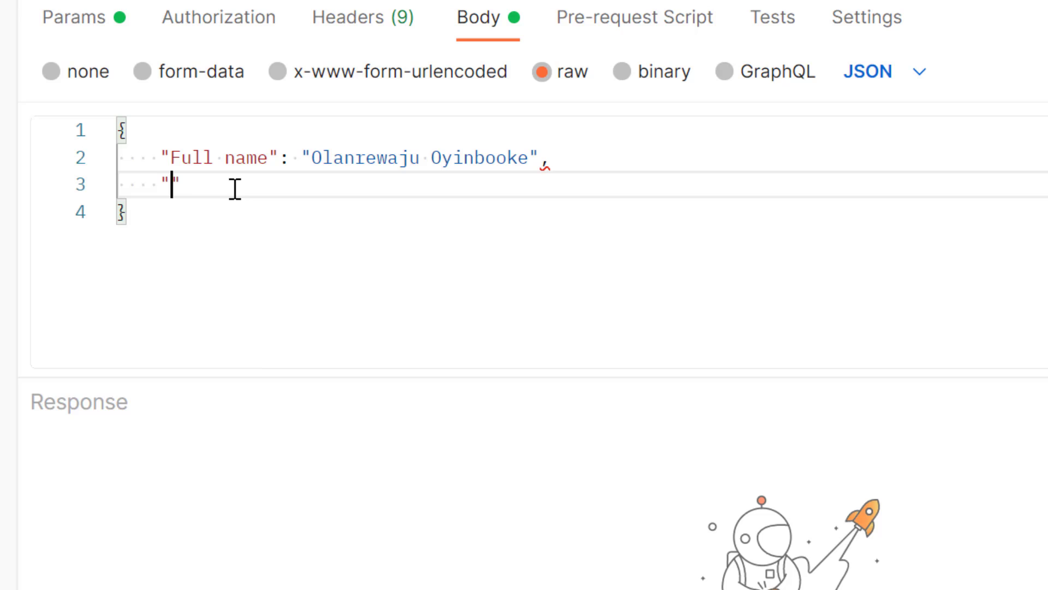
pyautogui.write('Gender')
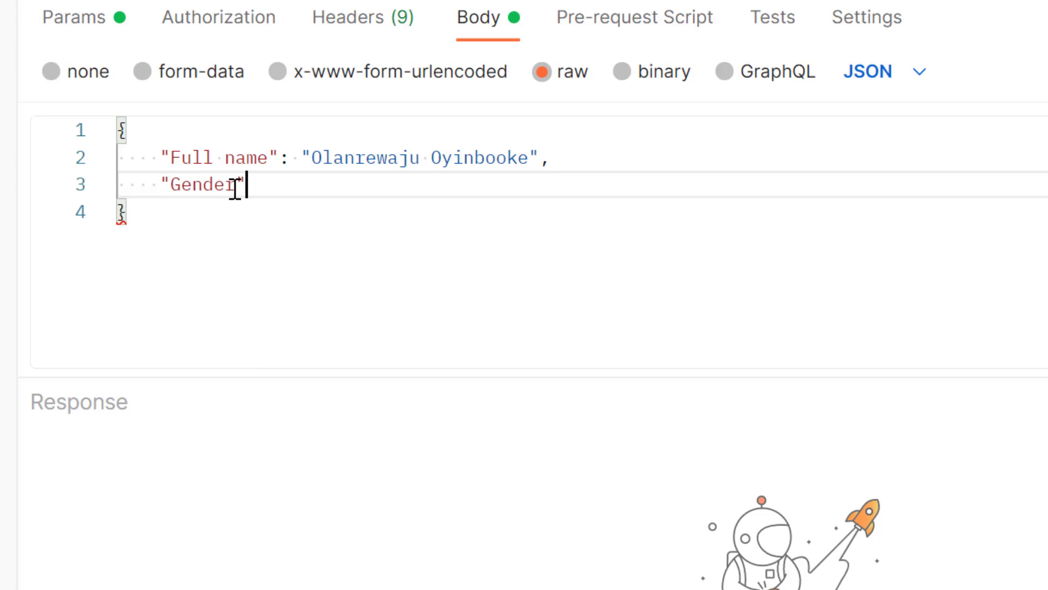
pyautogui.write(': ""')
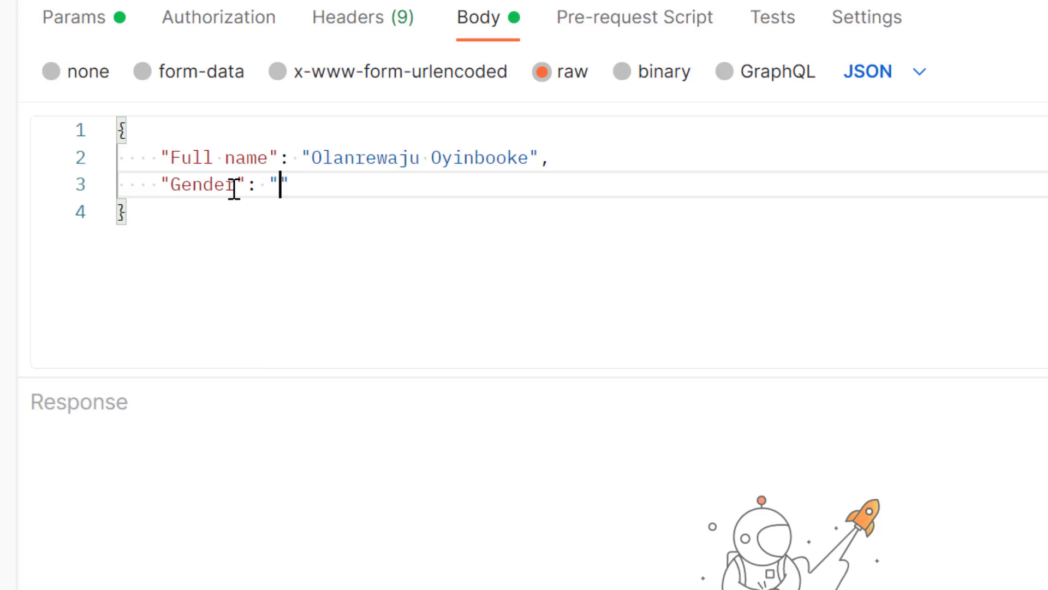
pyautogui.write('Male')
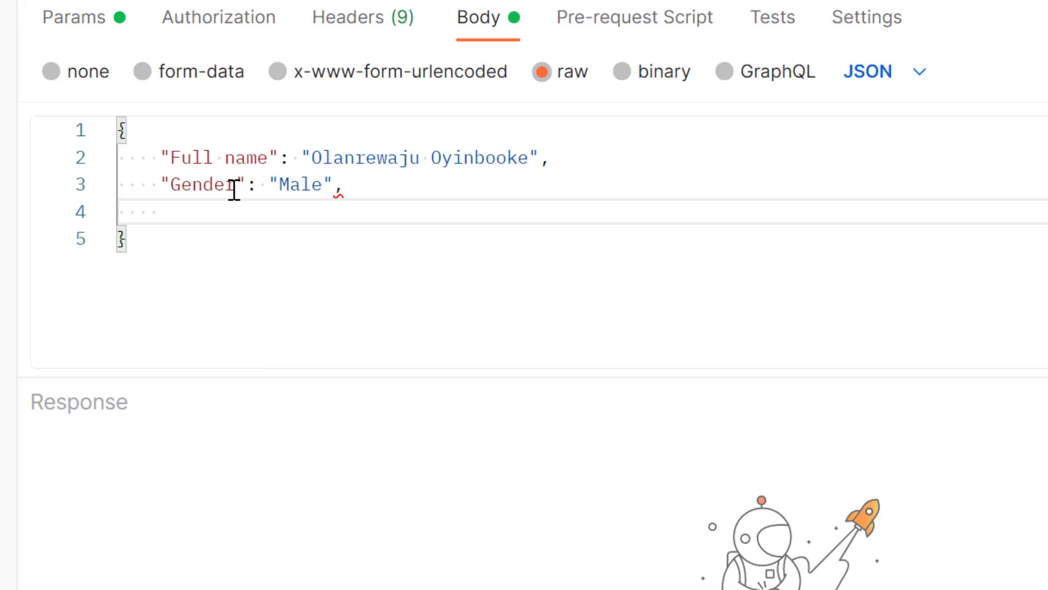
pyautogui.write('"E"')
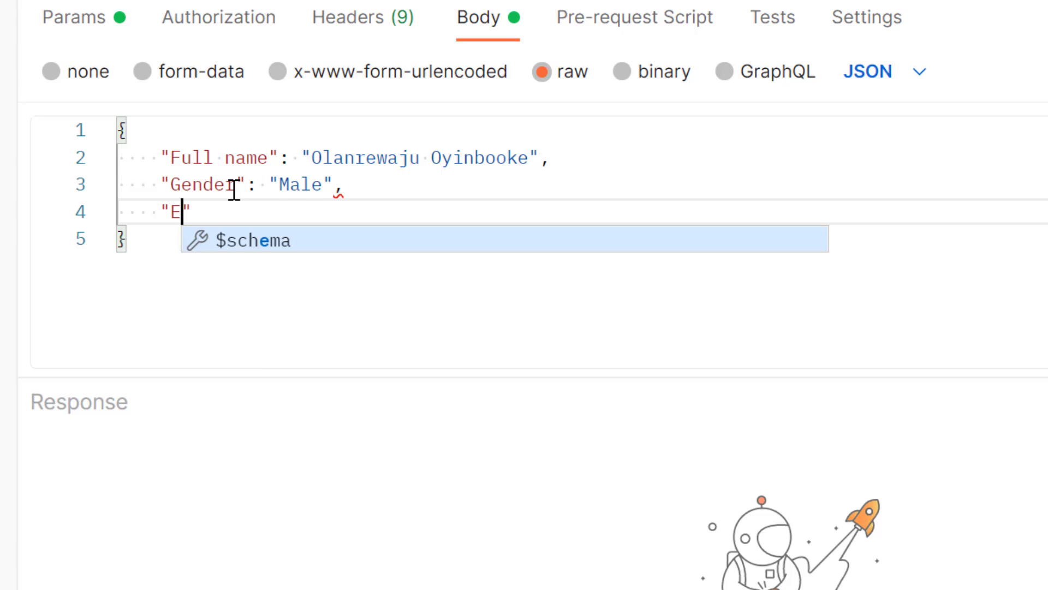
pyautogui.write('mail')
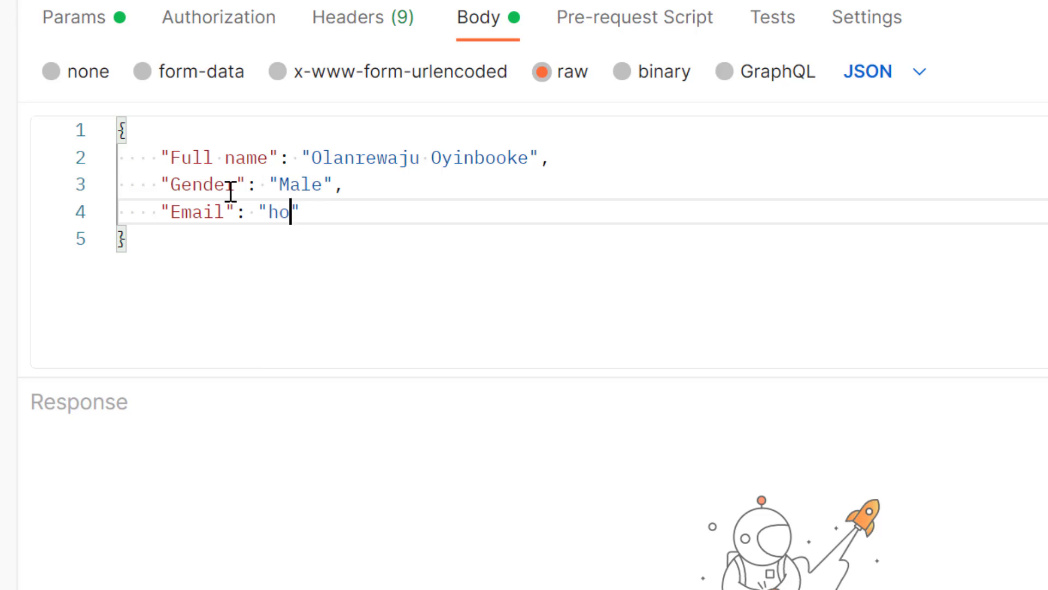
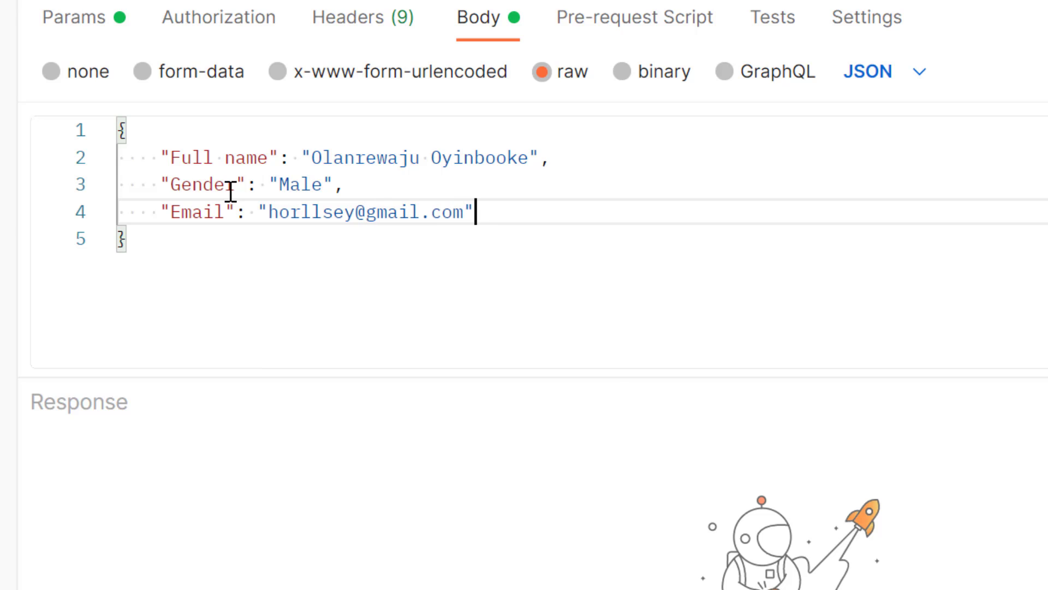
pyautogui.press('enter')
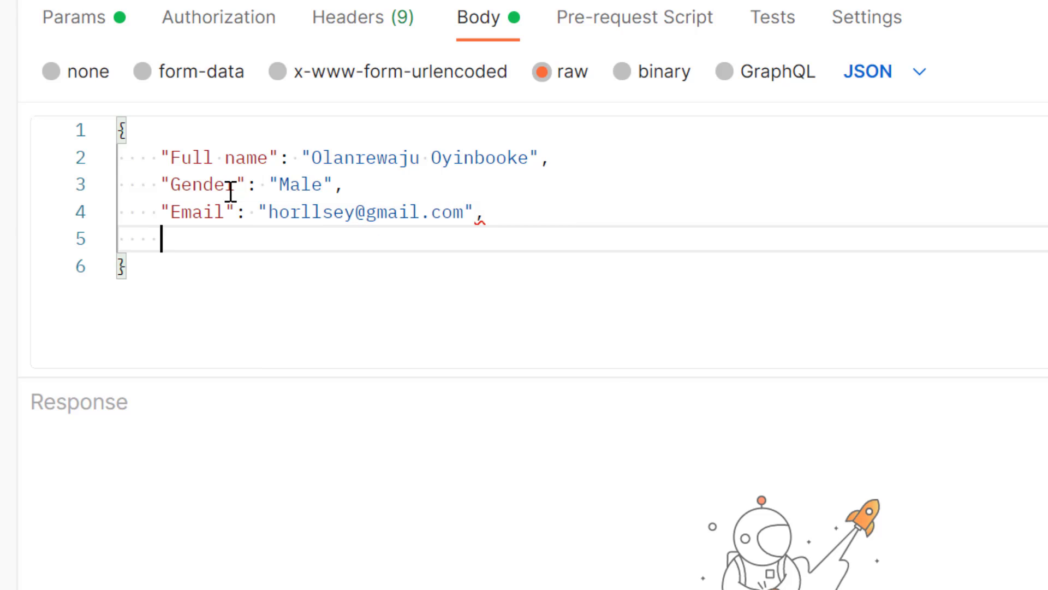
pyautogui.write('"Count"')
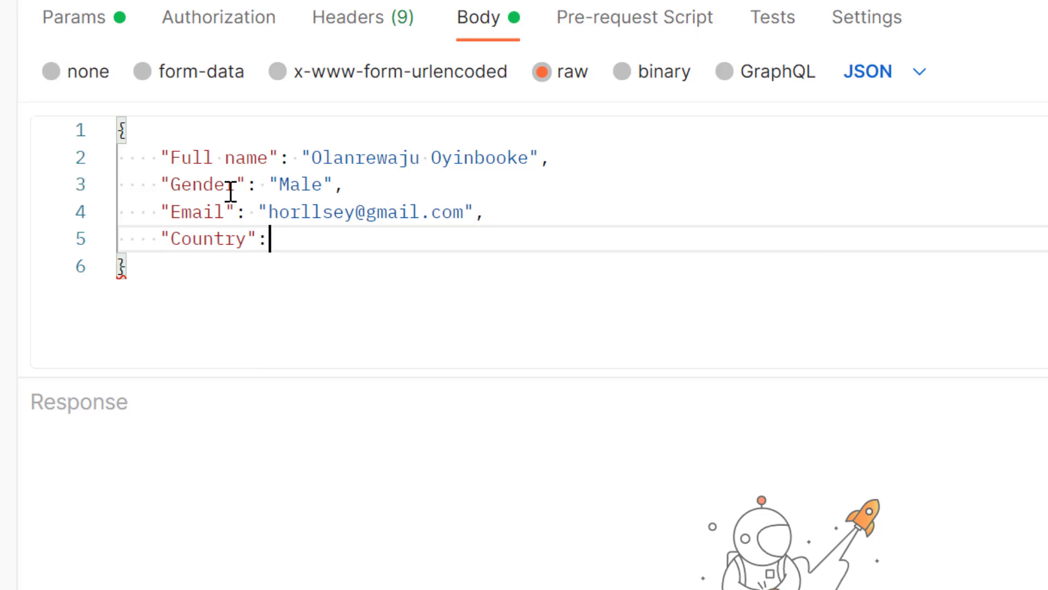
pyautogui.write('"Nige"')
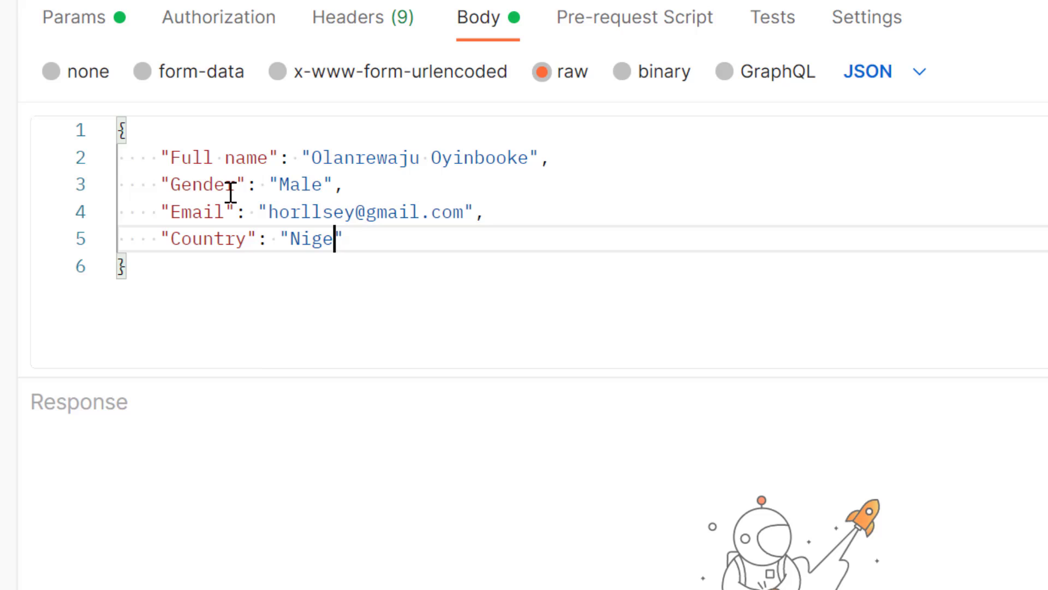
pyautogui.write('ria",')
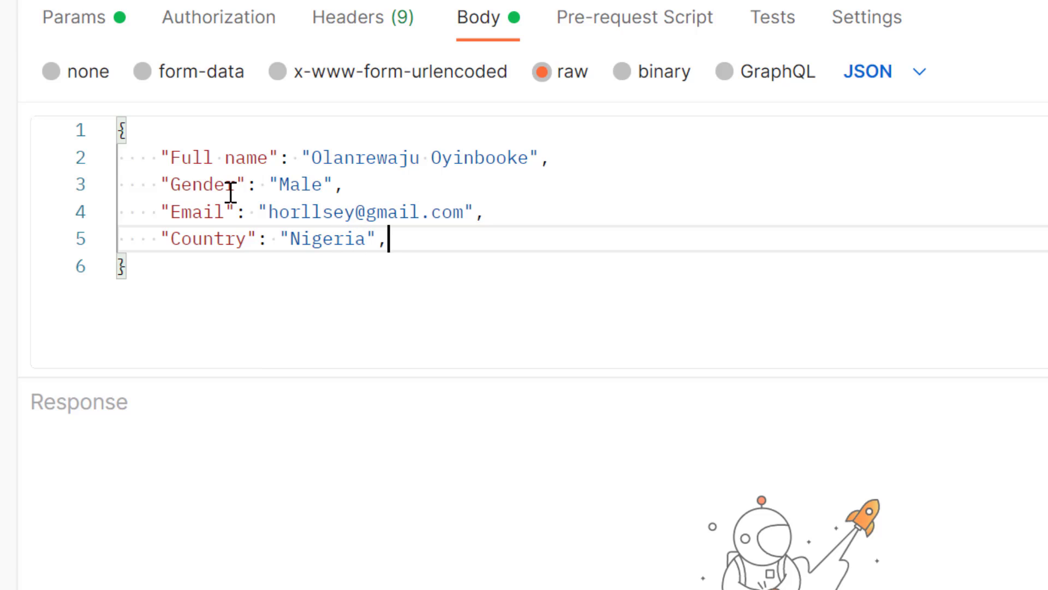
pyautogui.press('Enter')
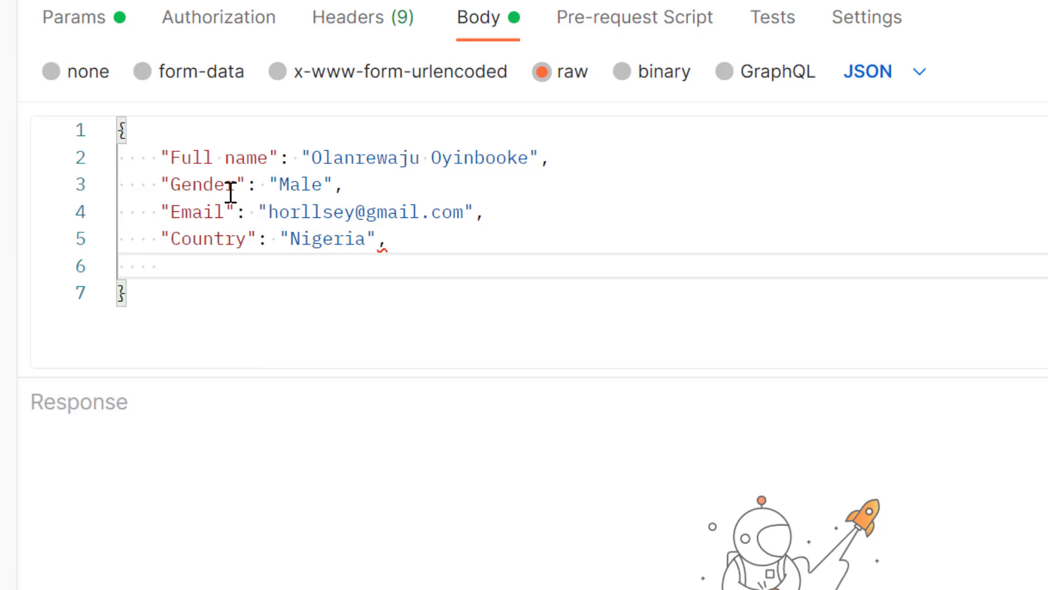
pyautogui.write('"How did you hear')
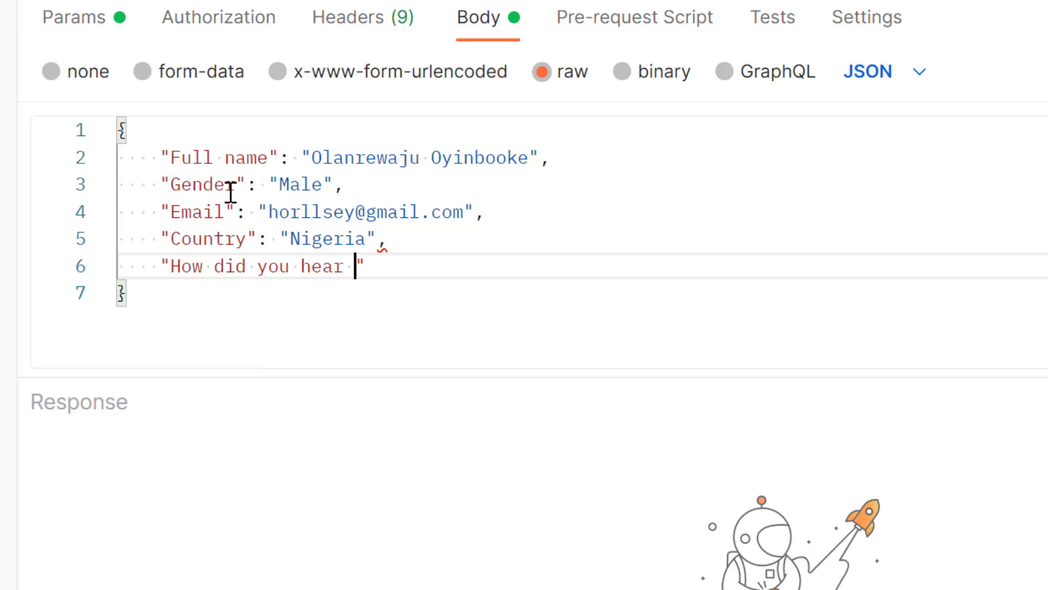
pyautogui.write('about us')
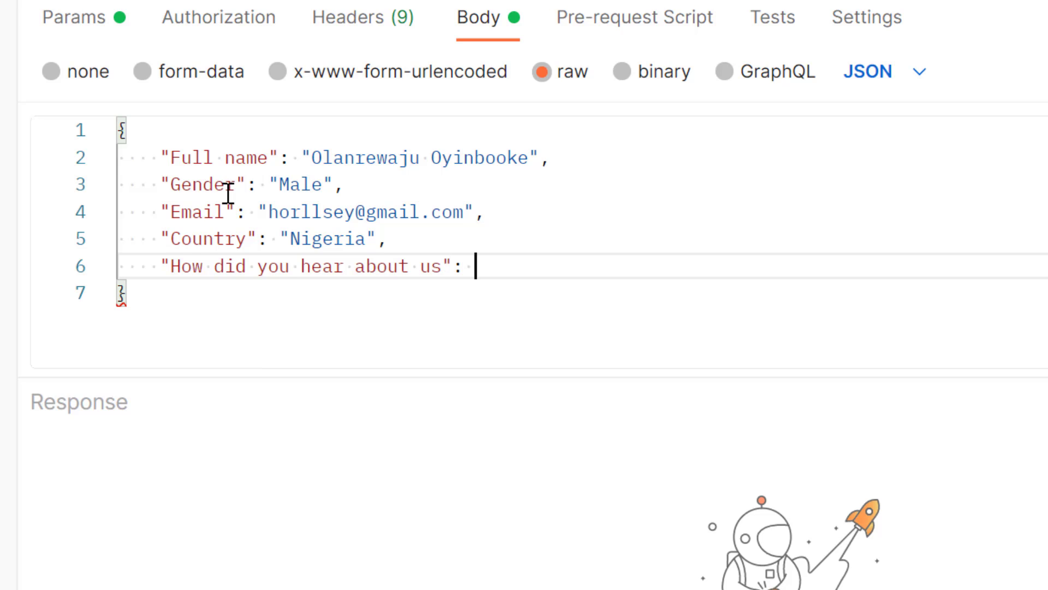
pyautogui.write('"From "')
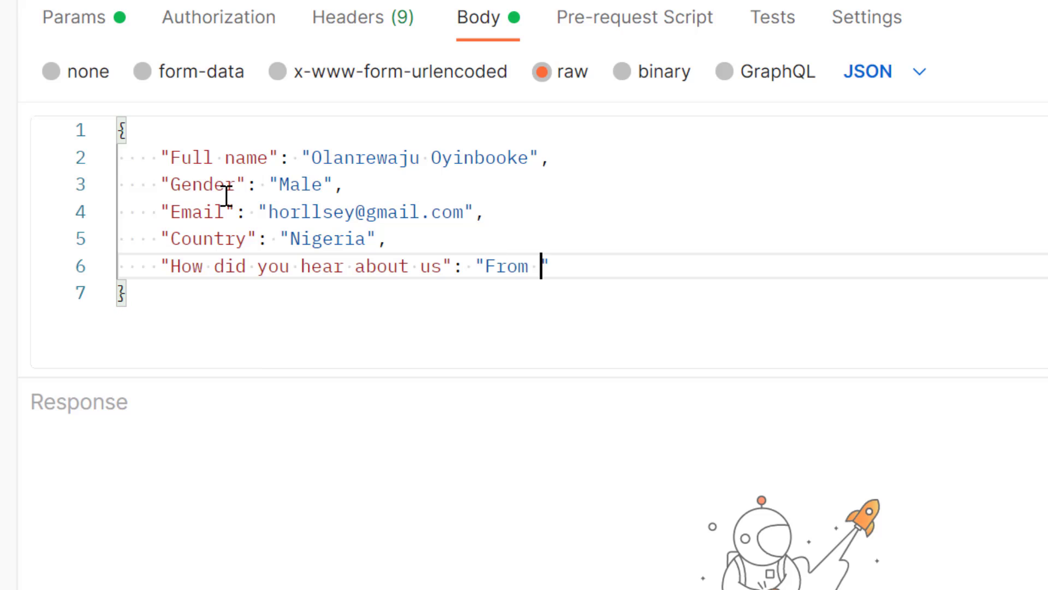
pyautogui.write('Friend')
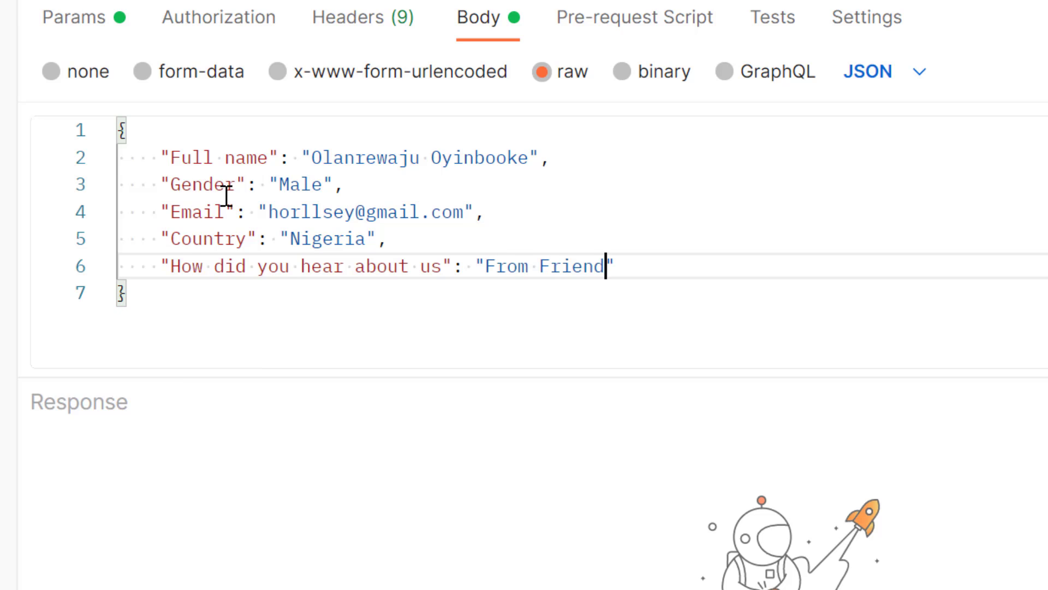
pyautogui.write('a')
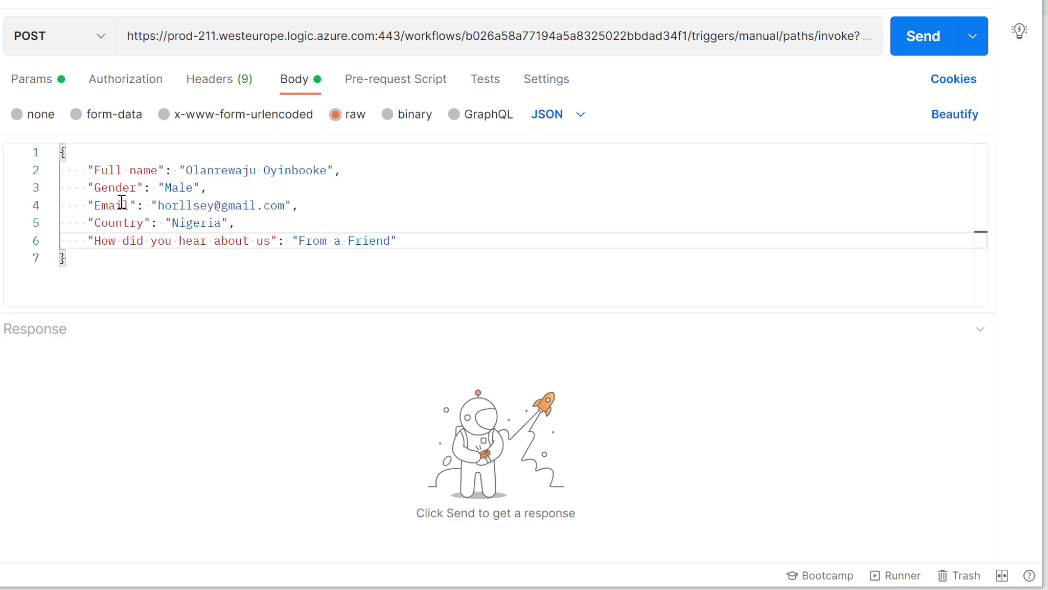
pyautogui.moveTo(278, 454)
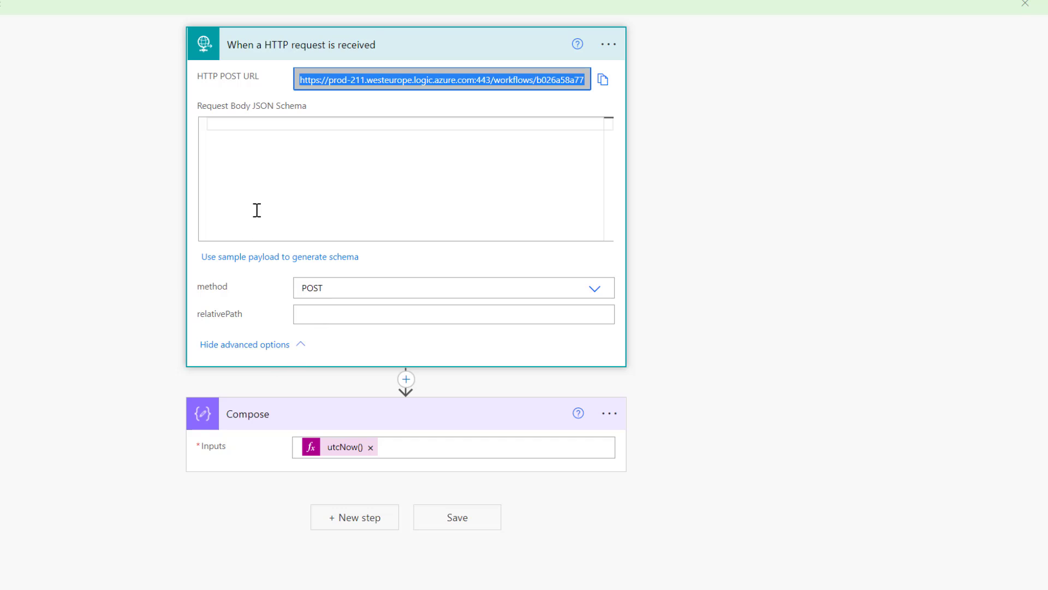
pyautogui.moveTo(252, 128)
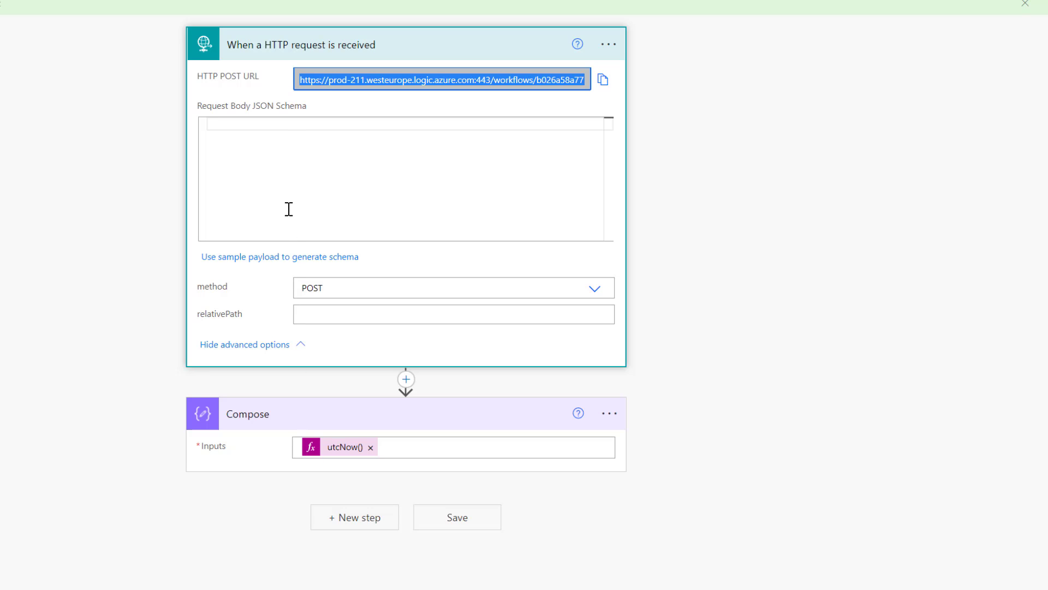
pyautogui.moveTo(57, 449)
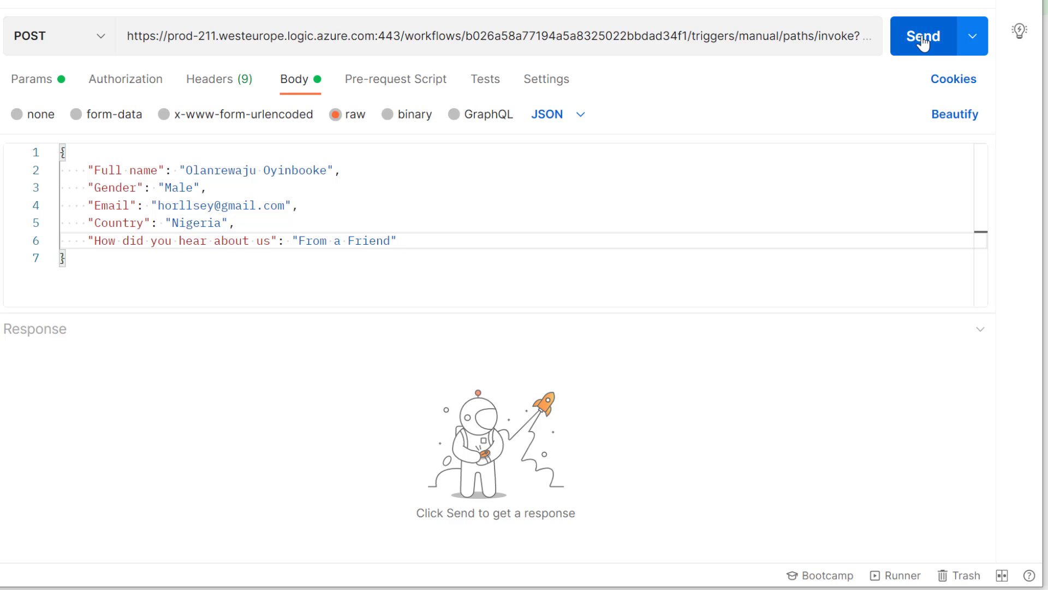
# - Send the POST request with the JSON registration record
pyautogui.click(923, 36)
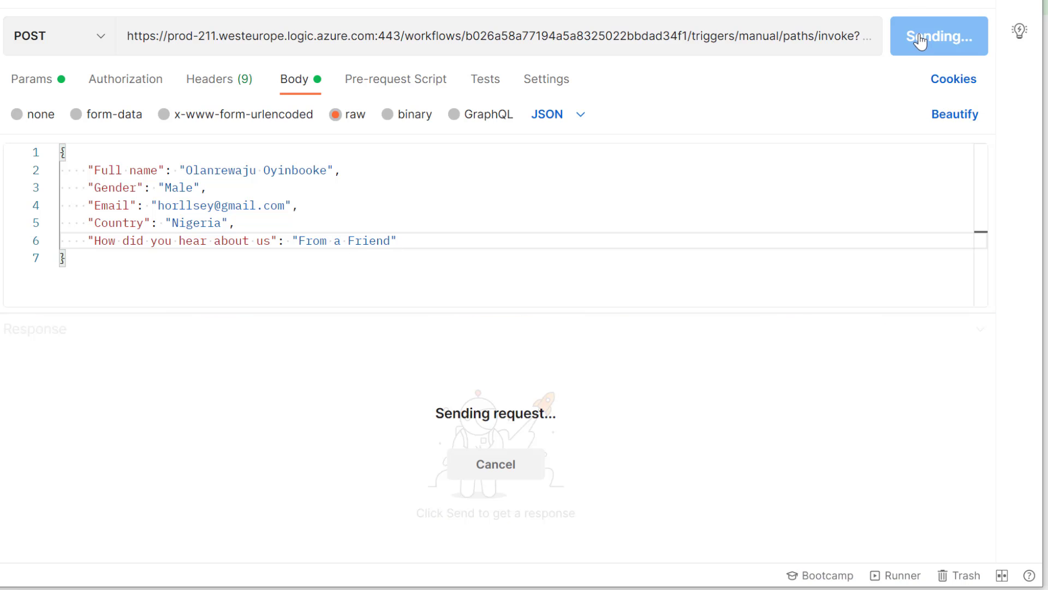
pyautogui.click(934, 36)
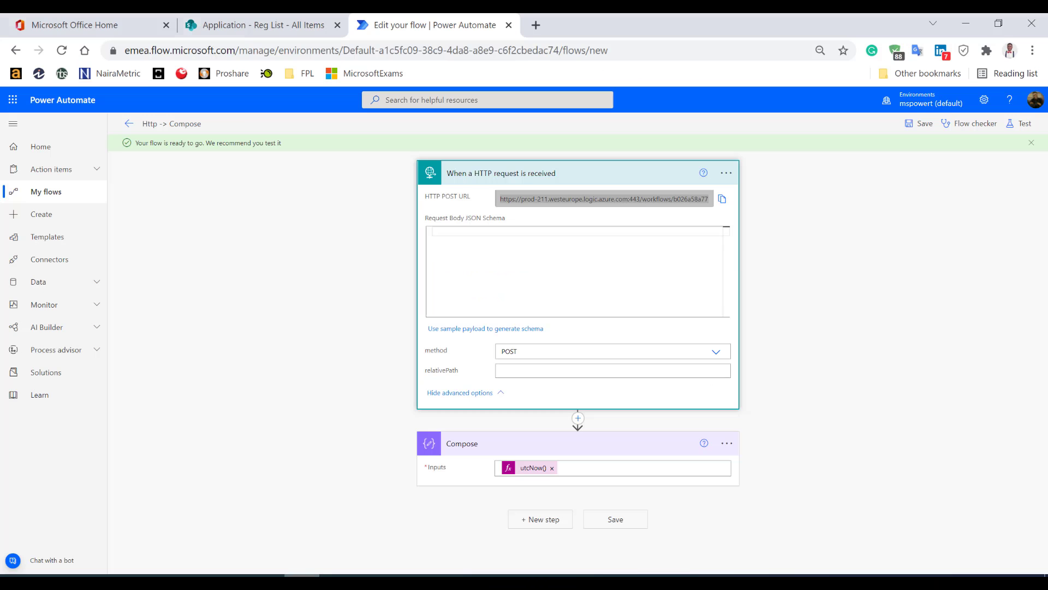
pyautogui.moveTo(128, 126)
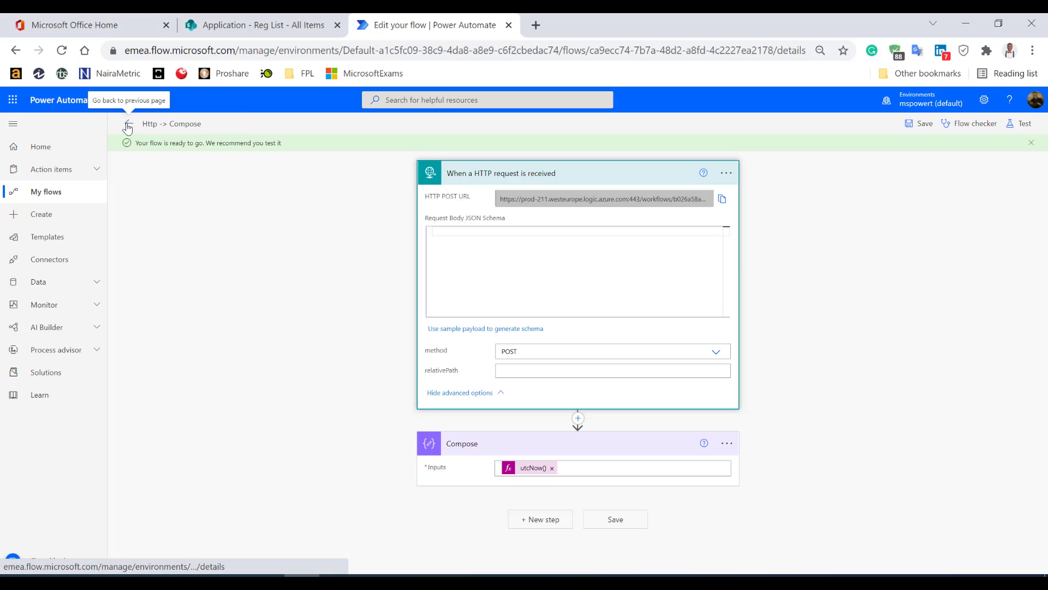
# - Return to the flow's details page and dismiss the ready-to-go notice
pyautogui.click(128, 127)
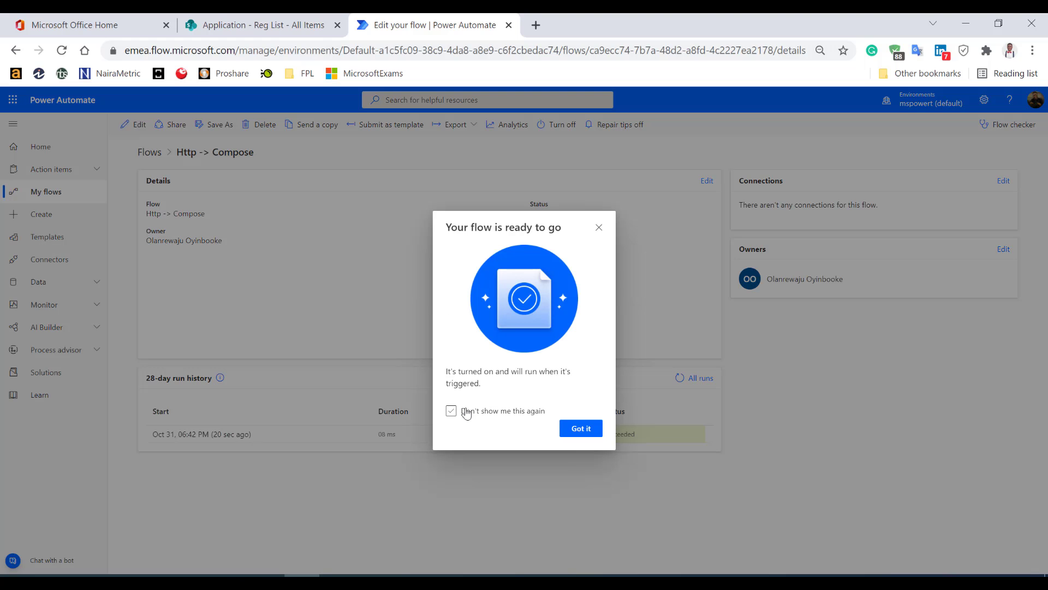
pyautogui.click(580, 428)
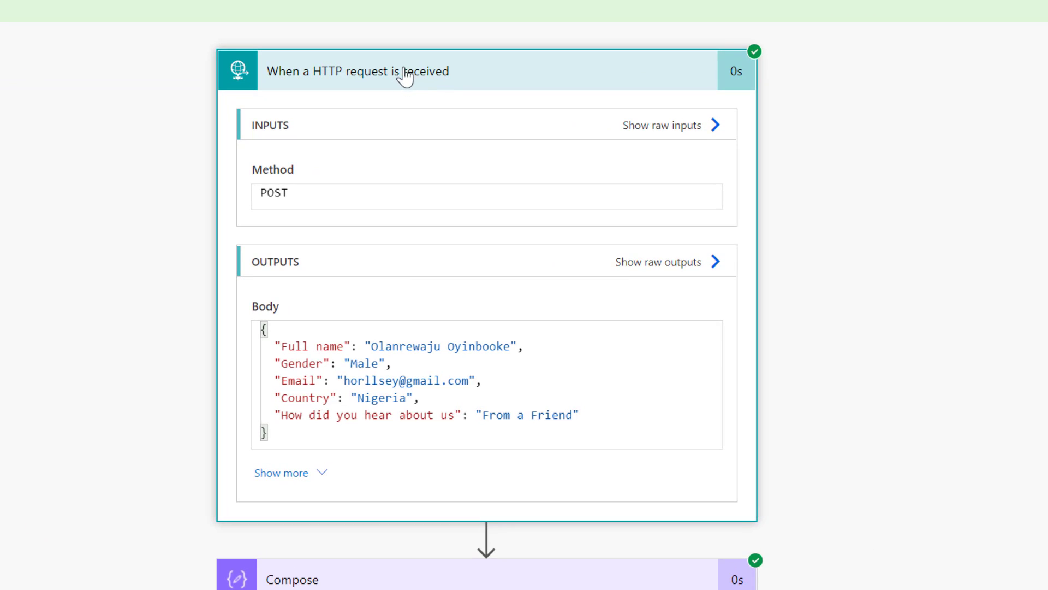
pyautogui.moveTo(569, 440)
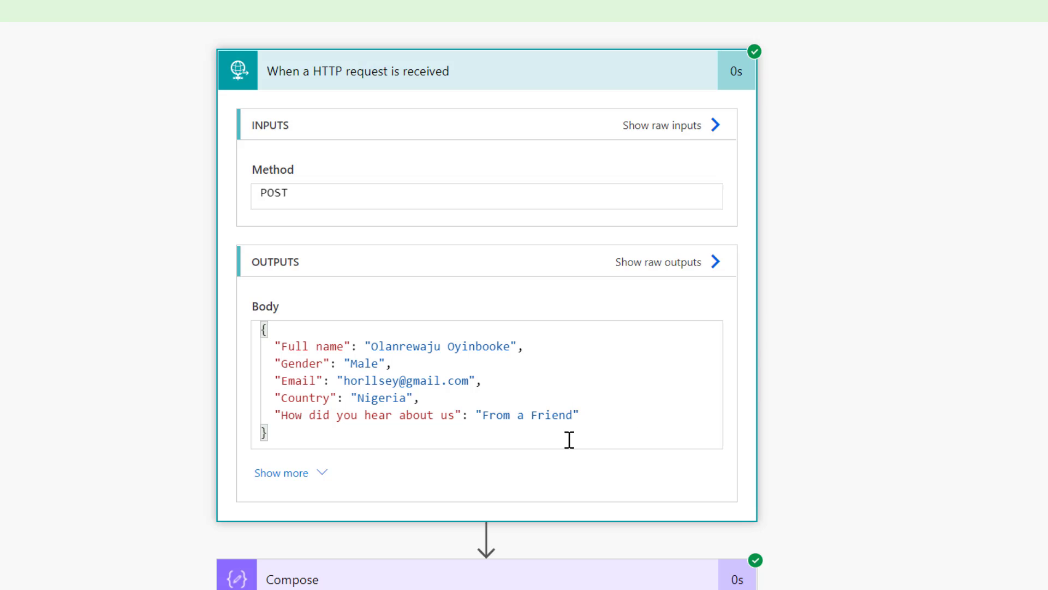
pyautogui.moveTo(284, 437)
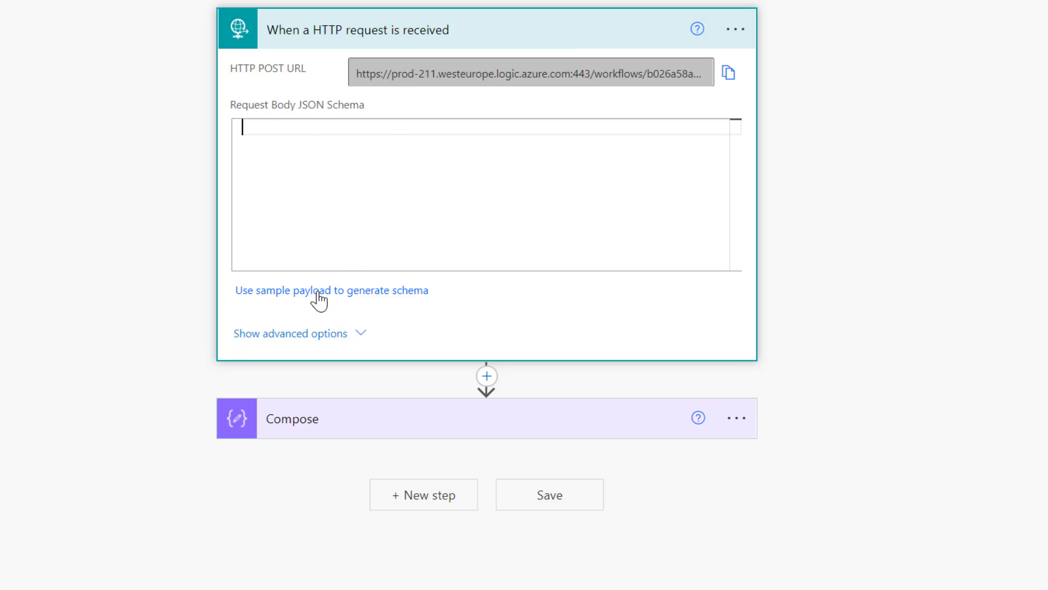
# - Generate the trigger schema from the sample record and open the Compose step's menu to delete it
pyautogui.click(331, 290)
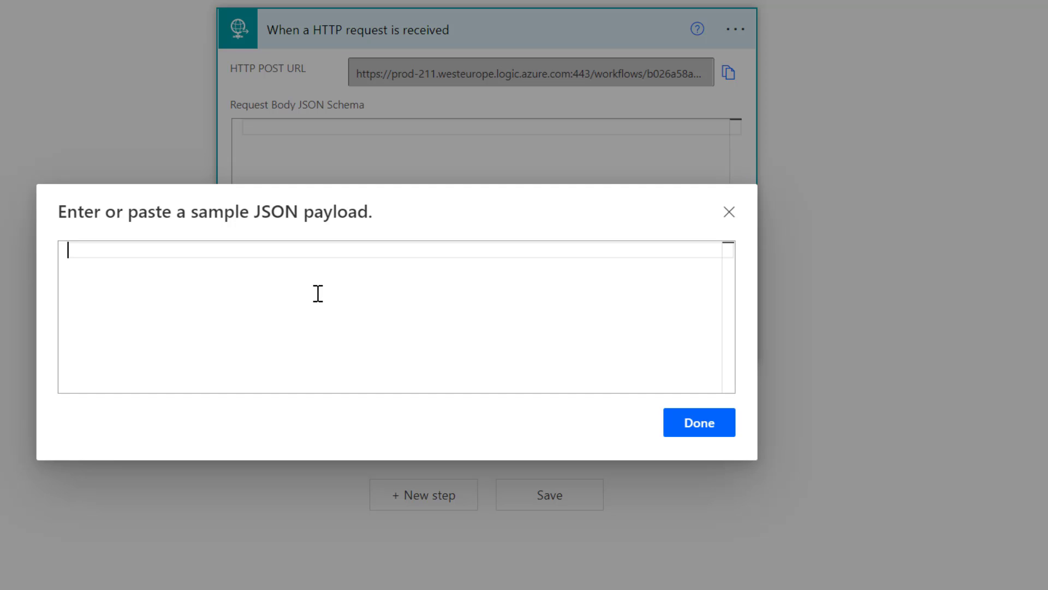
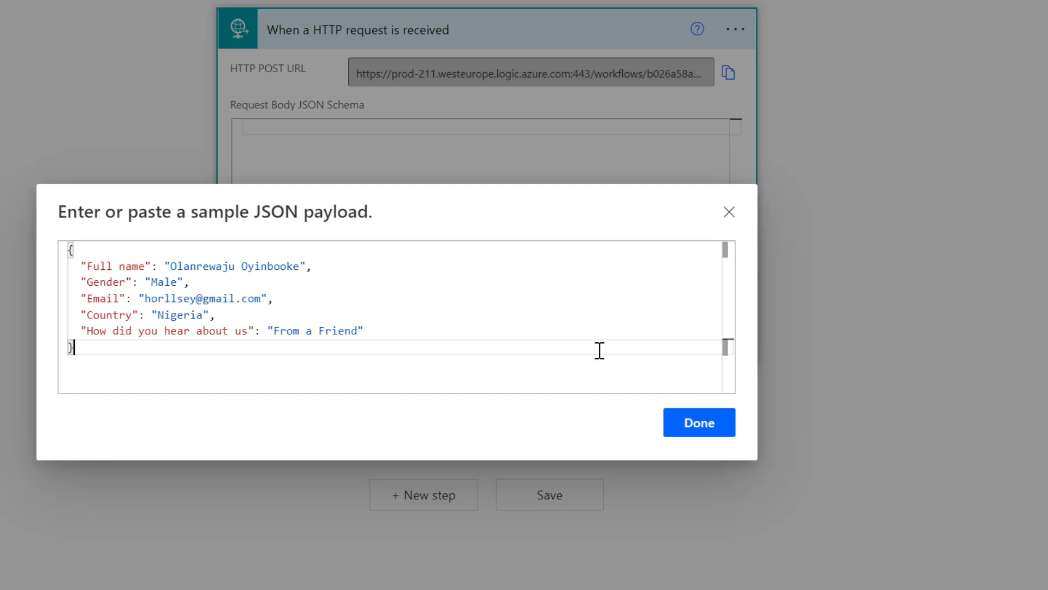
pyautogui.click(698, 422)
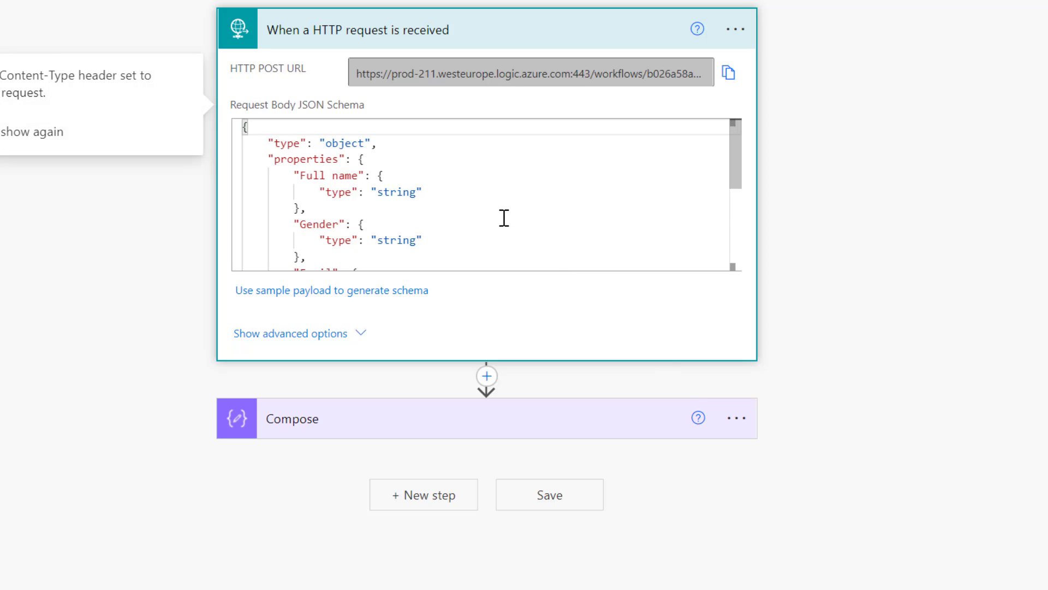
pyautogui.moveTo(570, 208)
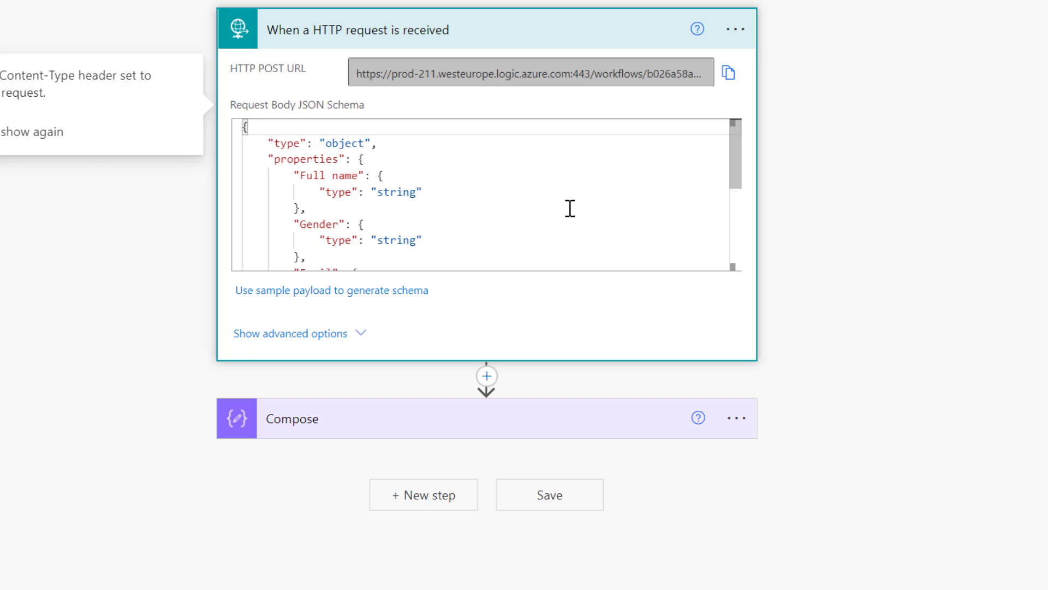
pyautogui.moveTo(735, 419)
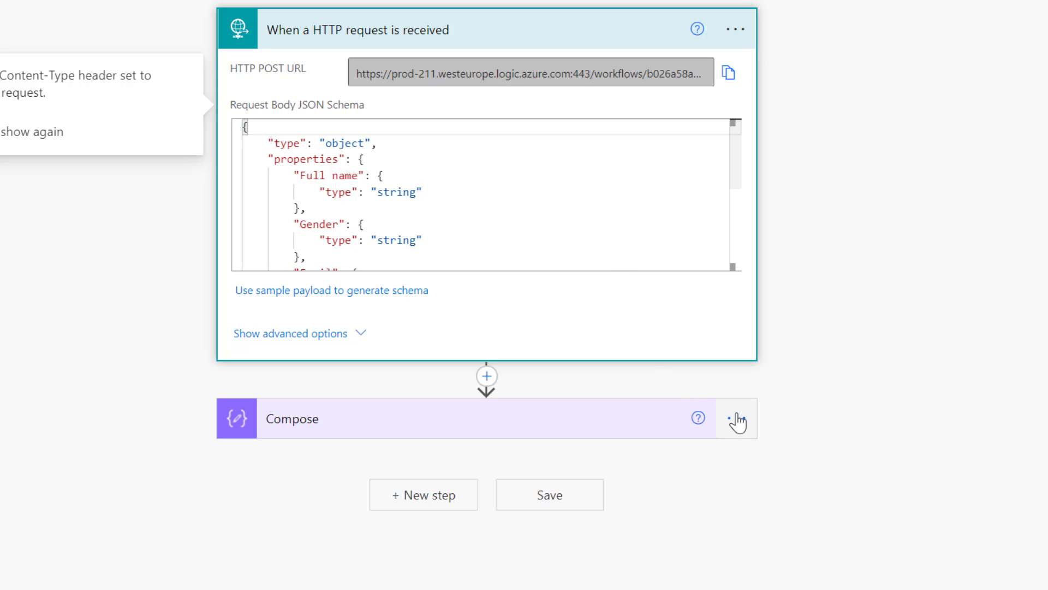
pyautogui.click(735, 417)
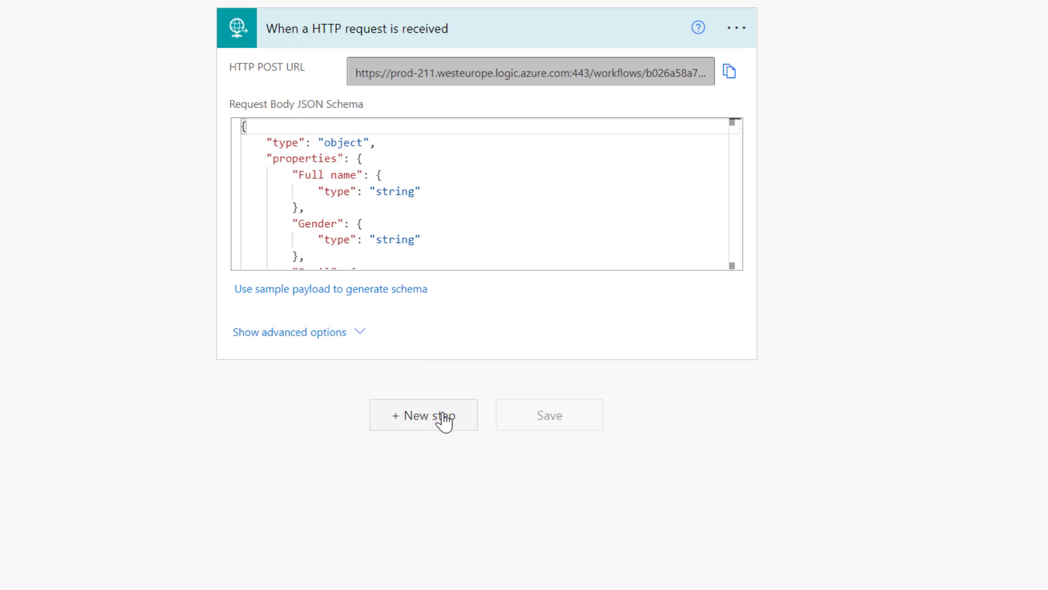
# - Add the Parse JSON (Data Operation) action directly below the HTTP request trigger
pyautogui.click(424, 415)
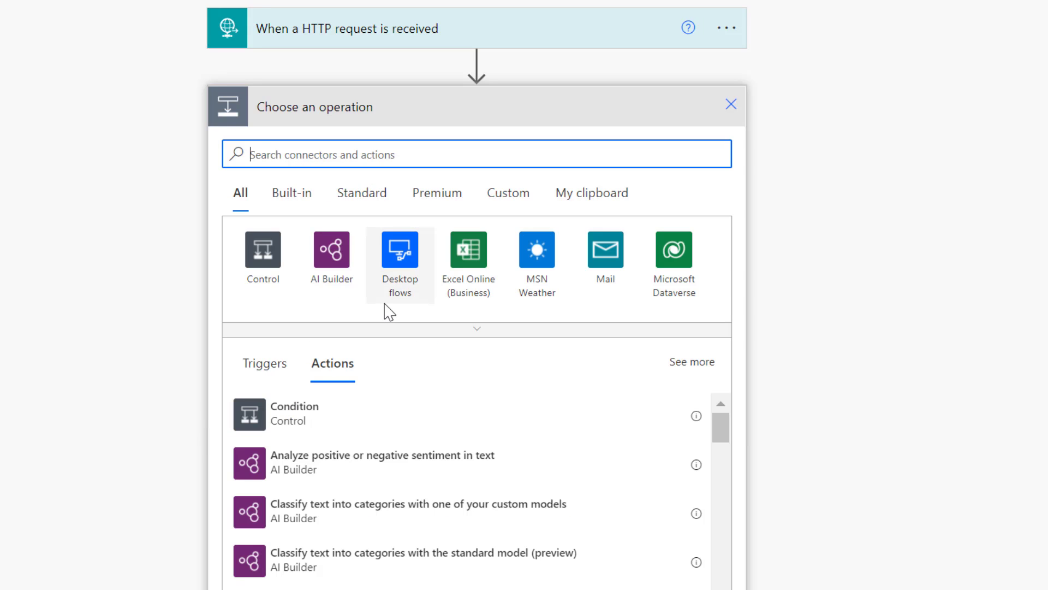
pyautogui.write('parse JSON')
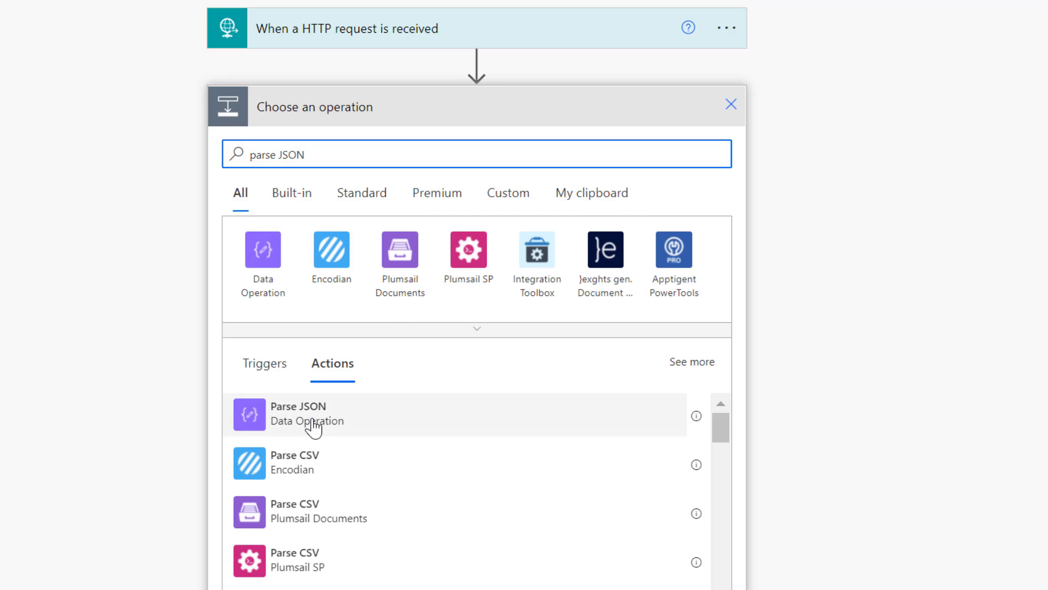
pyautogui.click(297, 413)
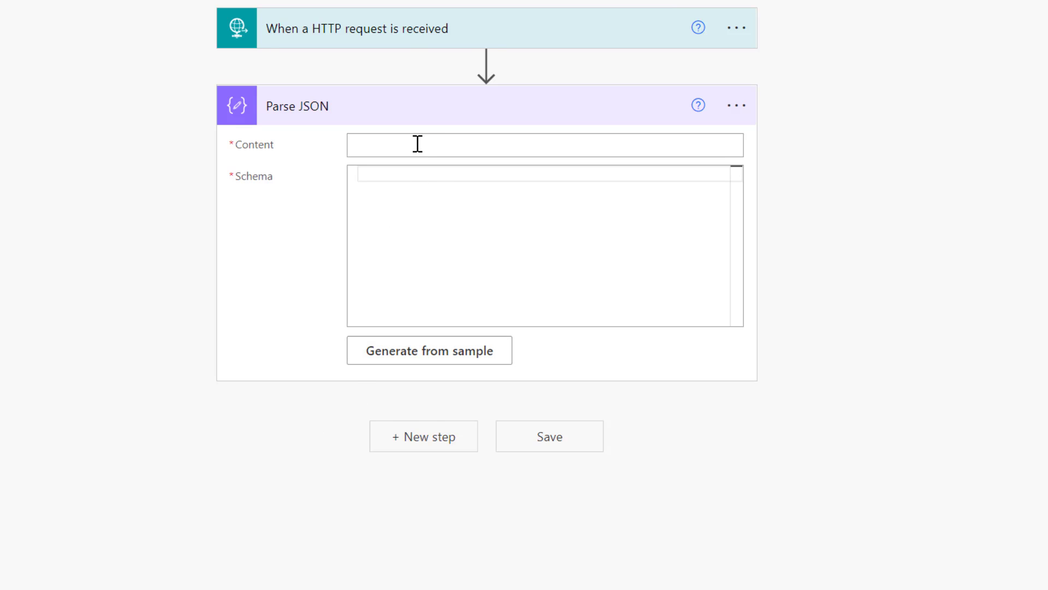
pyautogui.click(543, 145)
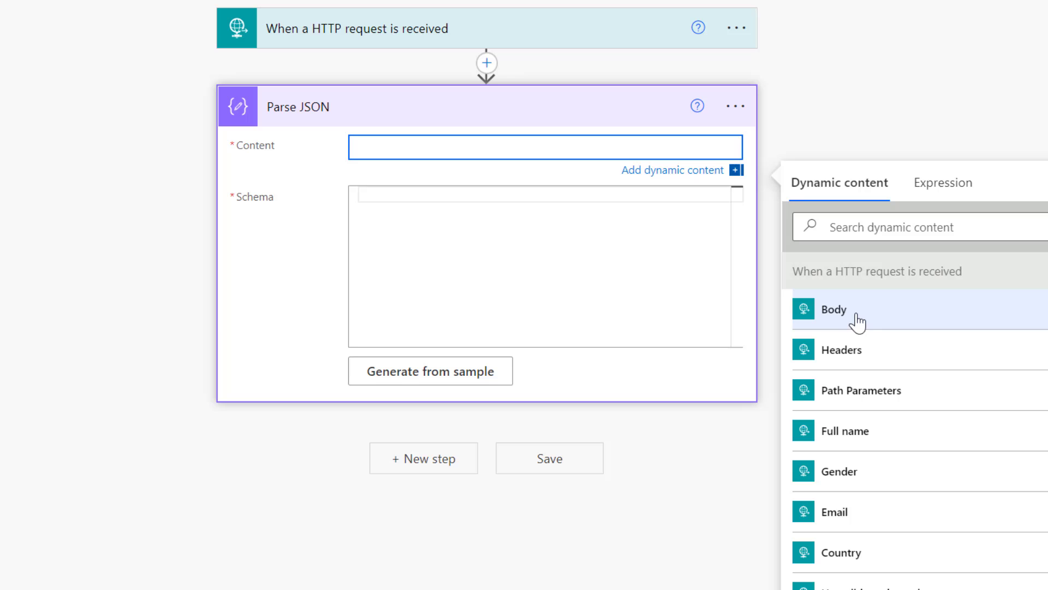
pyautogui.click(833, 309)
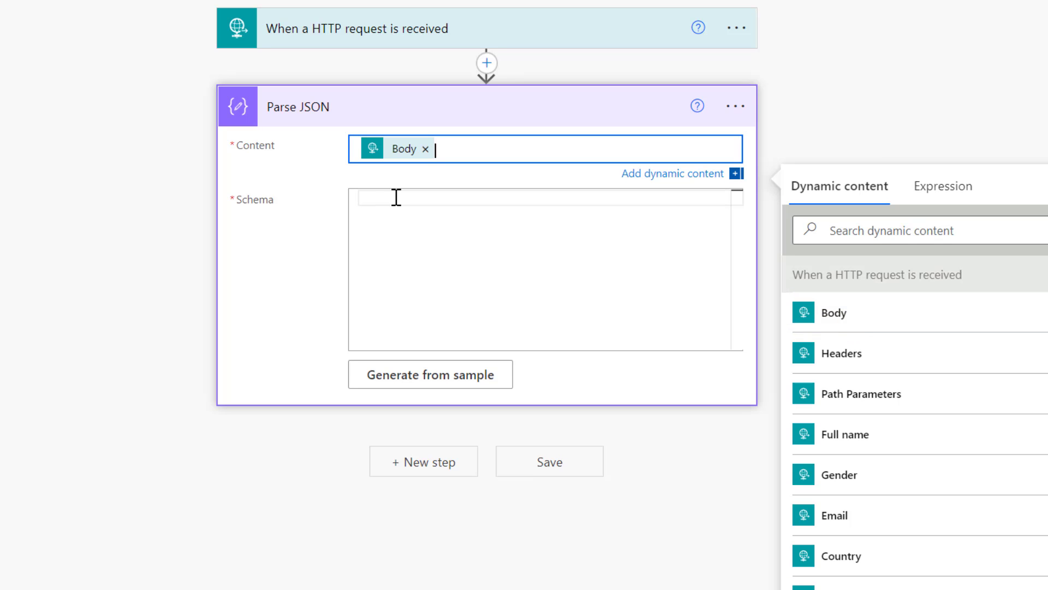
pyautogui.click(430, 373)
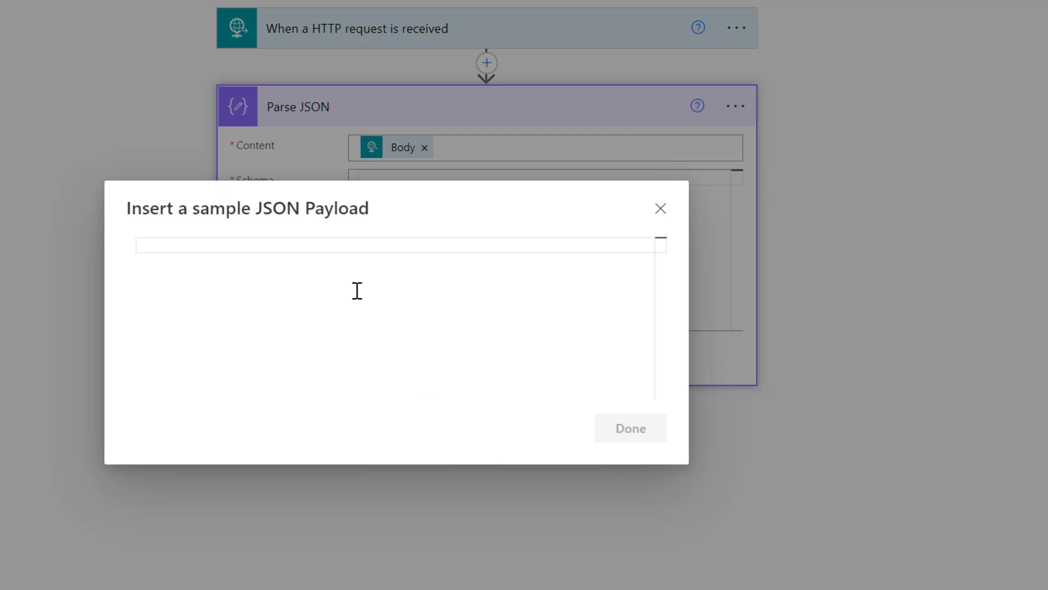
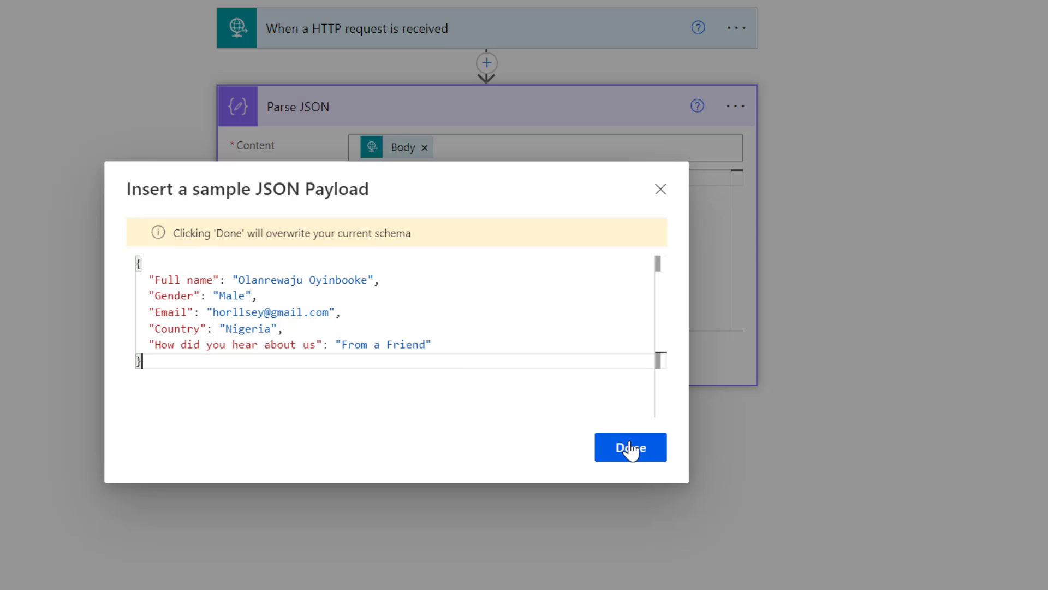
pyautogui.click(629, 447)
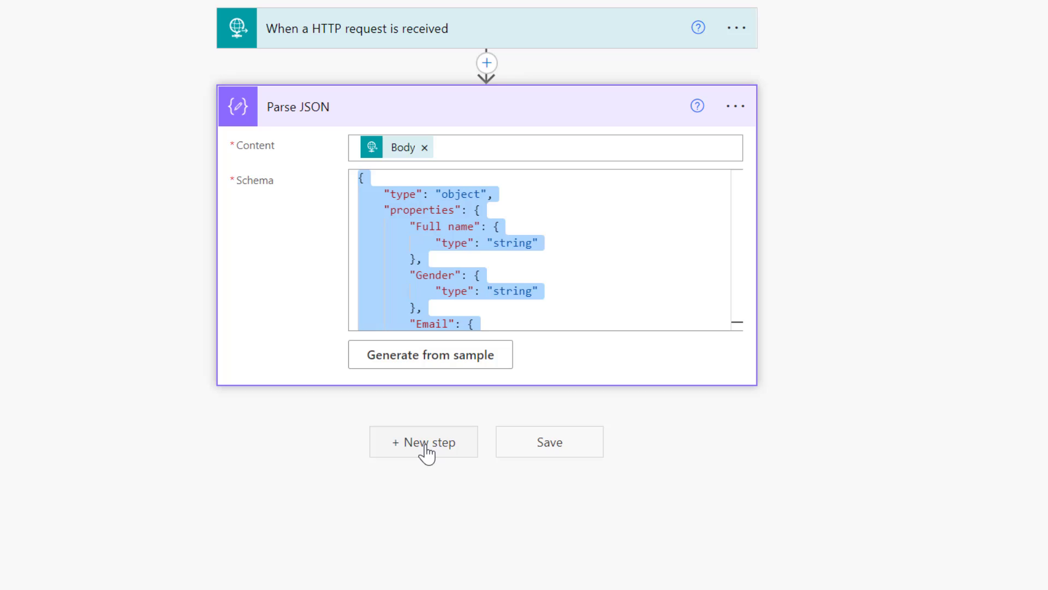
# - Search 'create item' and add SharePoint's Create item action below Parse JSON
pyautogui.click(423, 441)
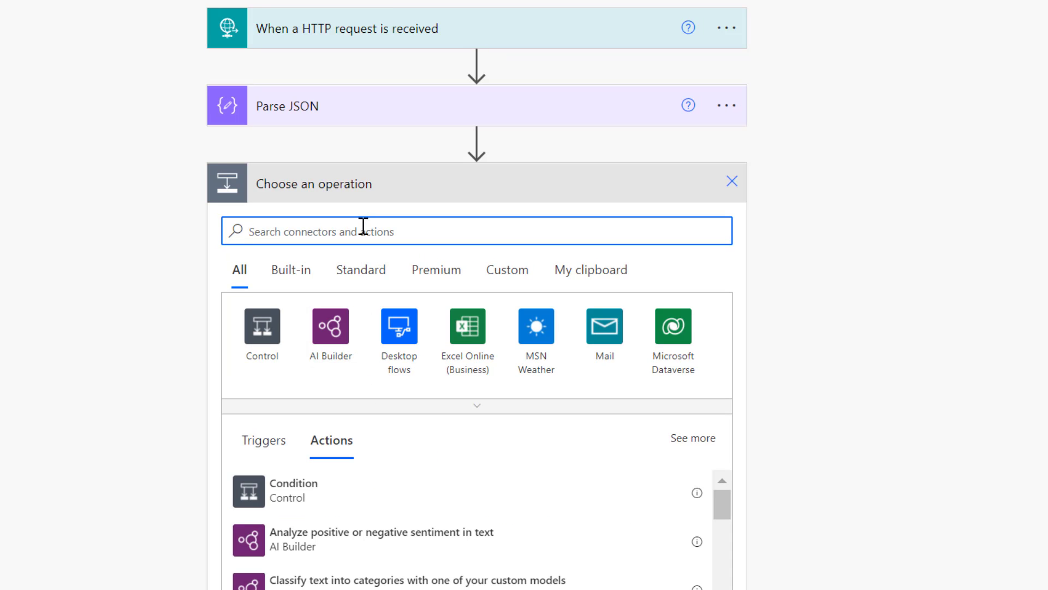
pyautogui.write('create item')
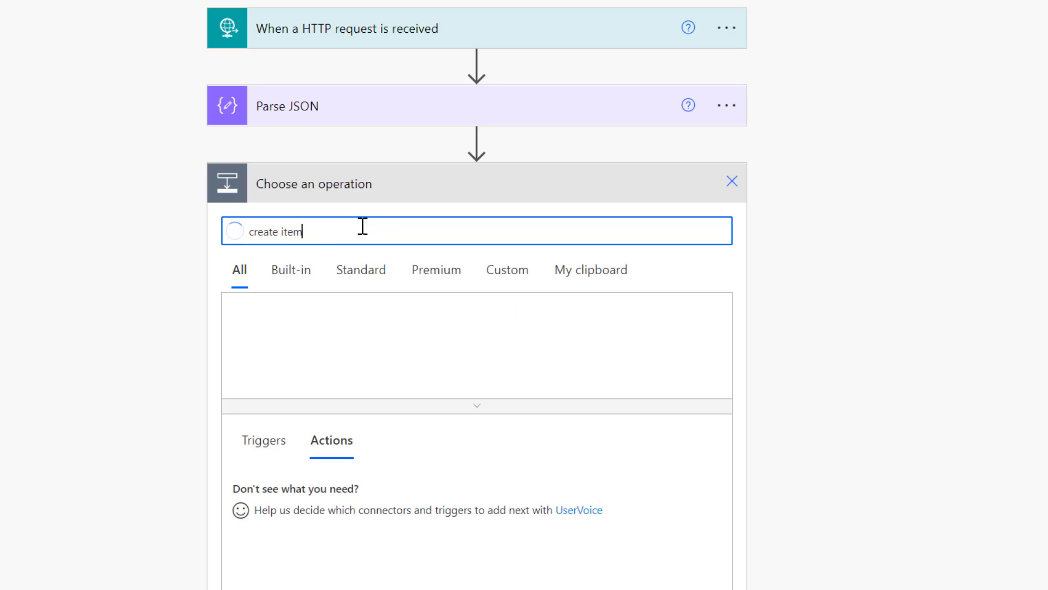
pyautogui.write('create item')
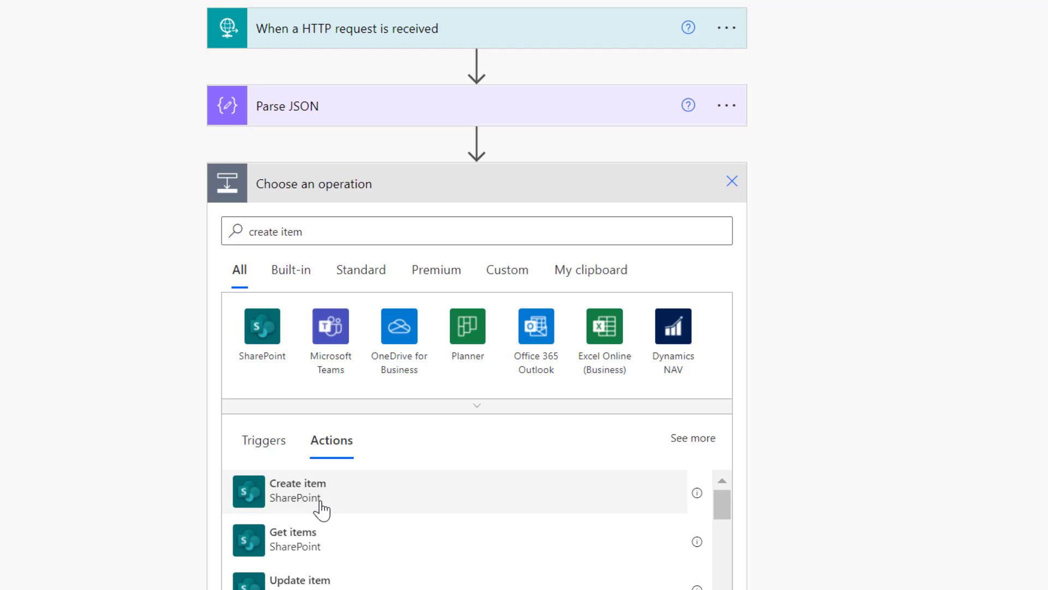
pyautogui.click(297, 490)
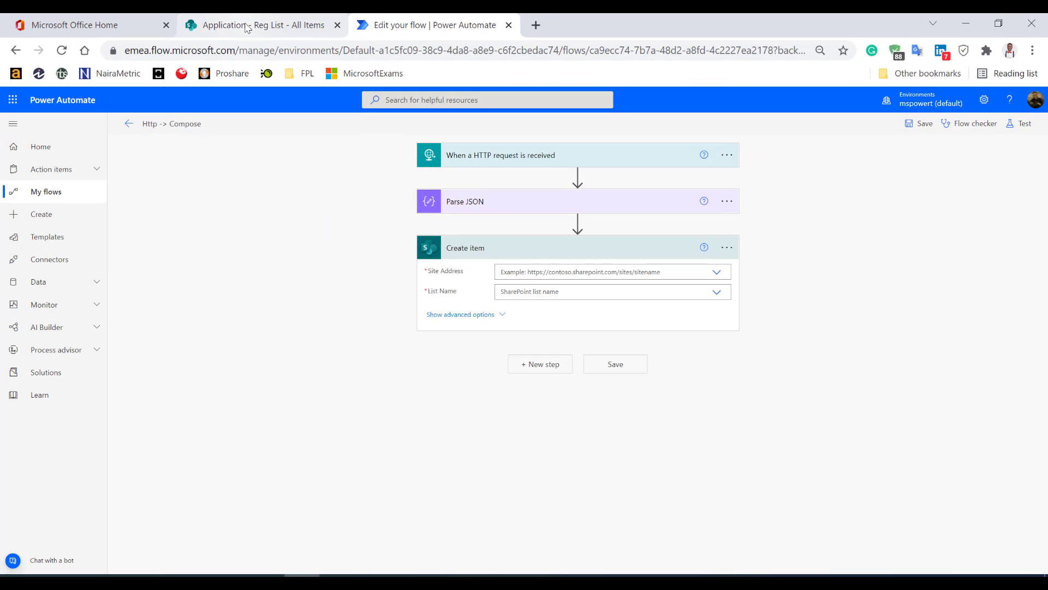
# - Review the empty Reg List's columns in SharePoint, then return to the flow editor
pyautogui.click(261, 25)
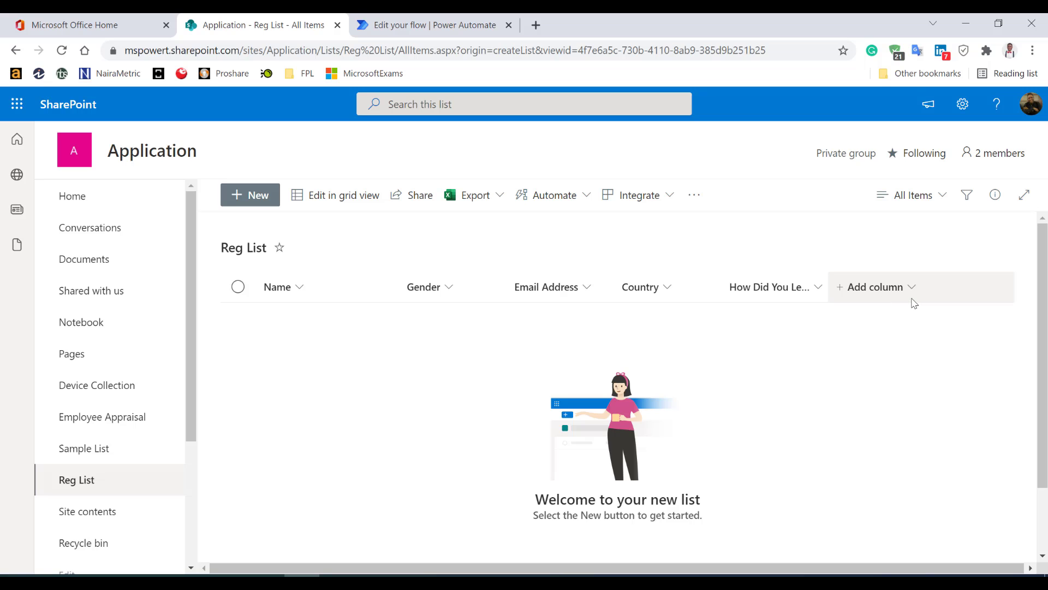
pyautogui.click(435, 24)
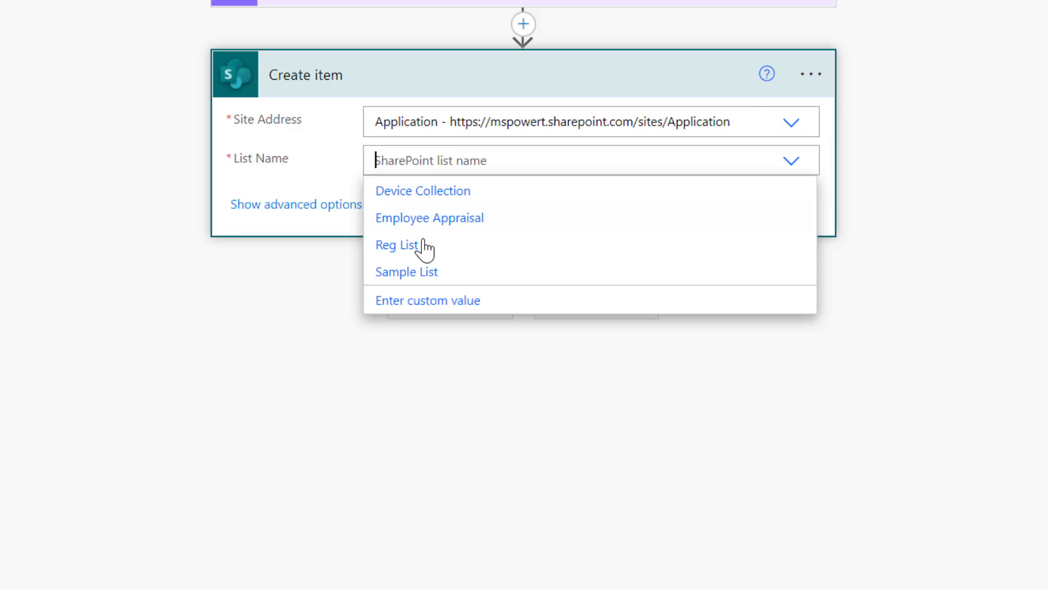
# - Target Reg List, map Parse JSON fields into Title, Gender, Email, Country and source, and save
pyautogui.click(399, 244)
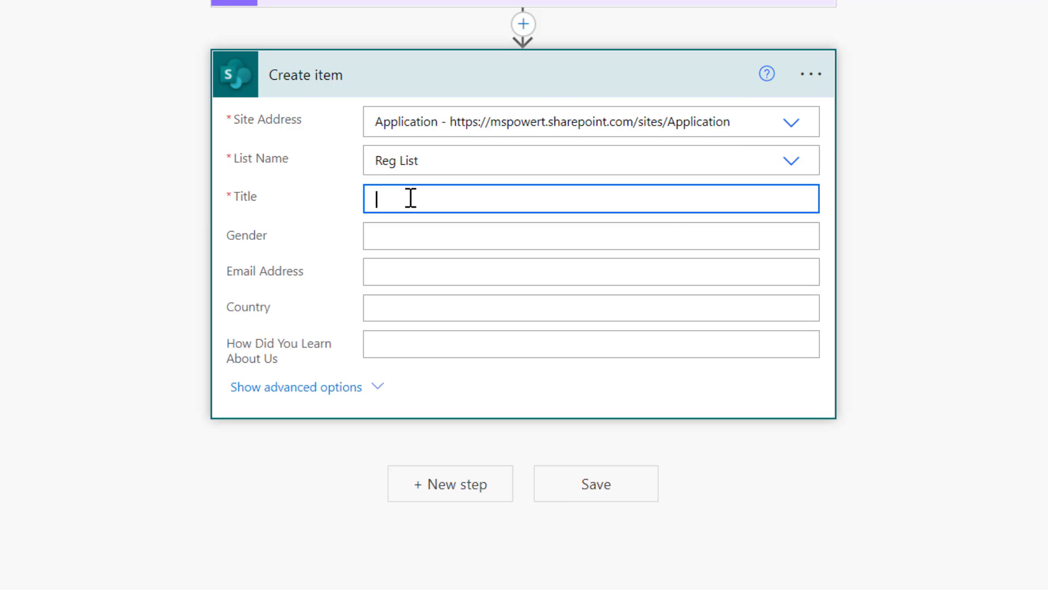
pyautogui.click(590, 199)
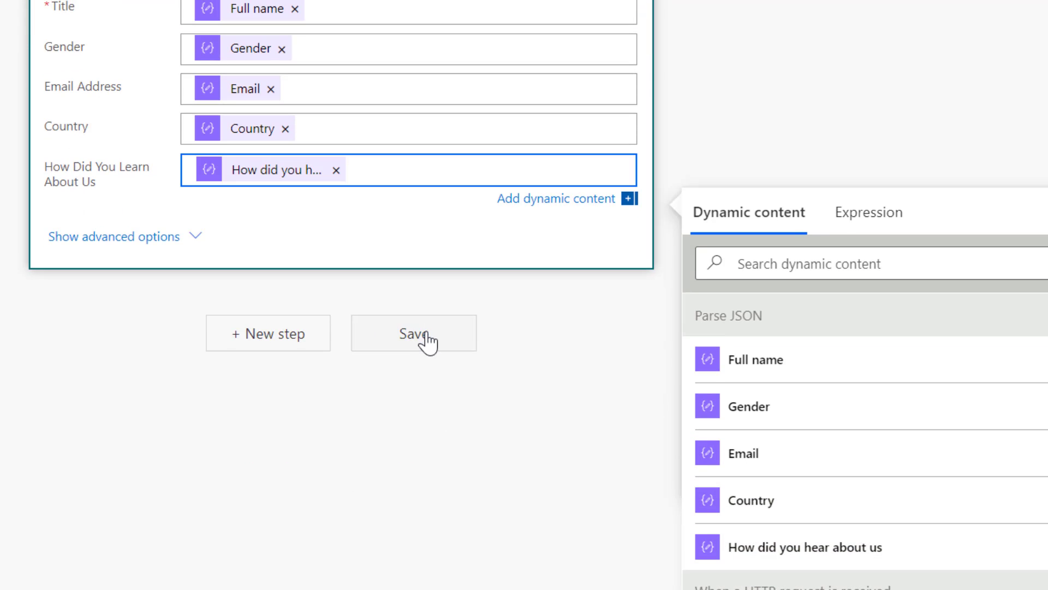
pyautogui.click(413, 333)
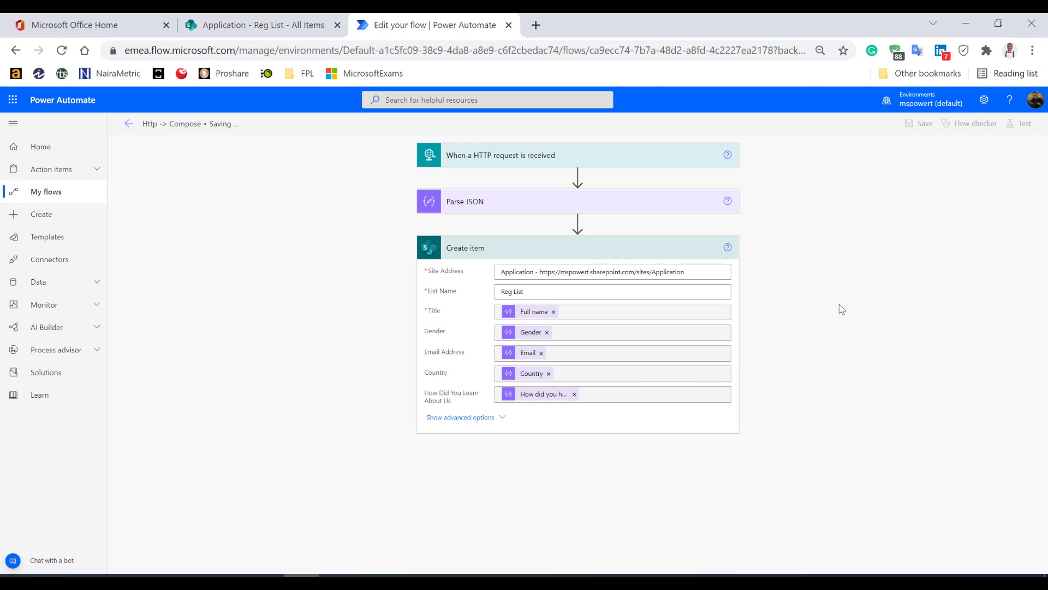
pyautogui.click(923, 123)
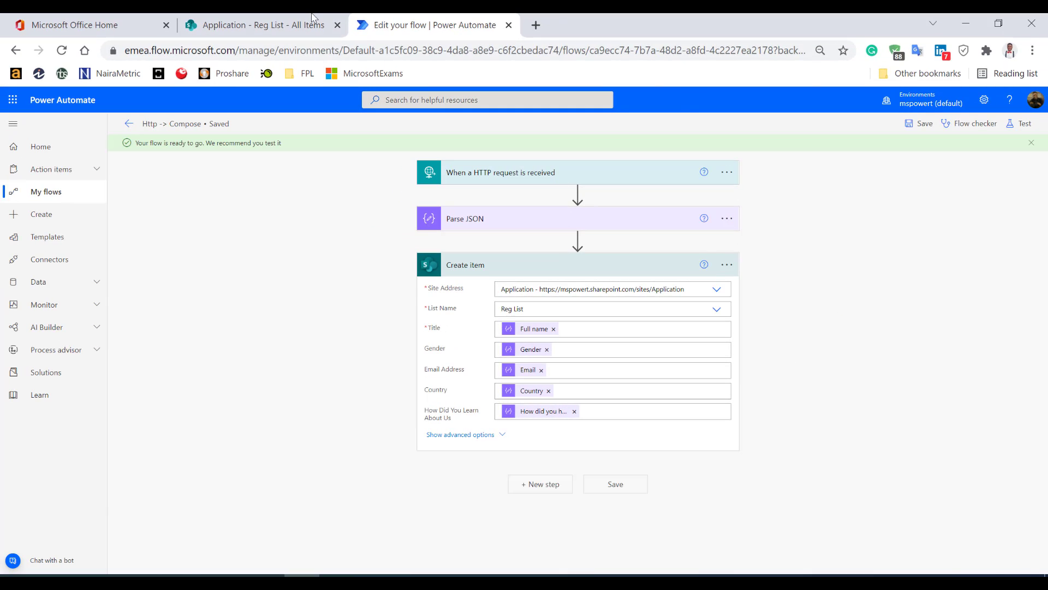
pyautogui.click(261, 24)
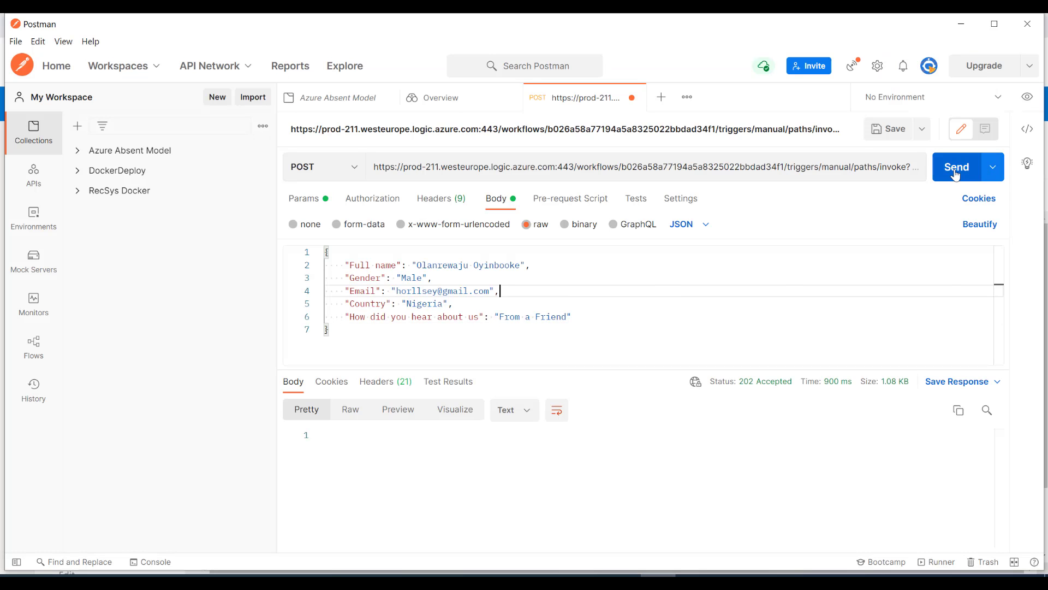
# - Send the POST request with the sample registration JSON from Postman
pyautogui.click(956, 167)
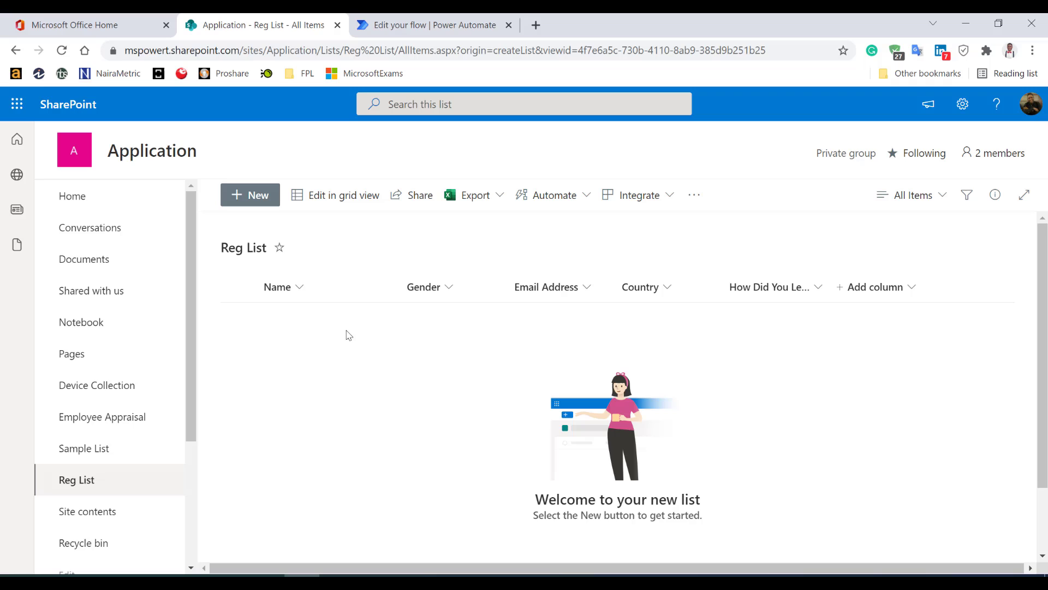
# - Reload the SharePoint Reg List twice to check for new items
pyautogui.click(62, 51)
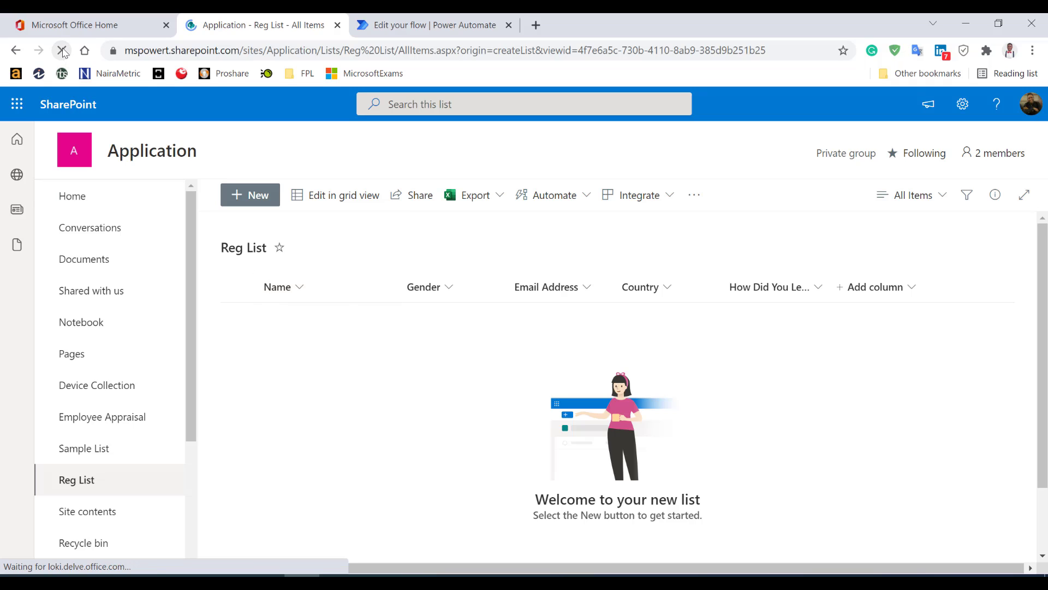
pyautogui.click(61, 50)
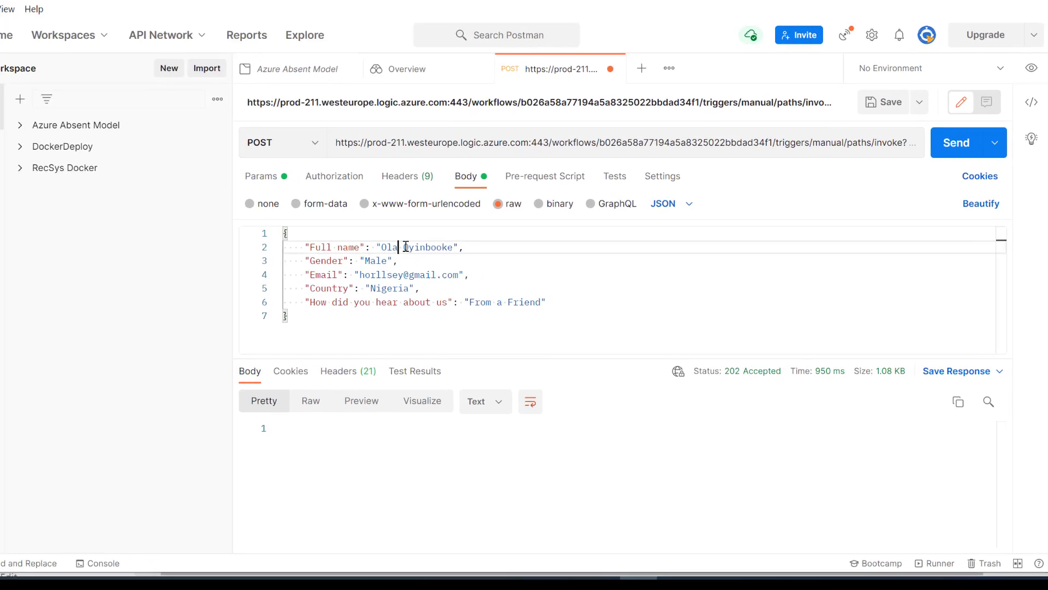
pyautogui.write('Charles')
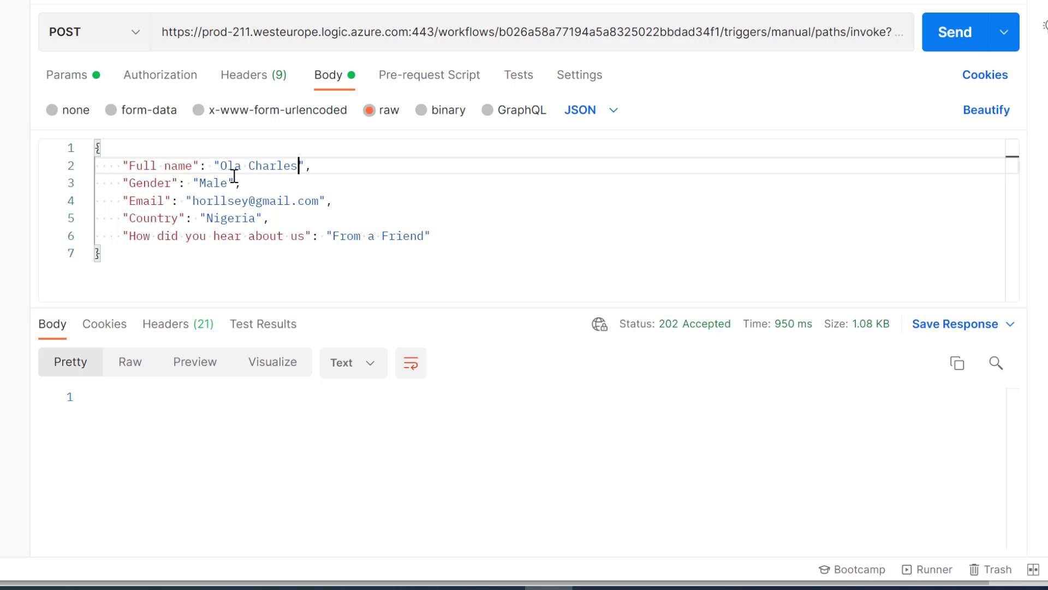
pyautogui.moveTo(244, 200)
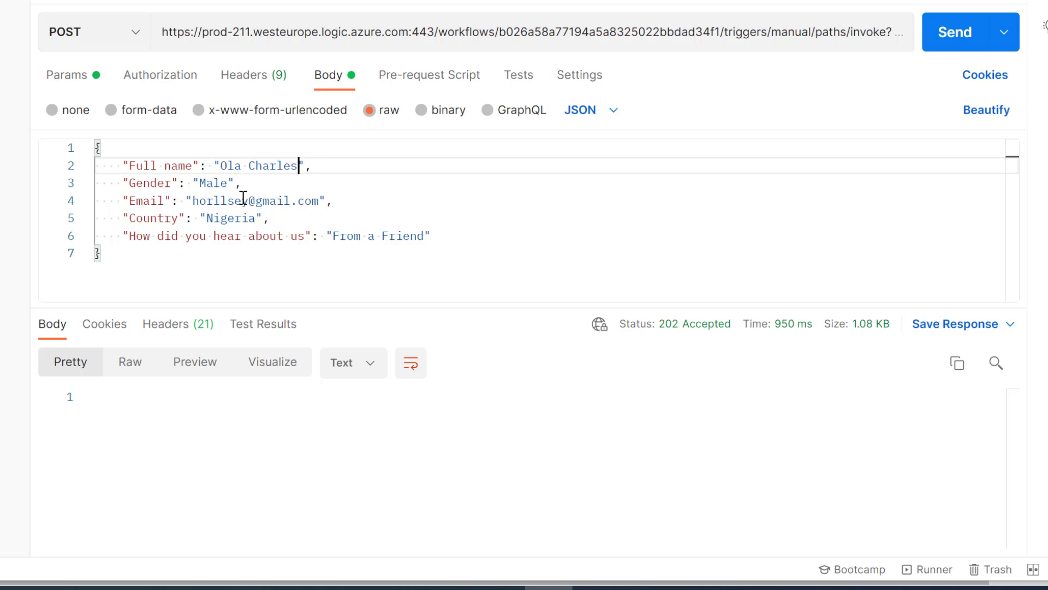
pyautogui.doubleClick(257, 201)
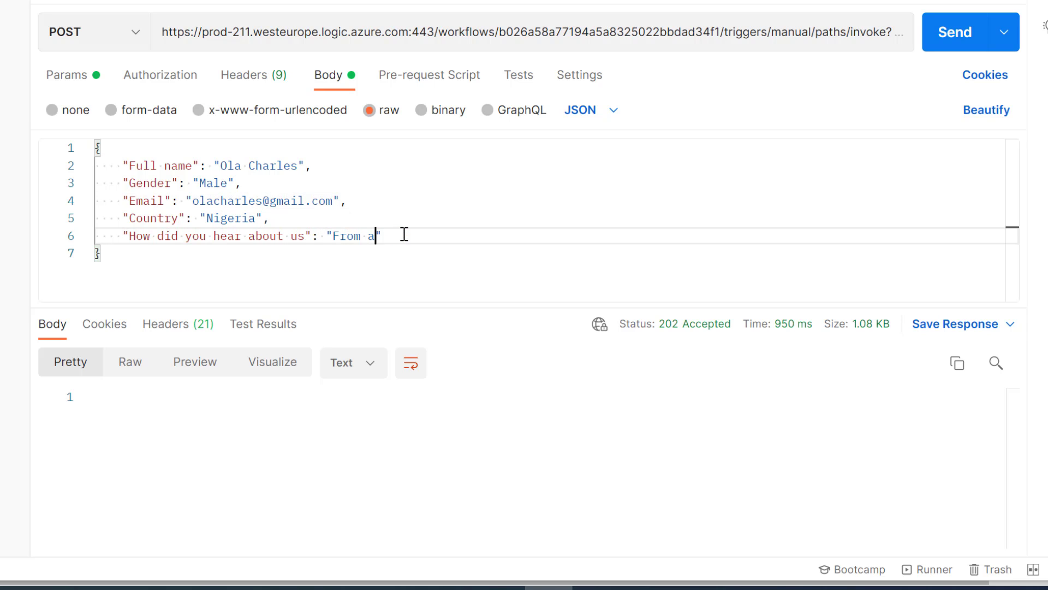
pyautogui.write('Li')
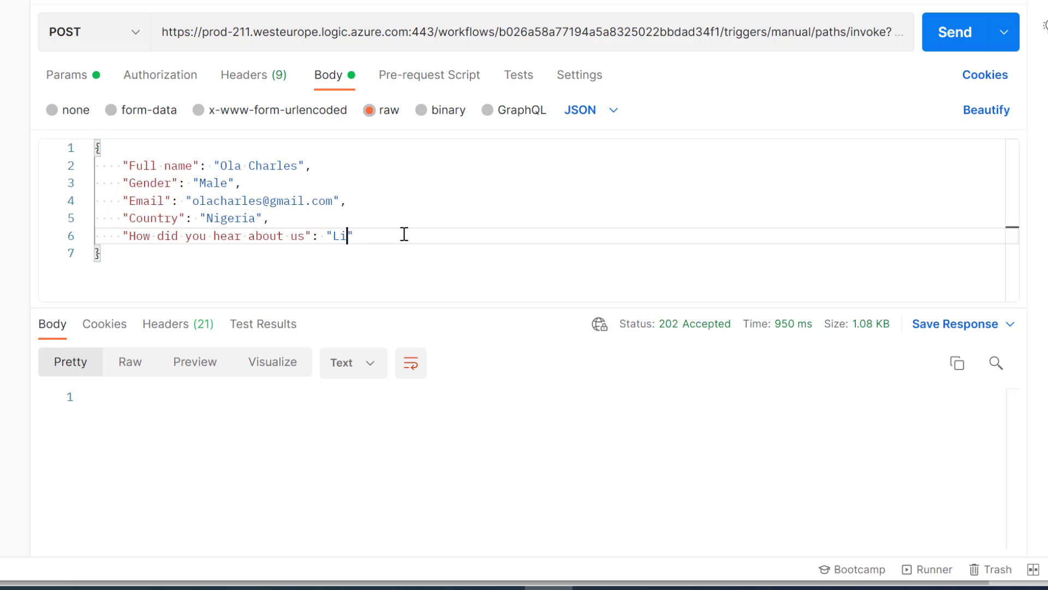
pyautogui.write('nked')
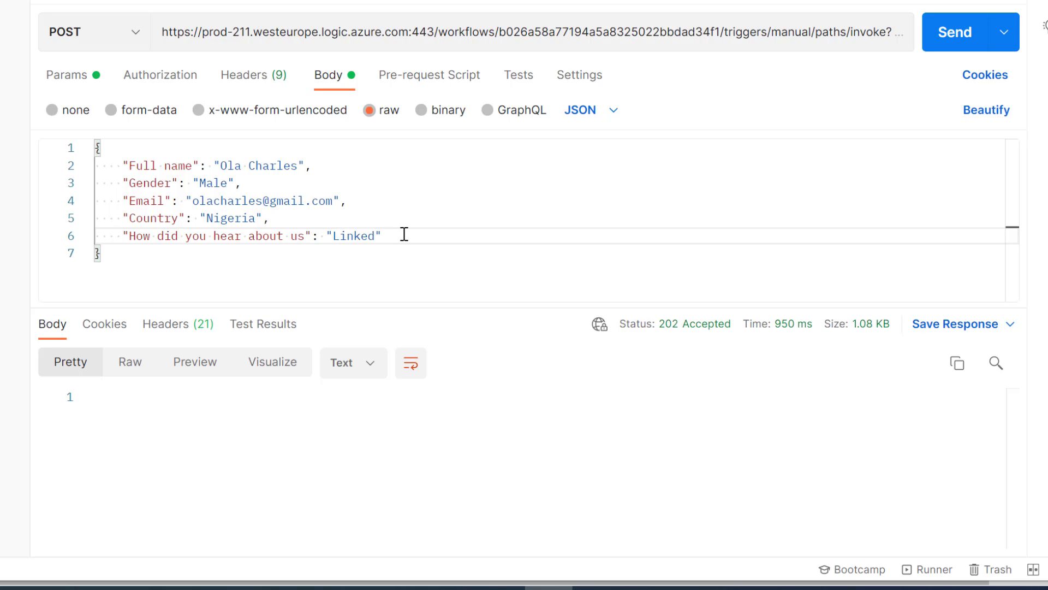
pyautogui.write('In')
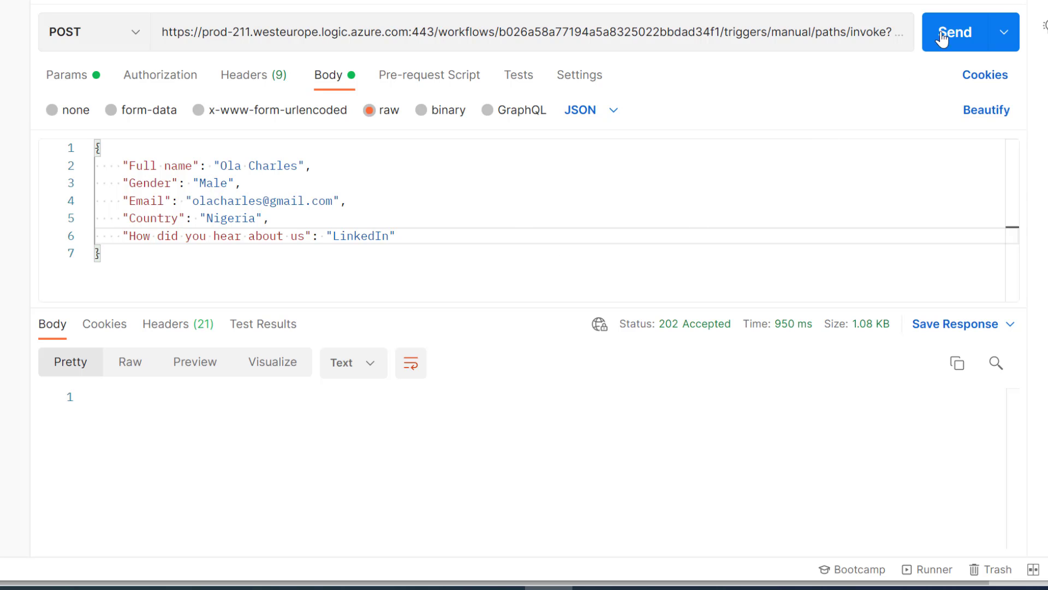
pyautogui.click(955, 32)
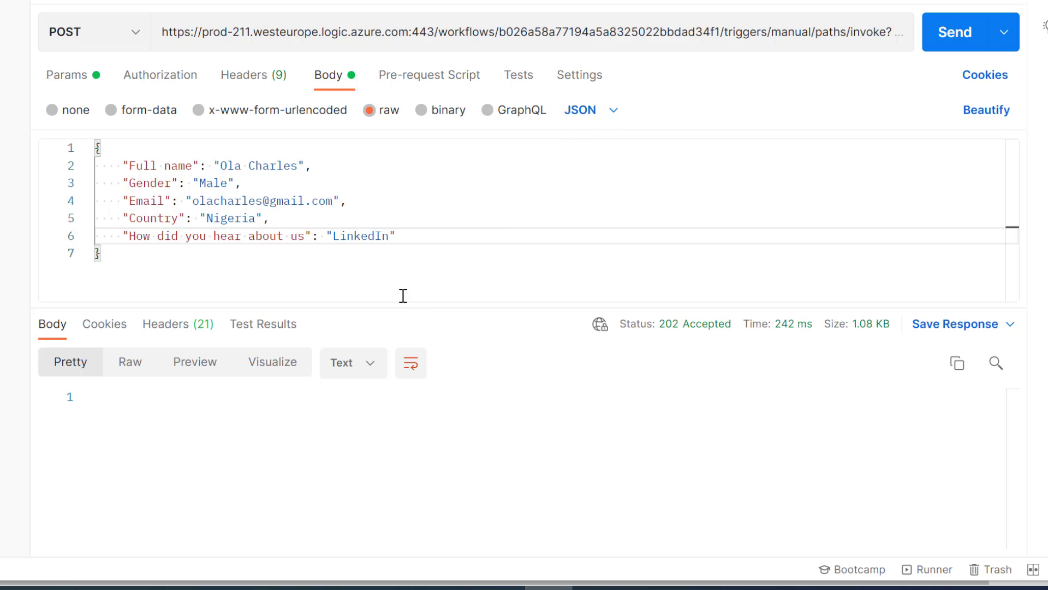
# - Rewrite the JSON body as Adele Vance, Female, United State, Facebook, and send it
pyautogui.doubleClick(230, 166)
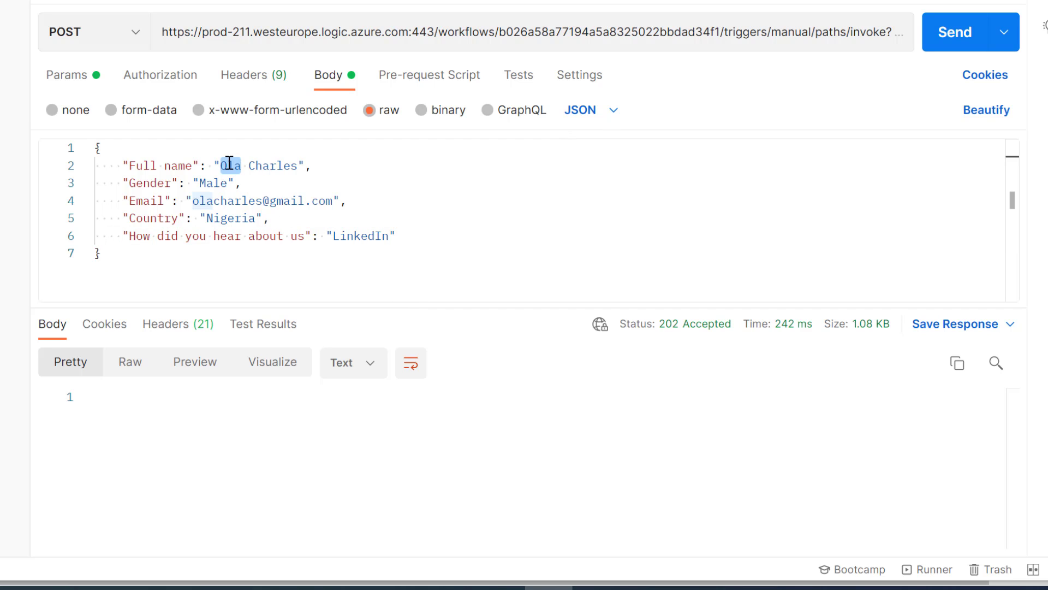
pyautogui.write('Adele Vance')
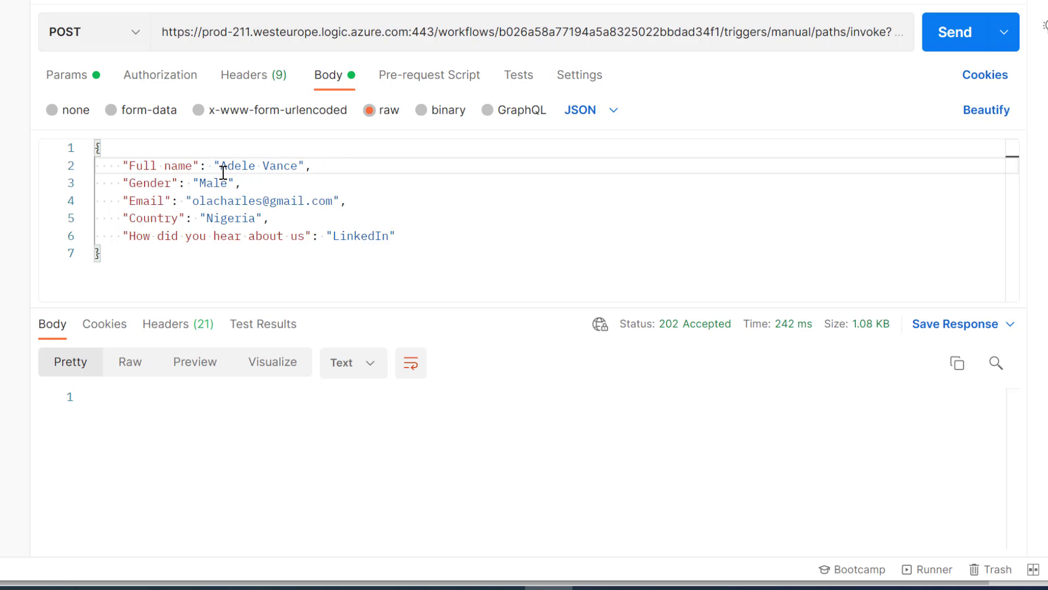
pyautogui.write('Fema')
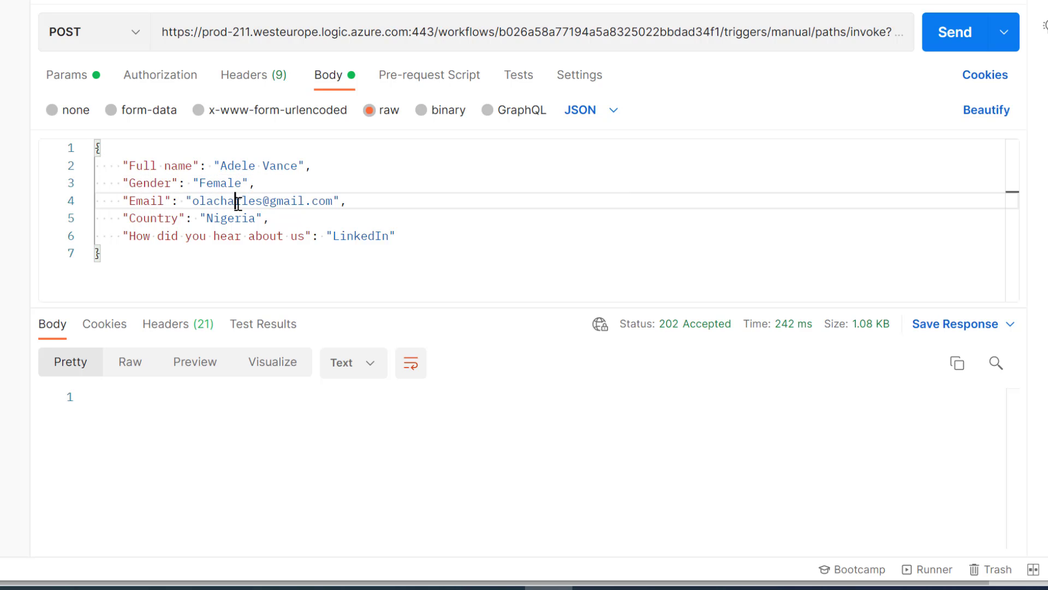
pyautogui.press('Backspace')
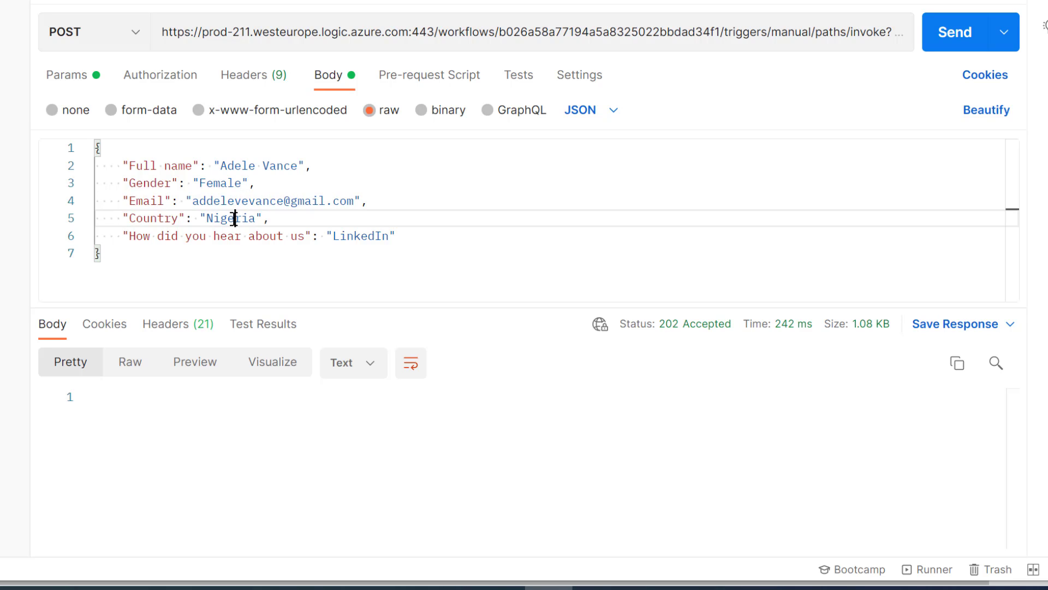
pyautogui.write('United')
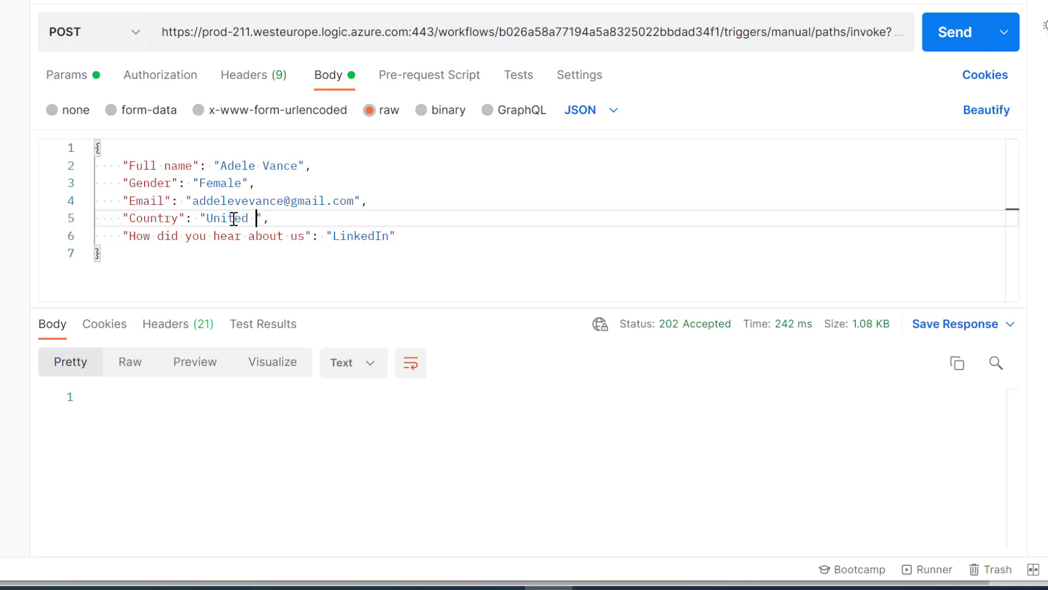
pyautogui.write('State')
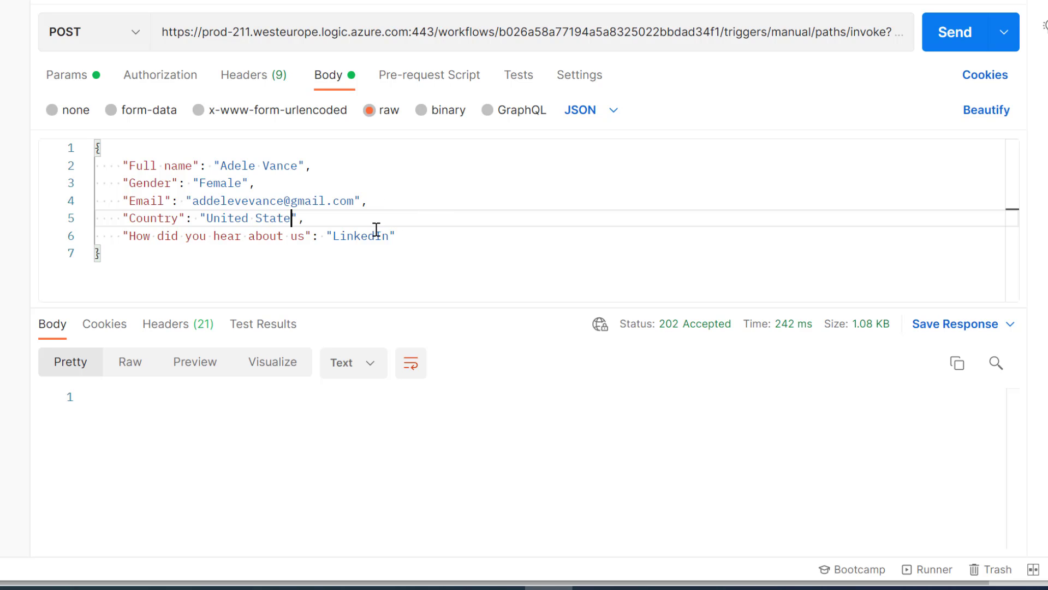
pyautogui.write('Fa')
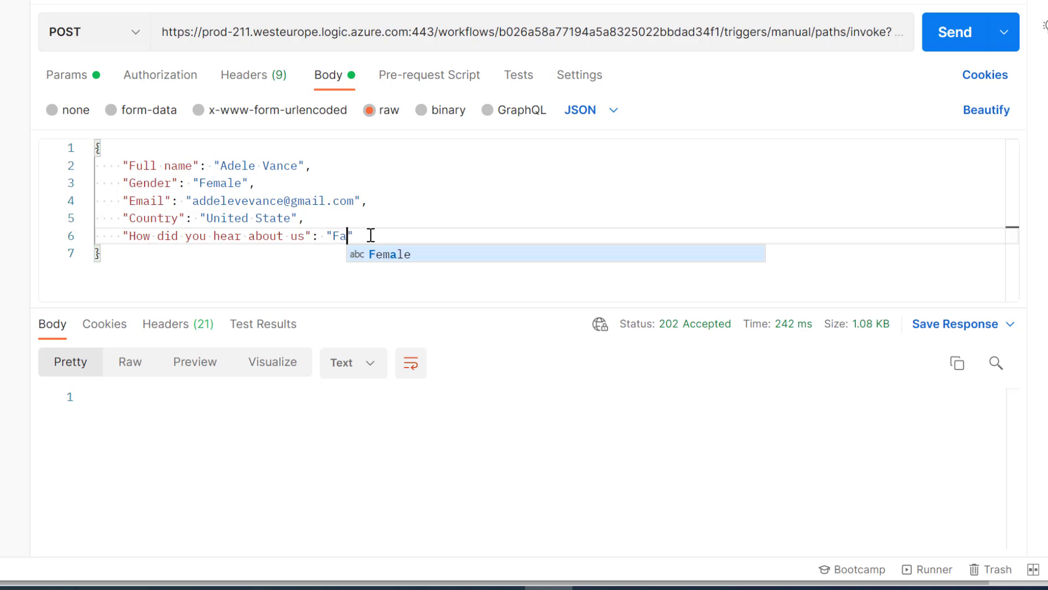
pyautogui.write('cebook')
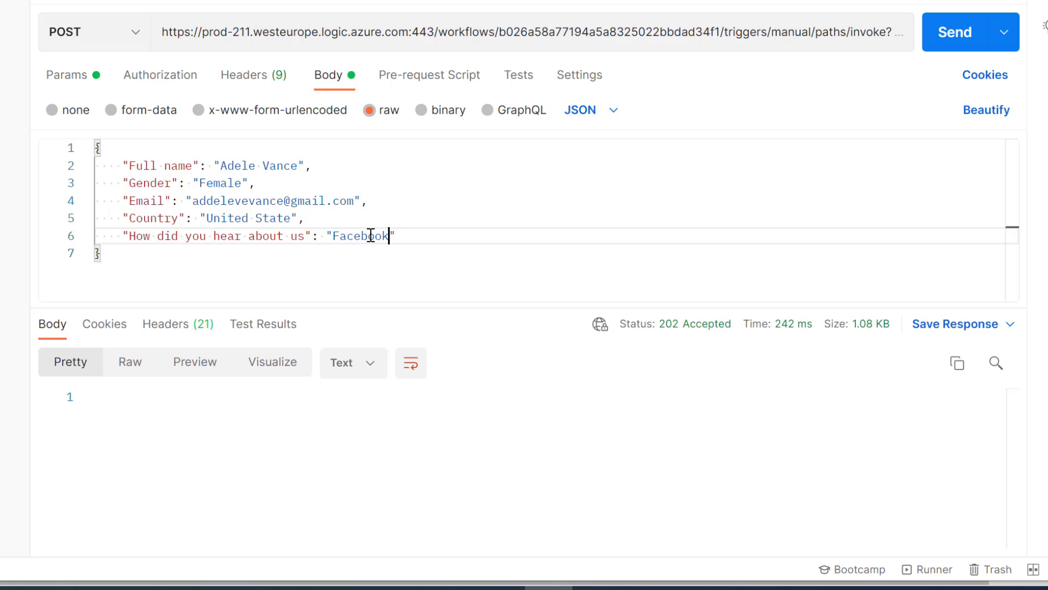
pyautogui.click(955, 31)
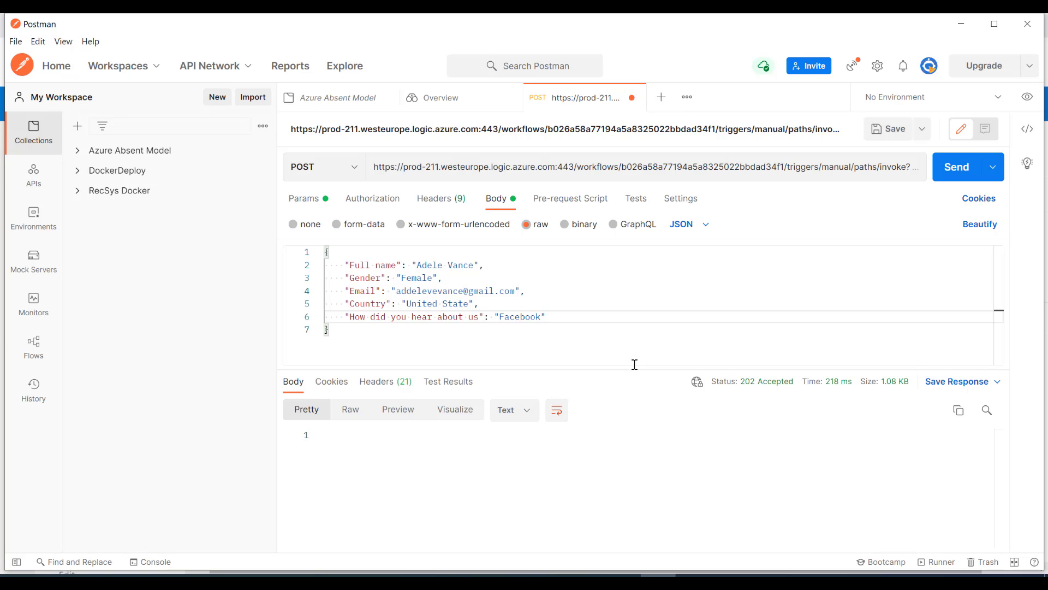
pyautogui.moveTo(634, 369)
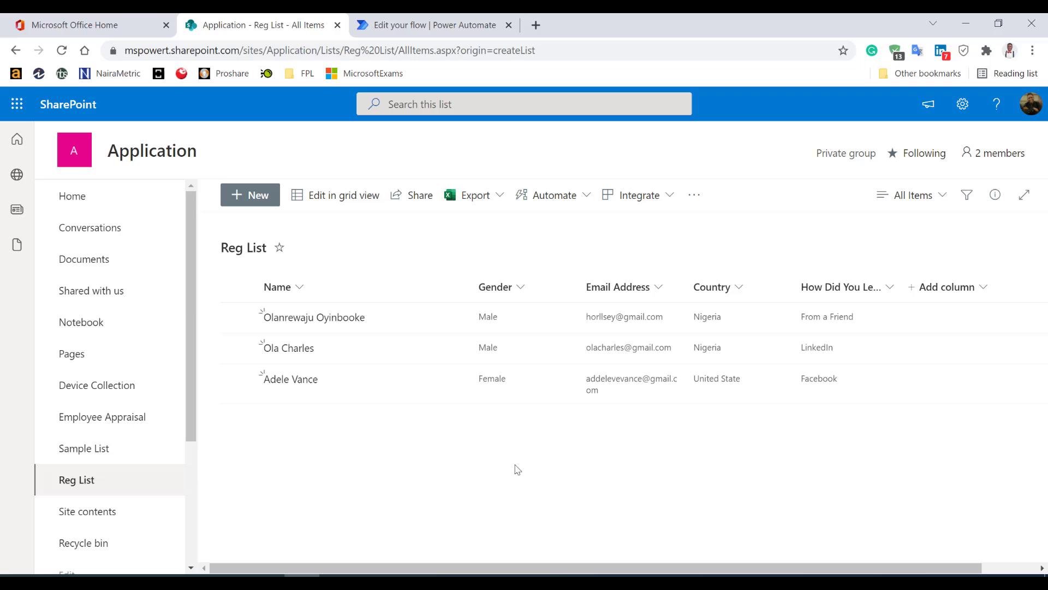
pyautogui.moveTo(475, 194)
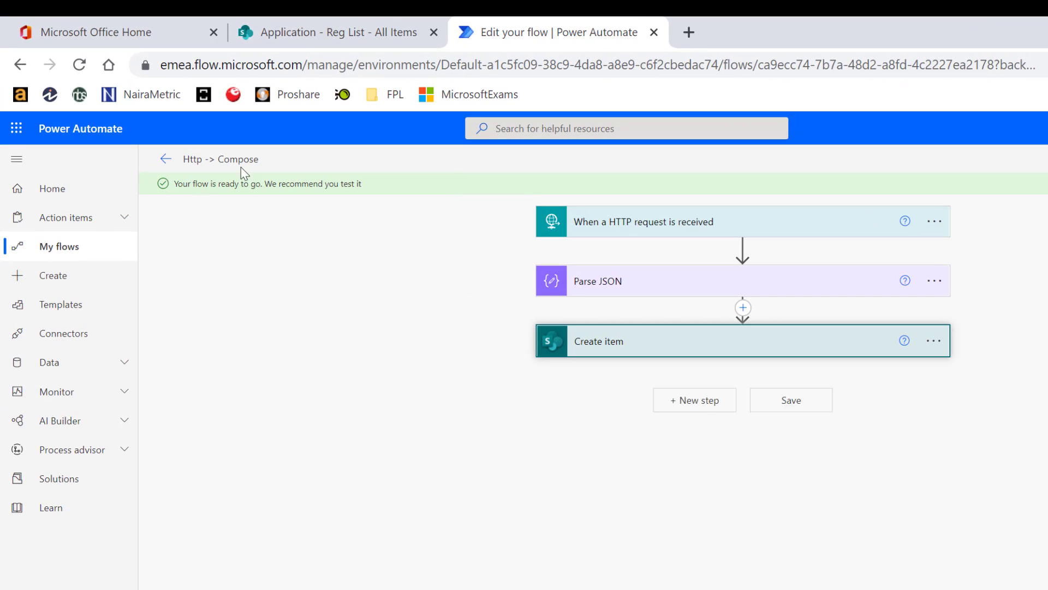
# - Retitle the flow 'HTTP Post Request' and save it with its three steps intact
pyautogui.write('HH')
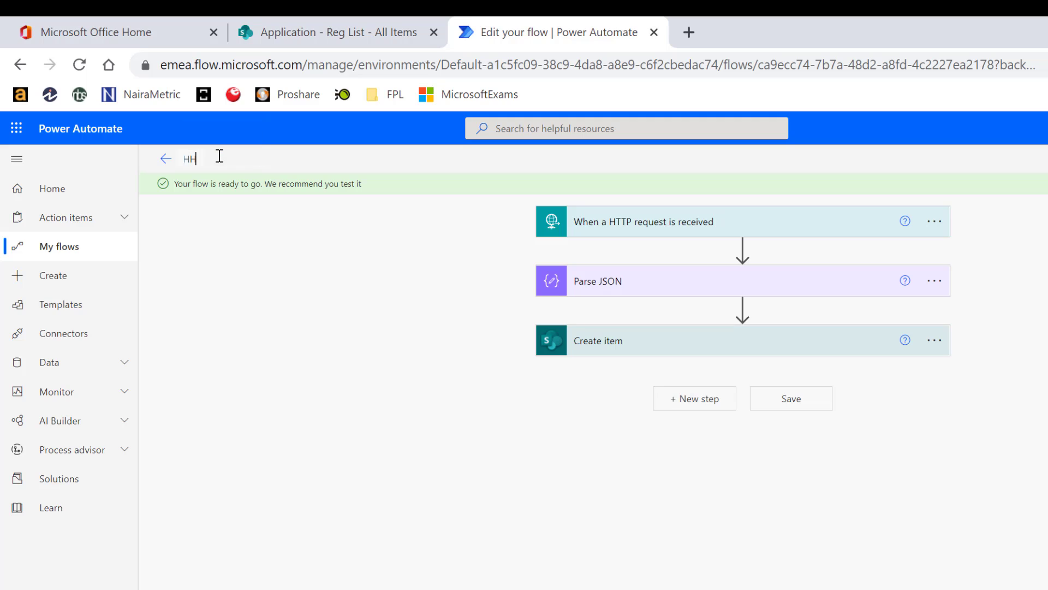
pyautogui.write('HTTP R')
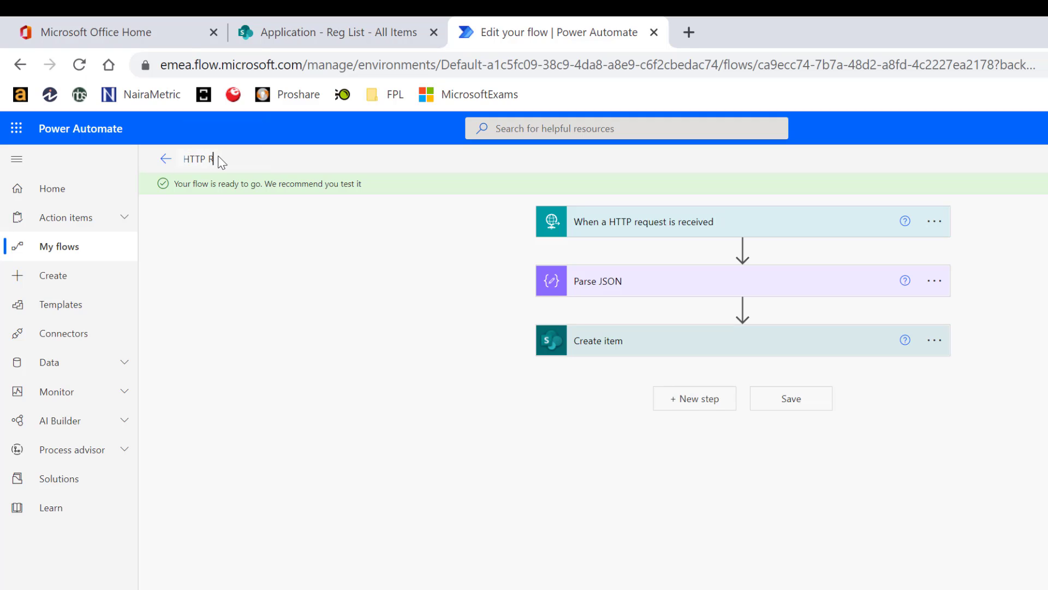
pyautogui.press('Backspace')
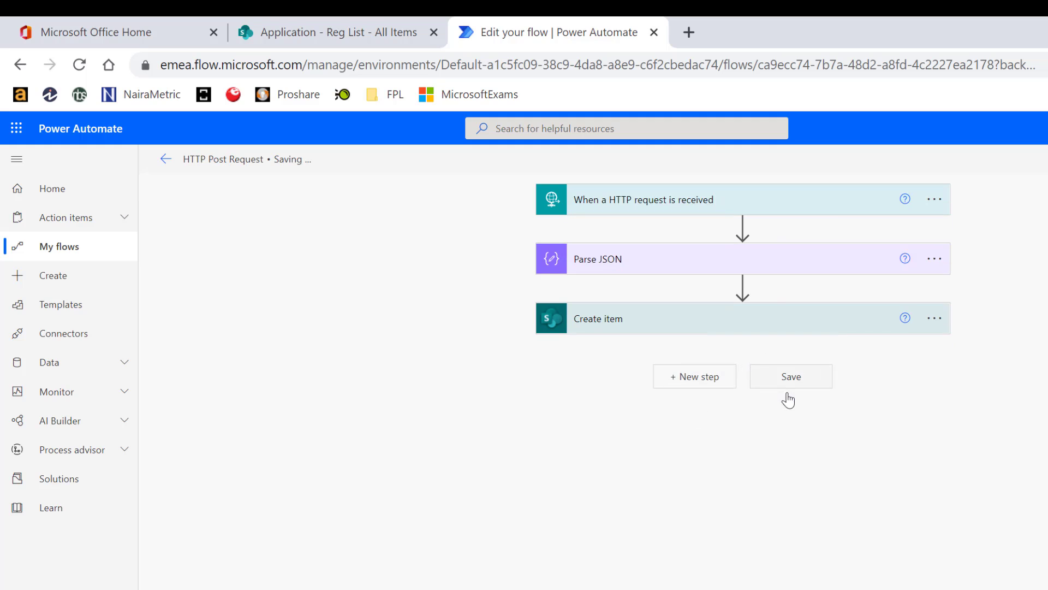
pyautogui.click(790, 376)
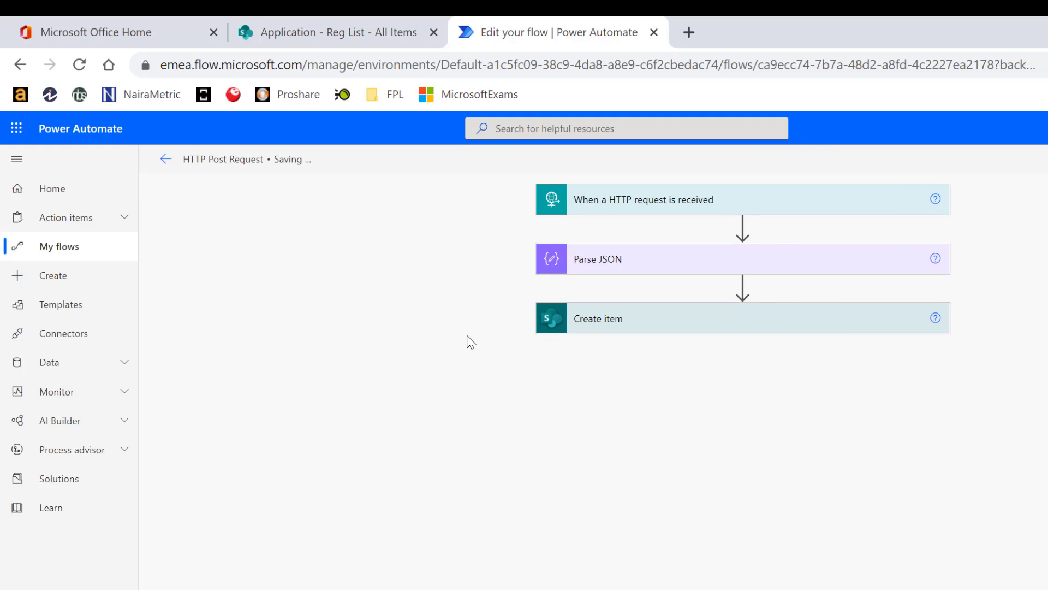
pyautogui.click(791, 398)
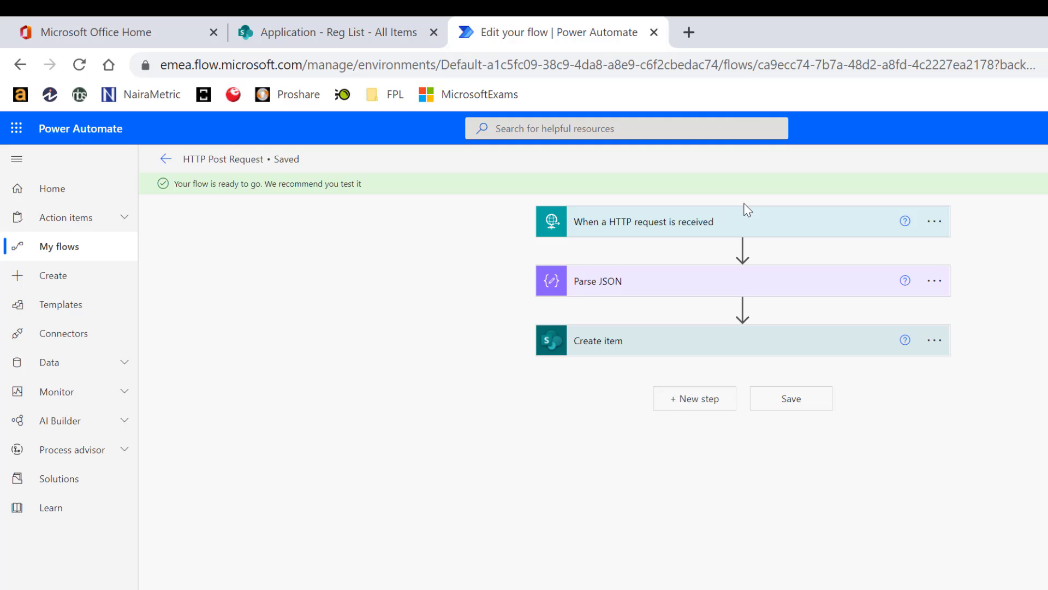
pyautogui.moveTo(735, 215)
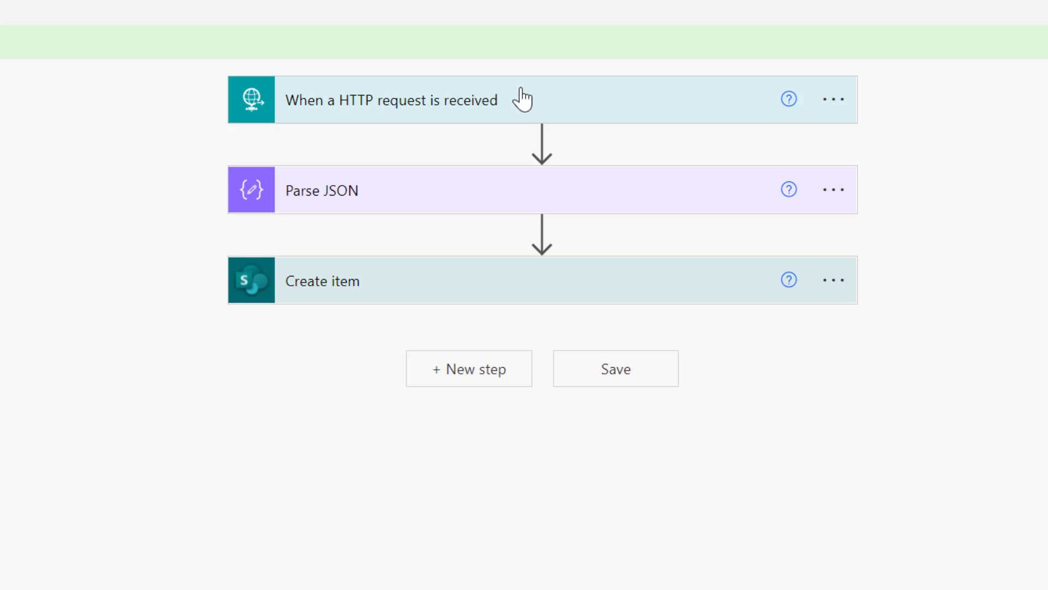
pyautogui.moveTo(522, 97)
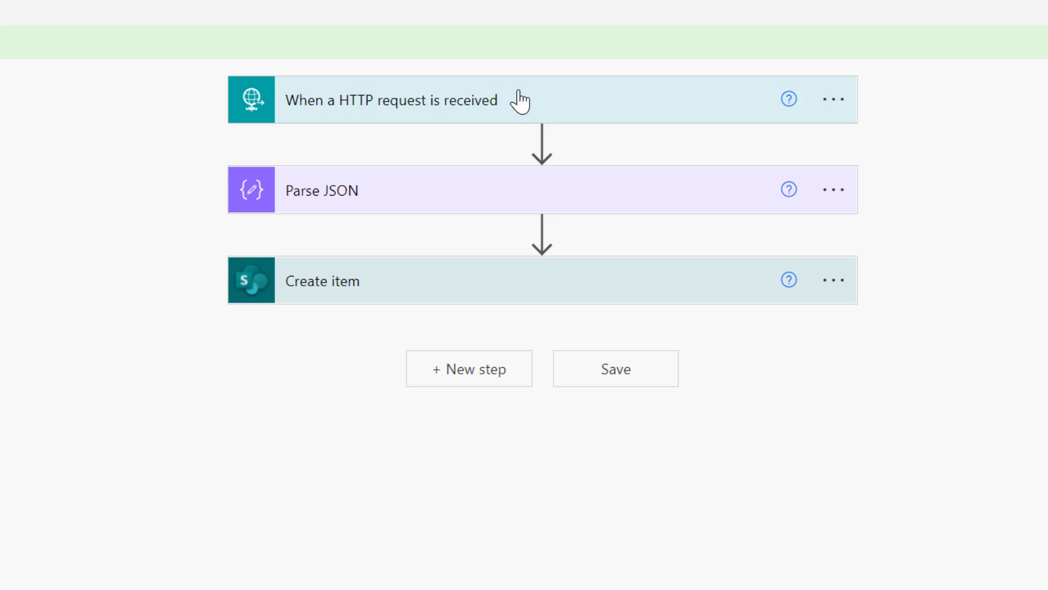
pyautogui.moveTo(309, 390)
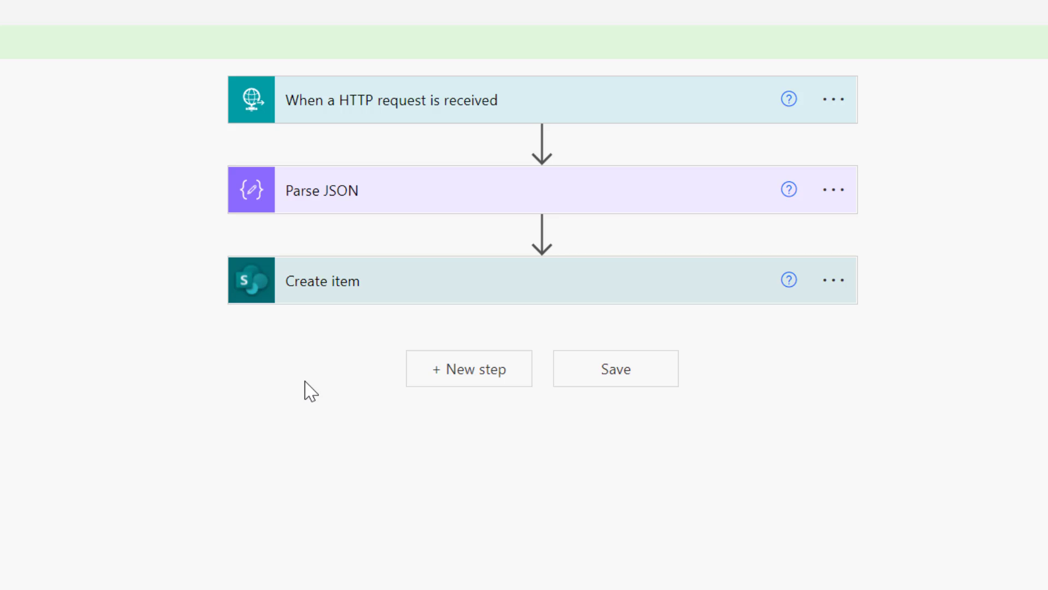